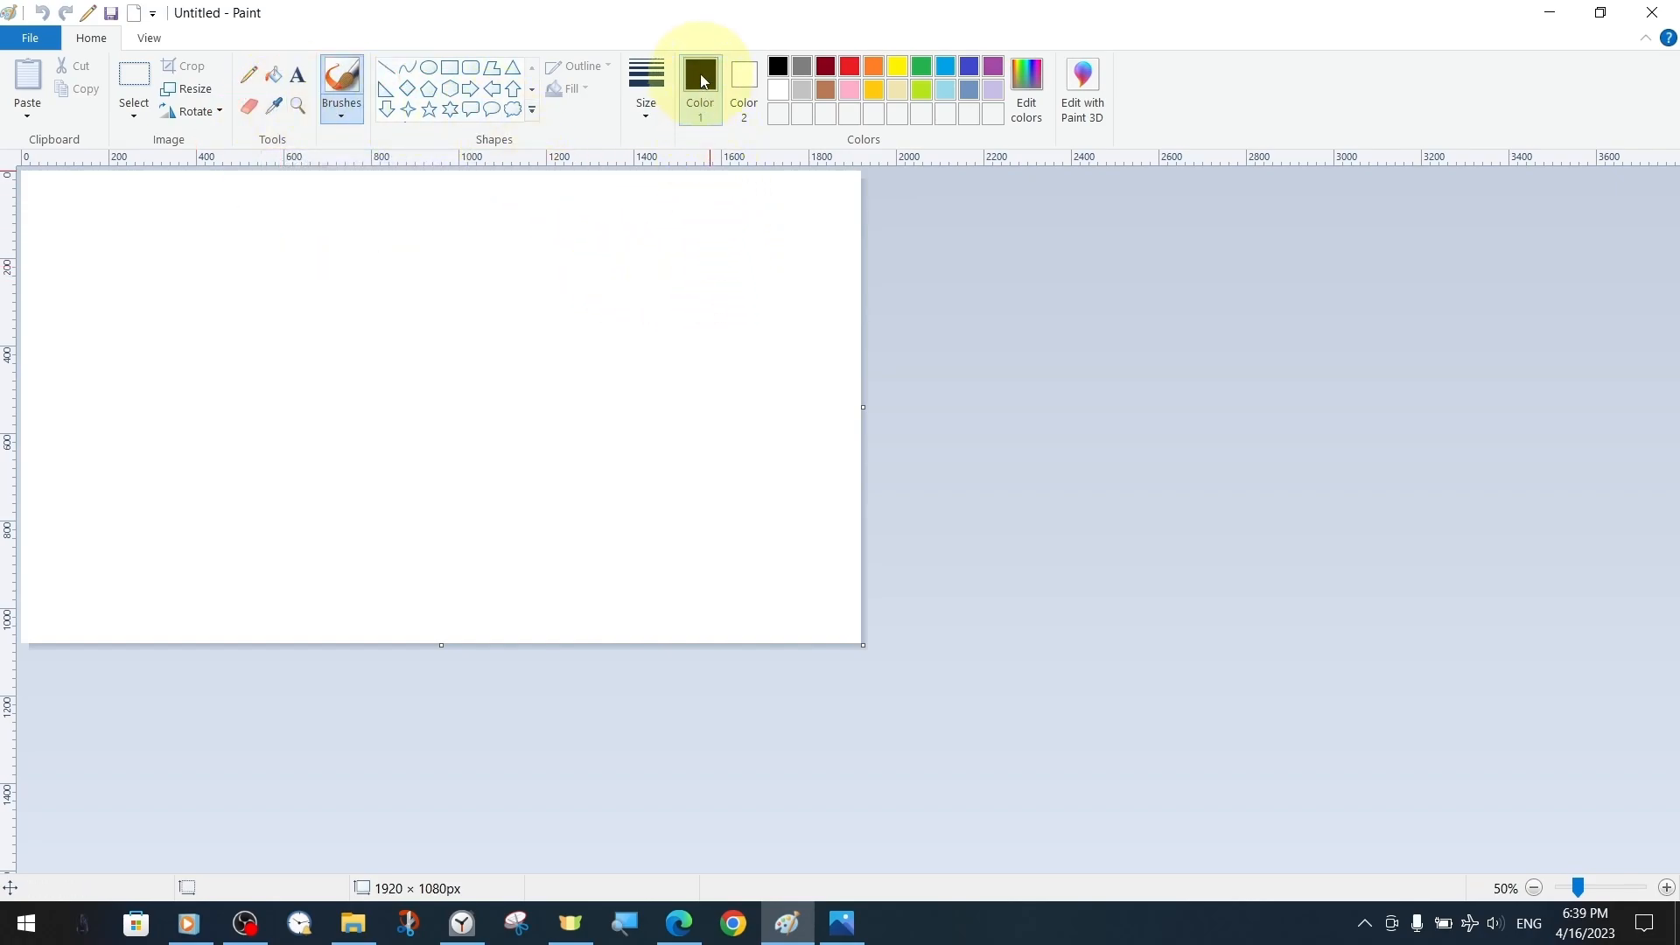
mouse_move(700, 81)
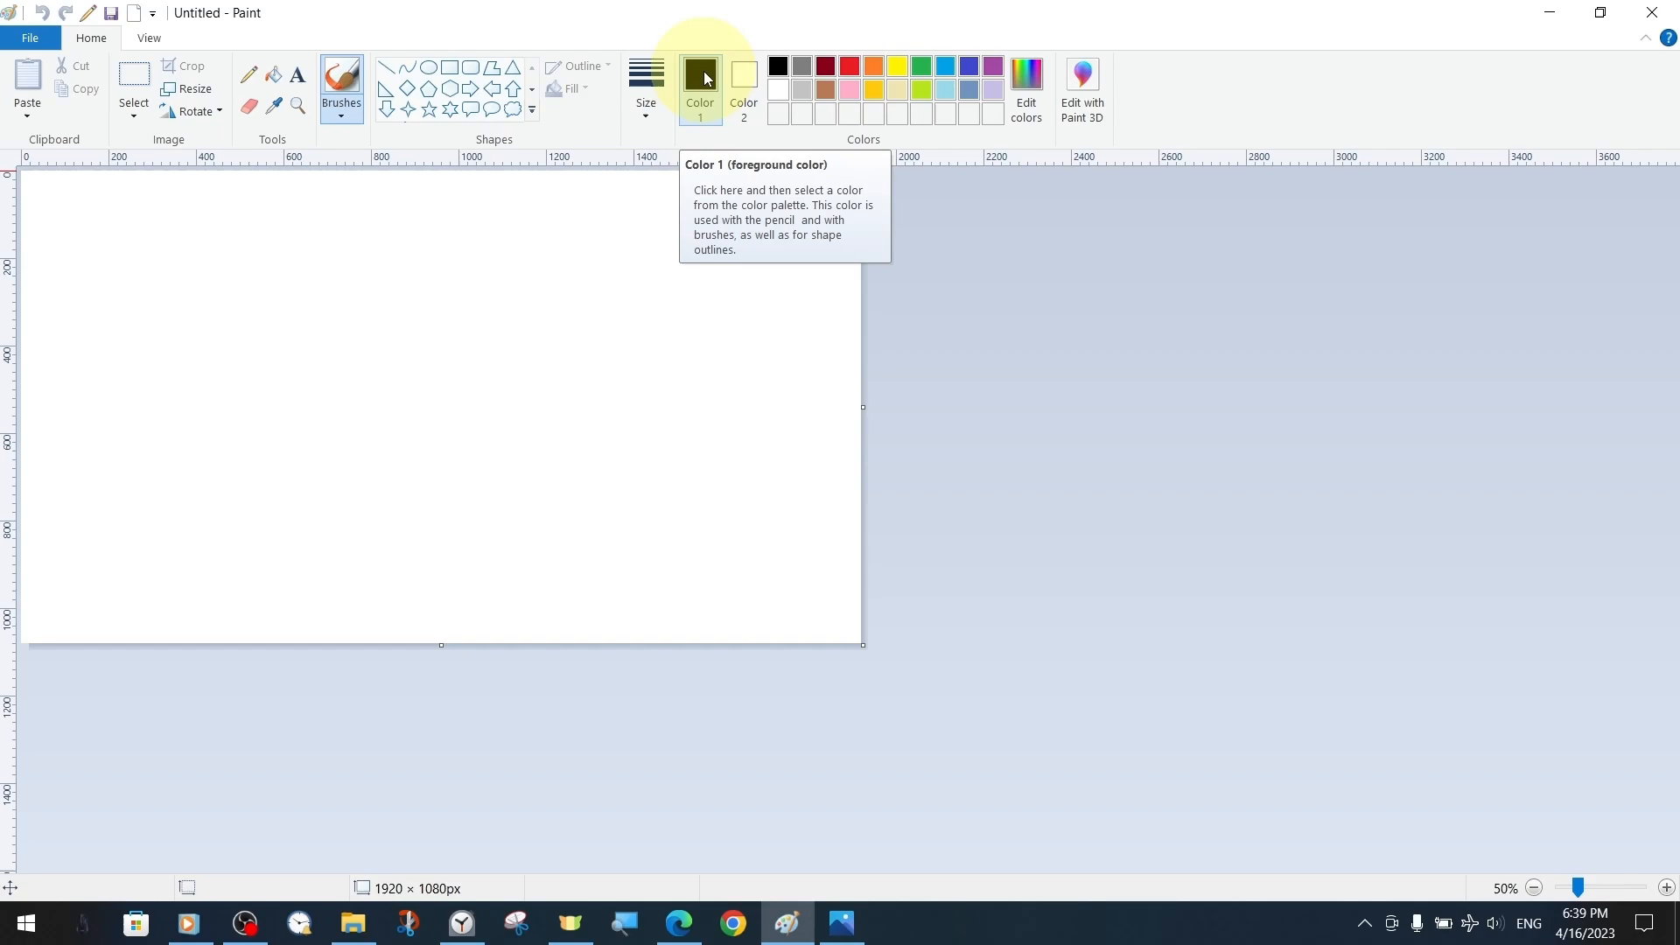
mouse_move(743, 77)
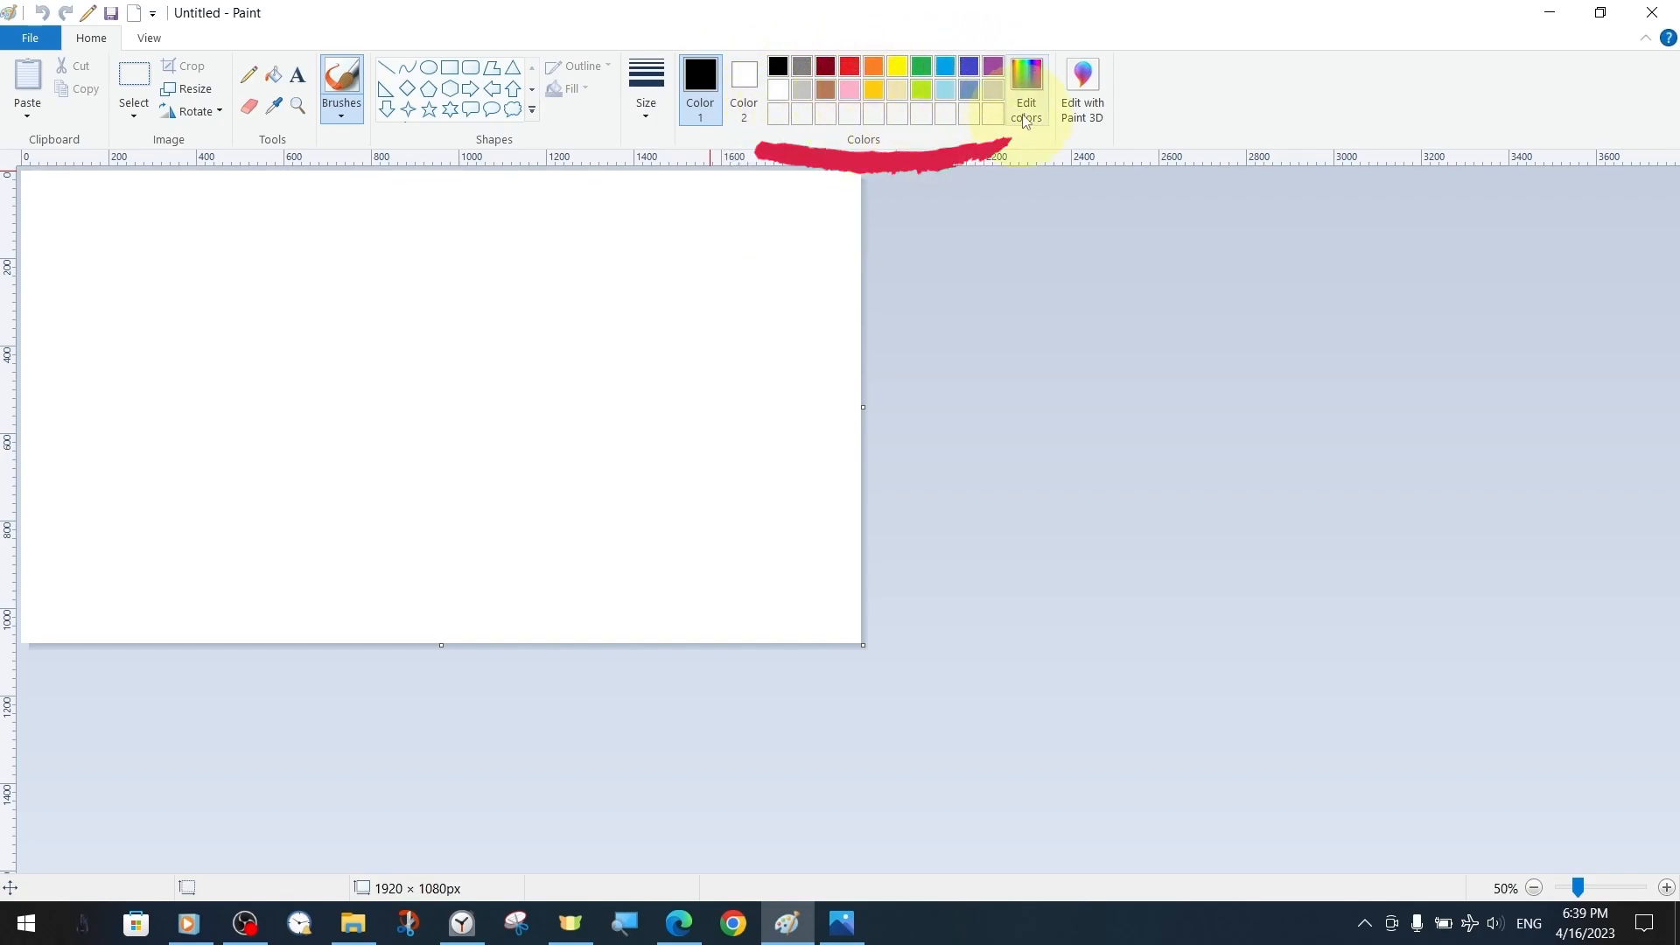
mouse_move(1026, 86)
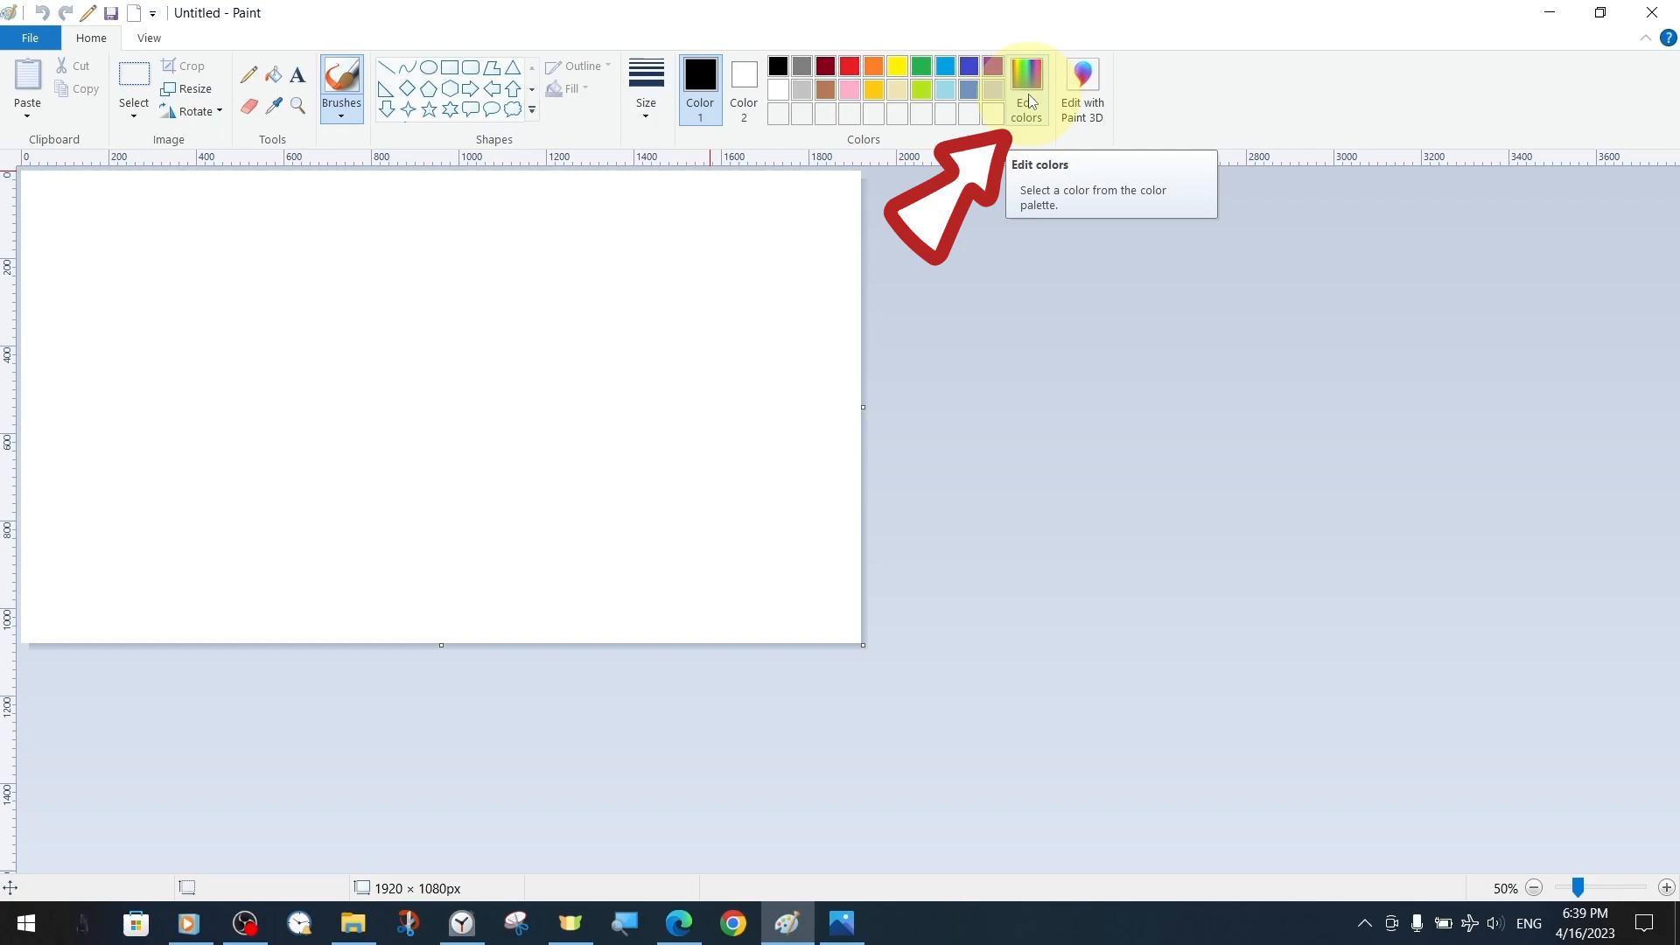
Step: Paste the Color Nature V1 image from file onto the canvas and scroll to inspect it
click(1025, 86)
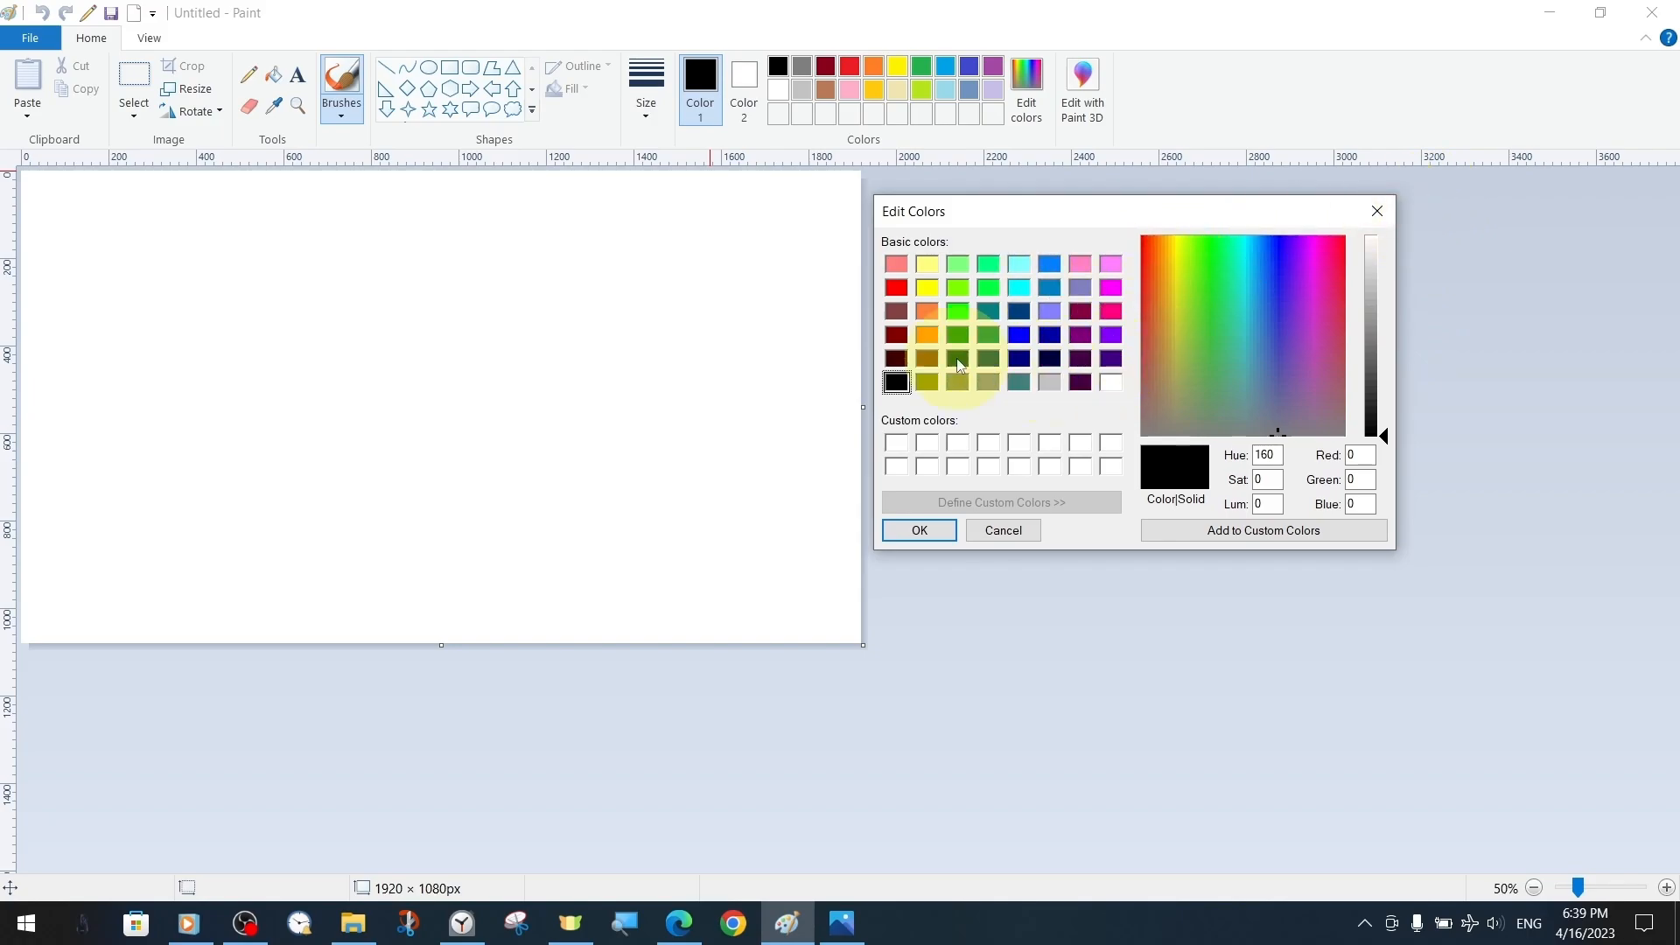
click(1001, 530)
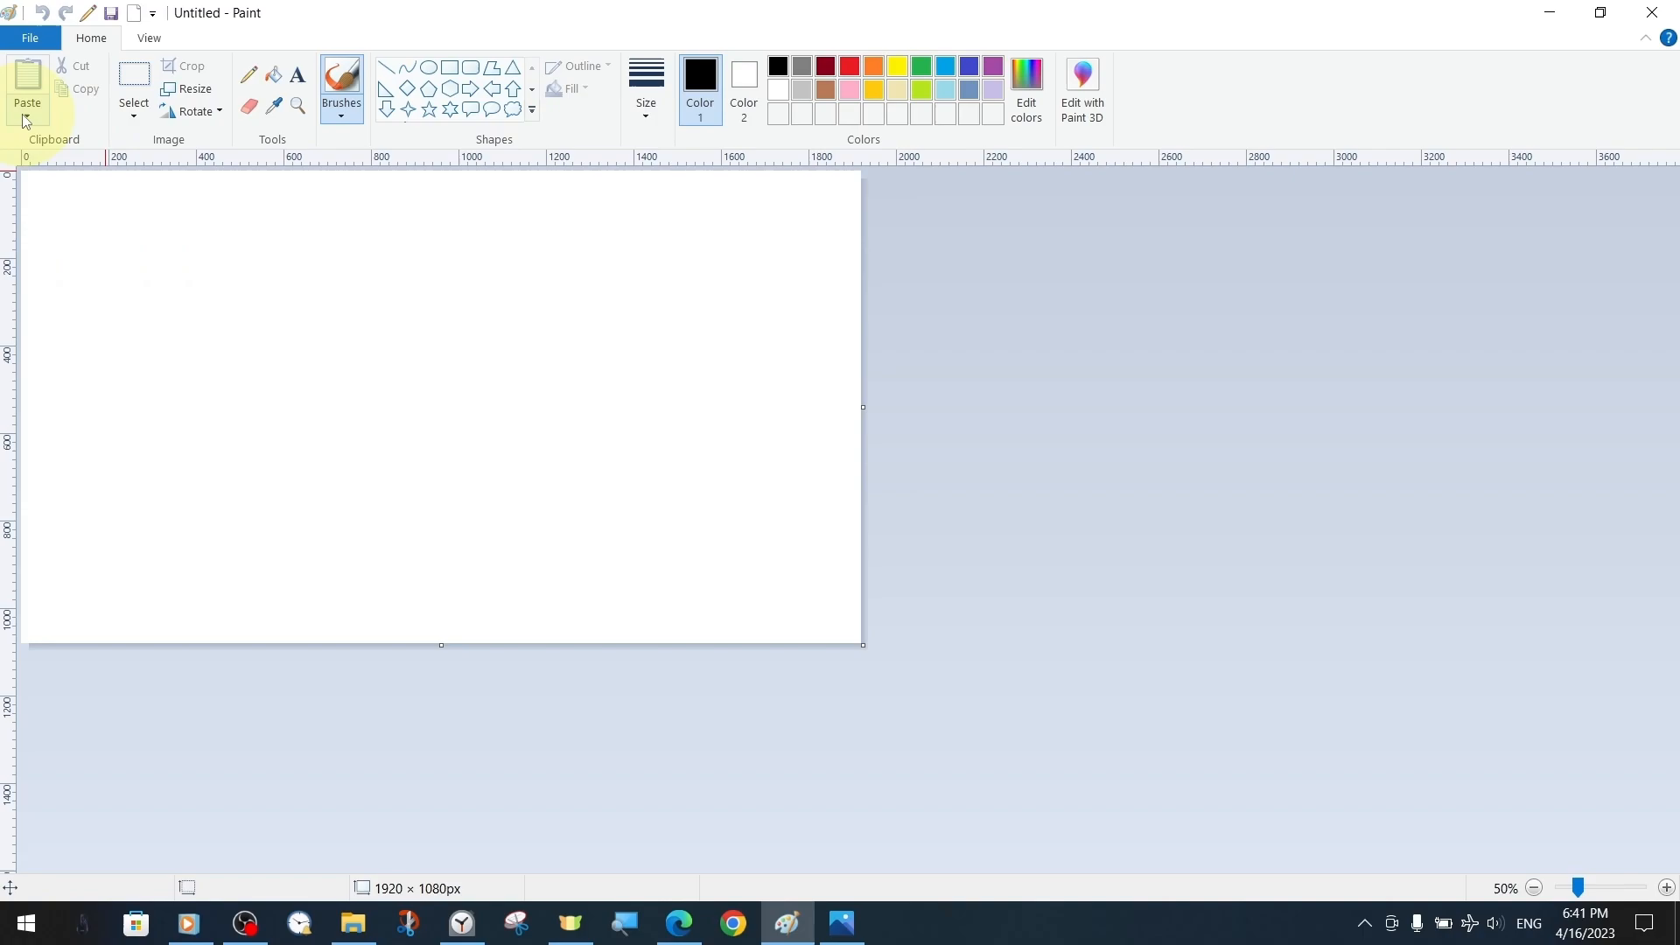
click(25, 91)
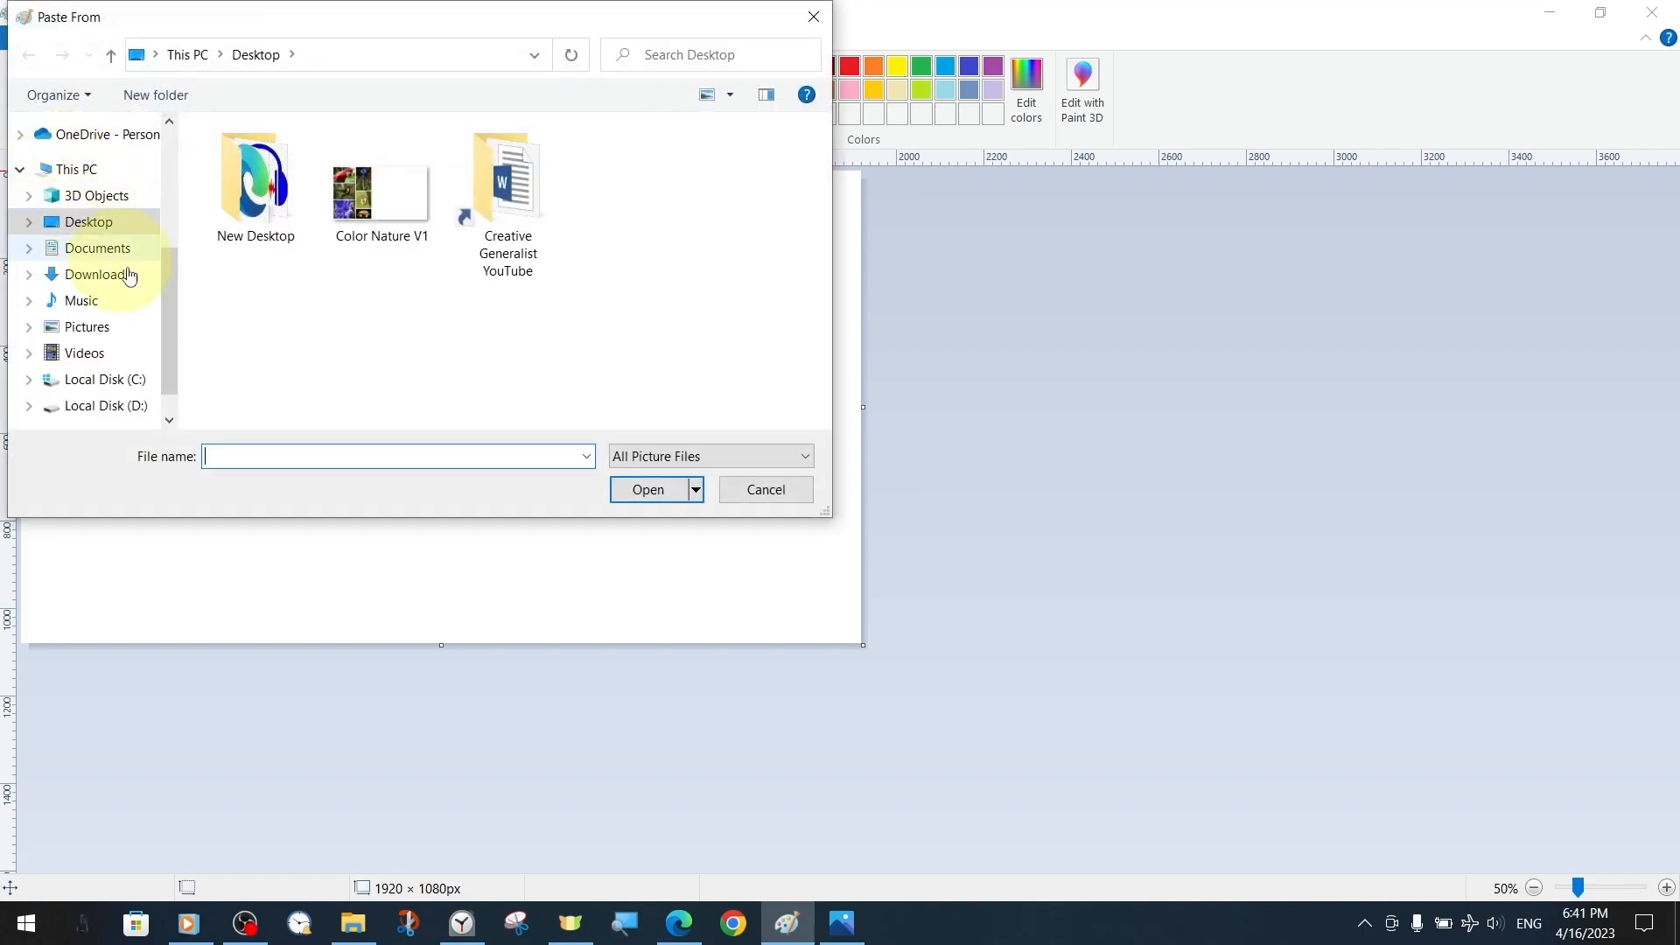
click(380, 182)
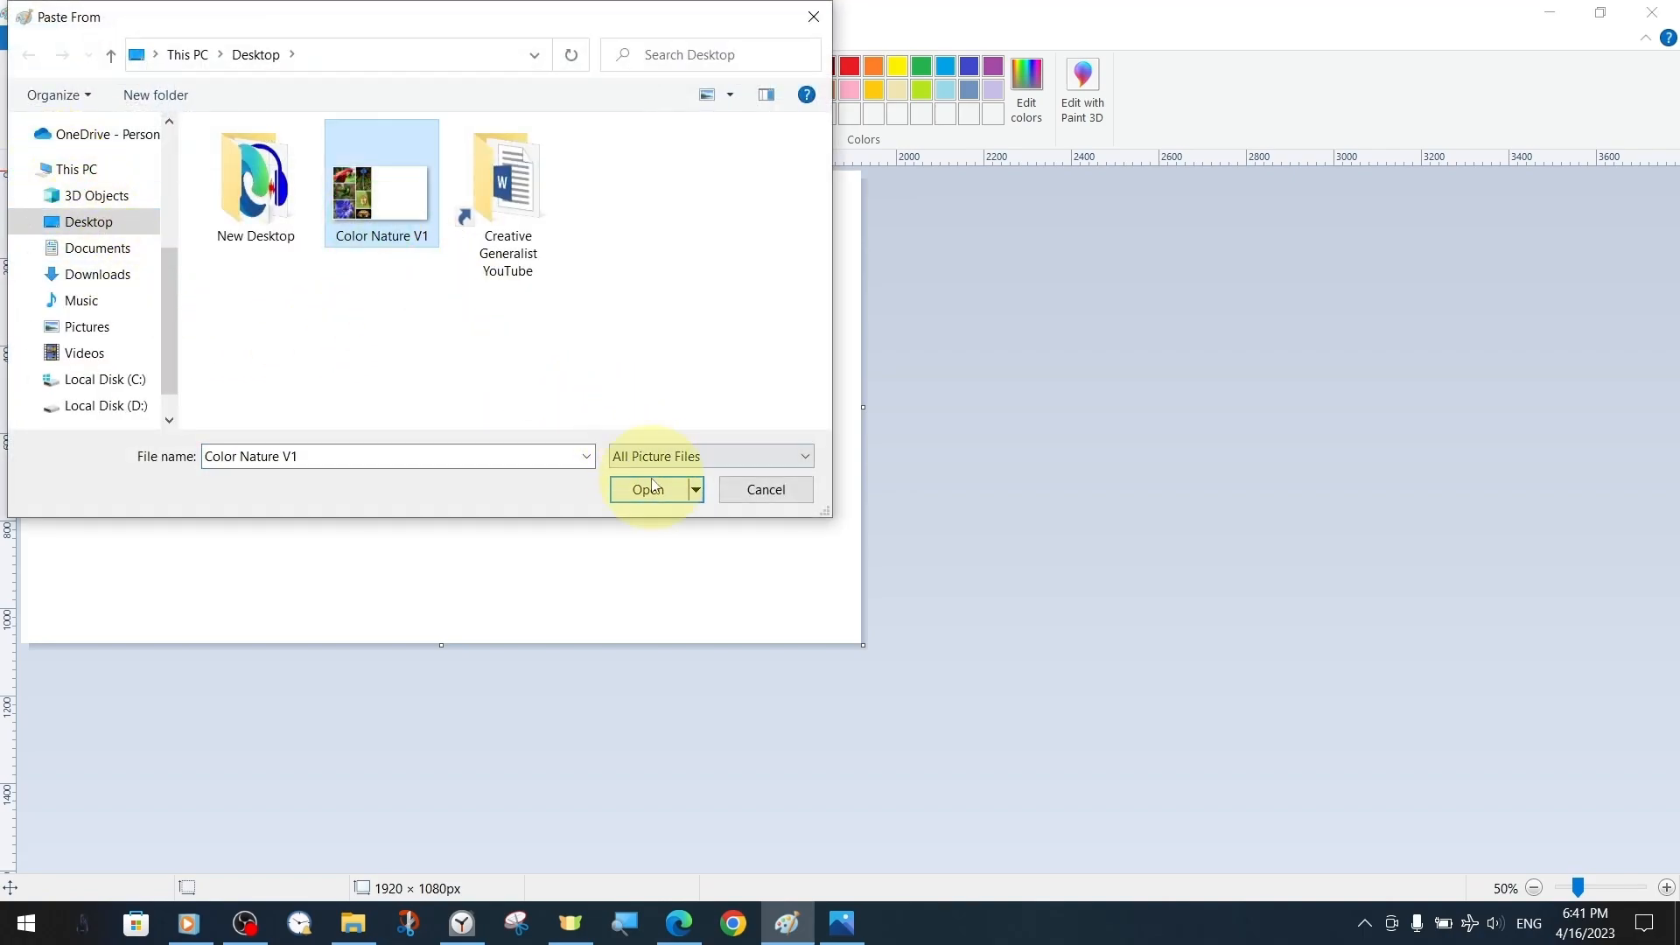
click(649, 488)
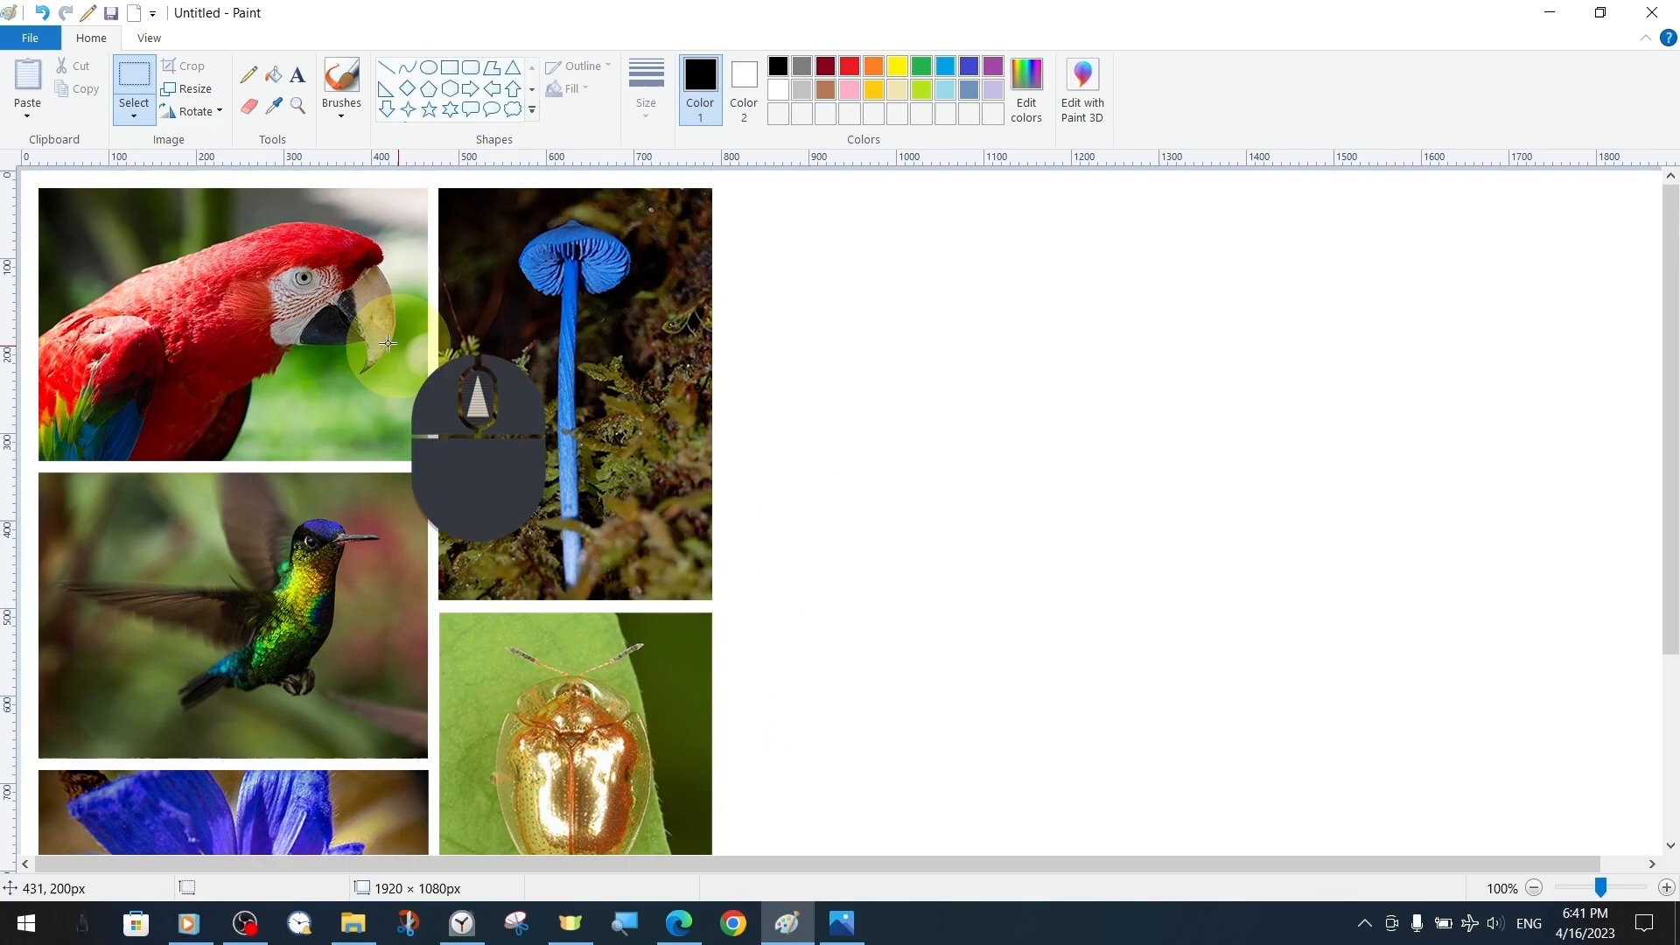
mouse_move(404, 469)
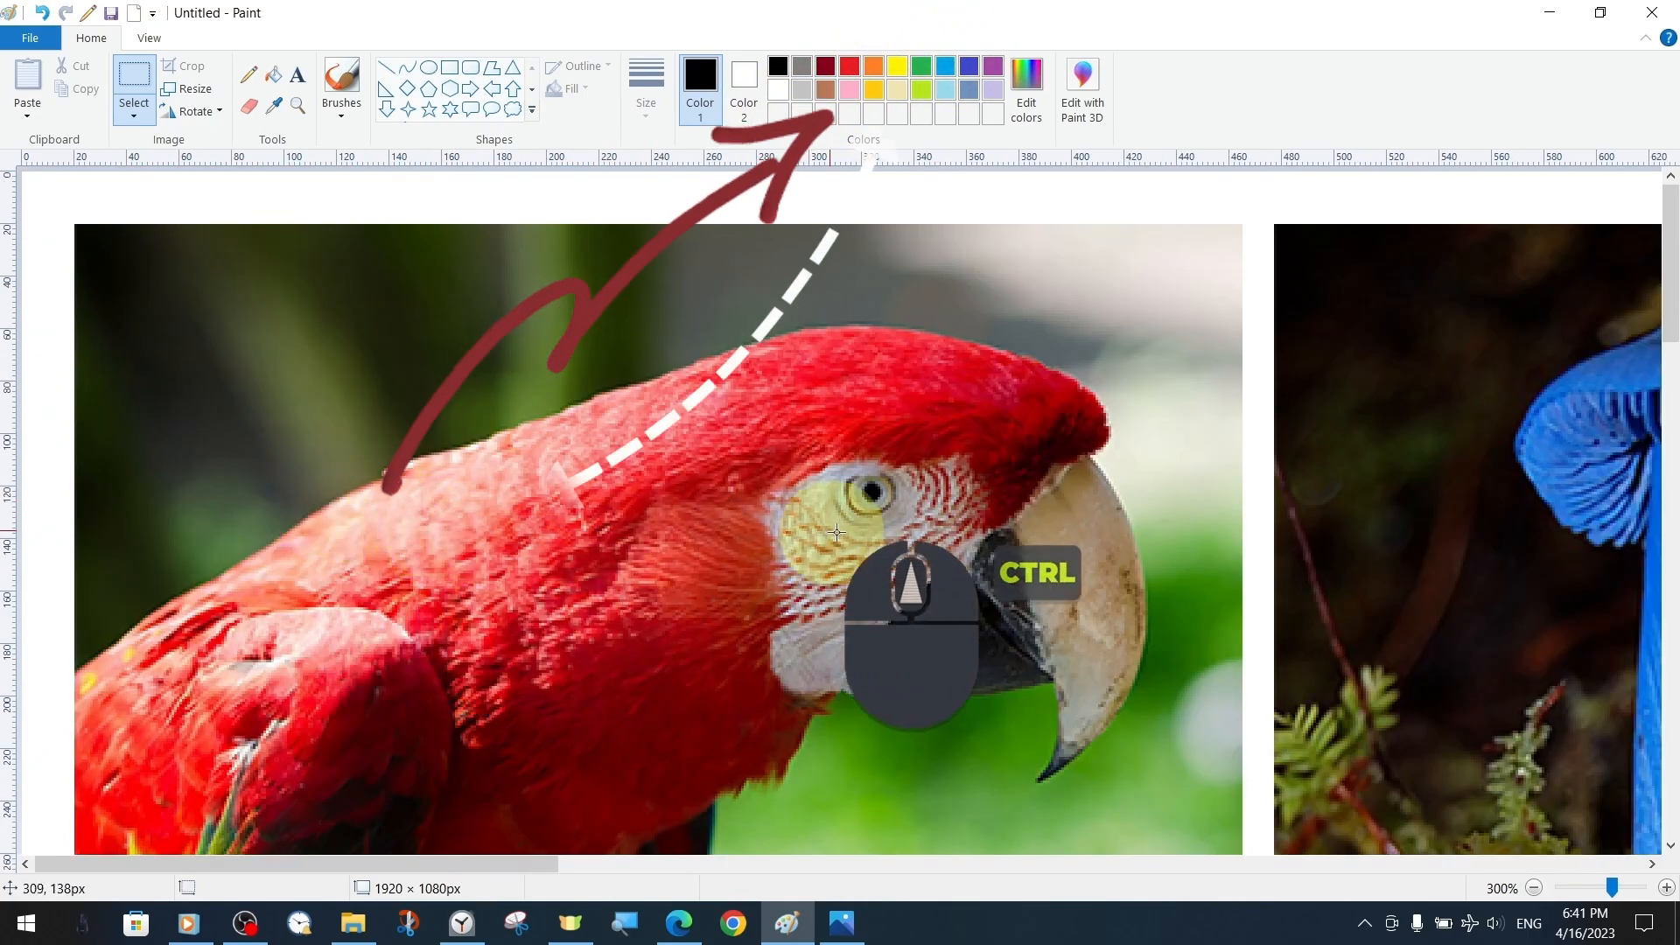
scroll(down, 3)
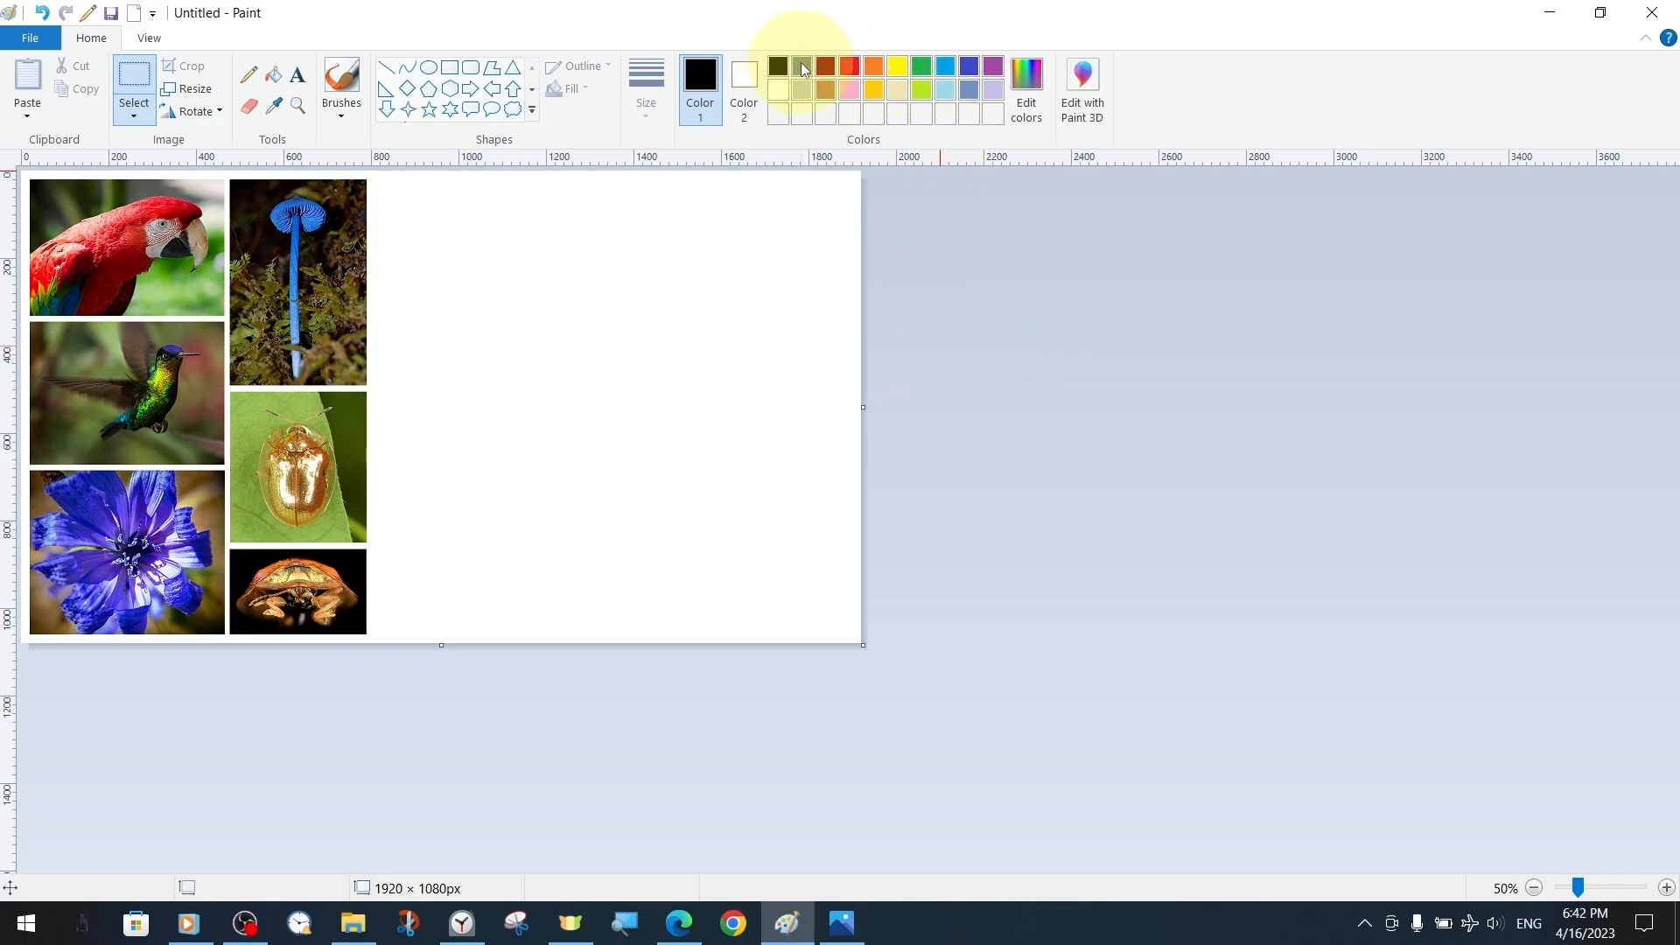
mouse_move(913, 68)
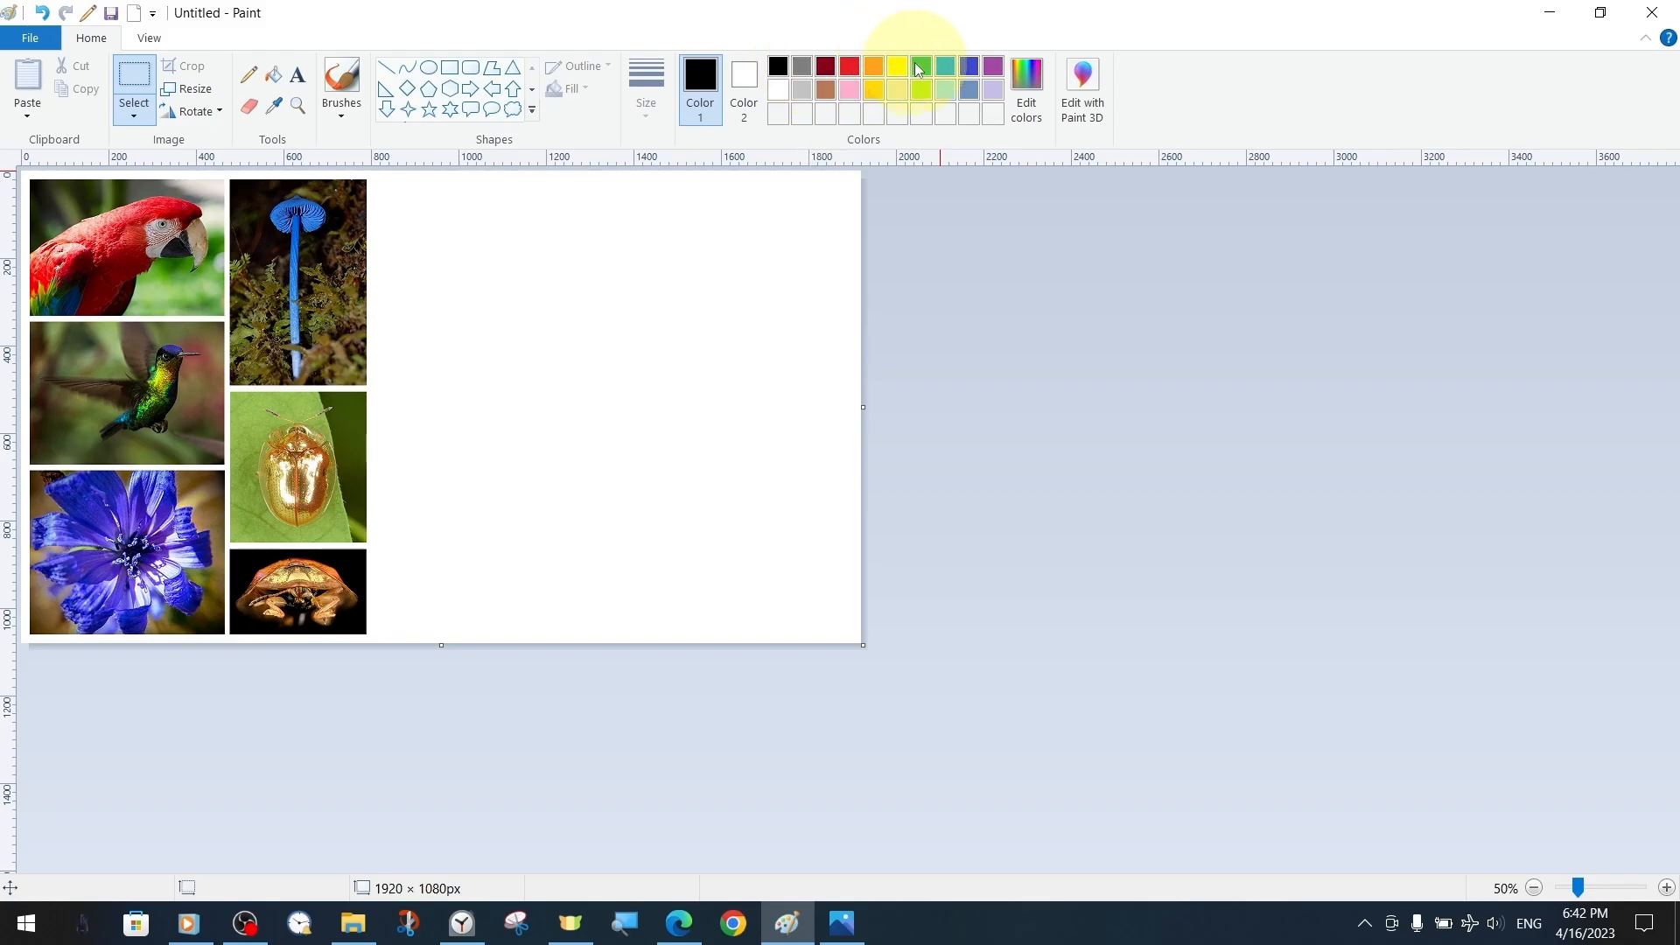
mouse_move(943, 67)
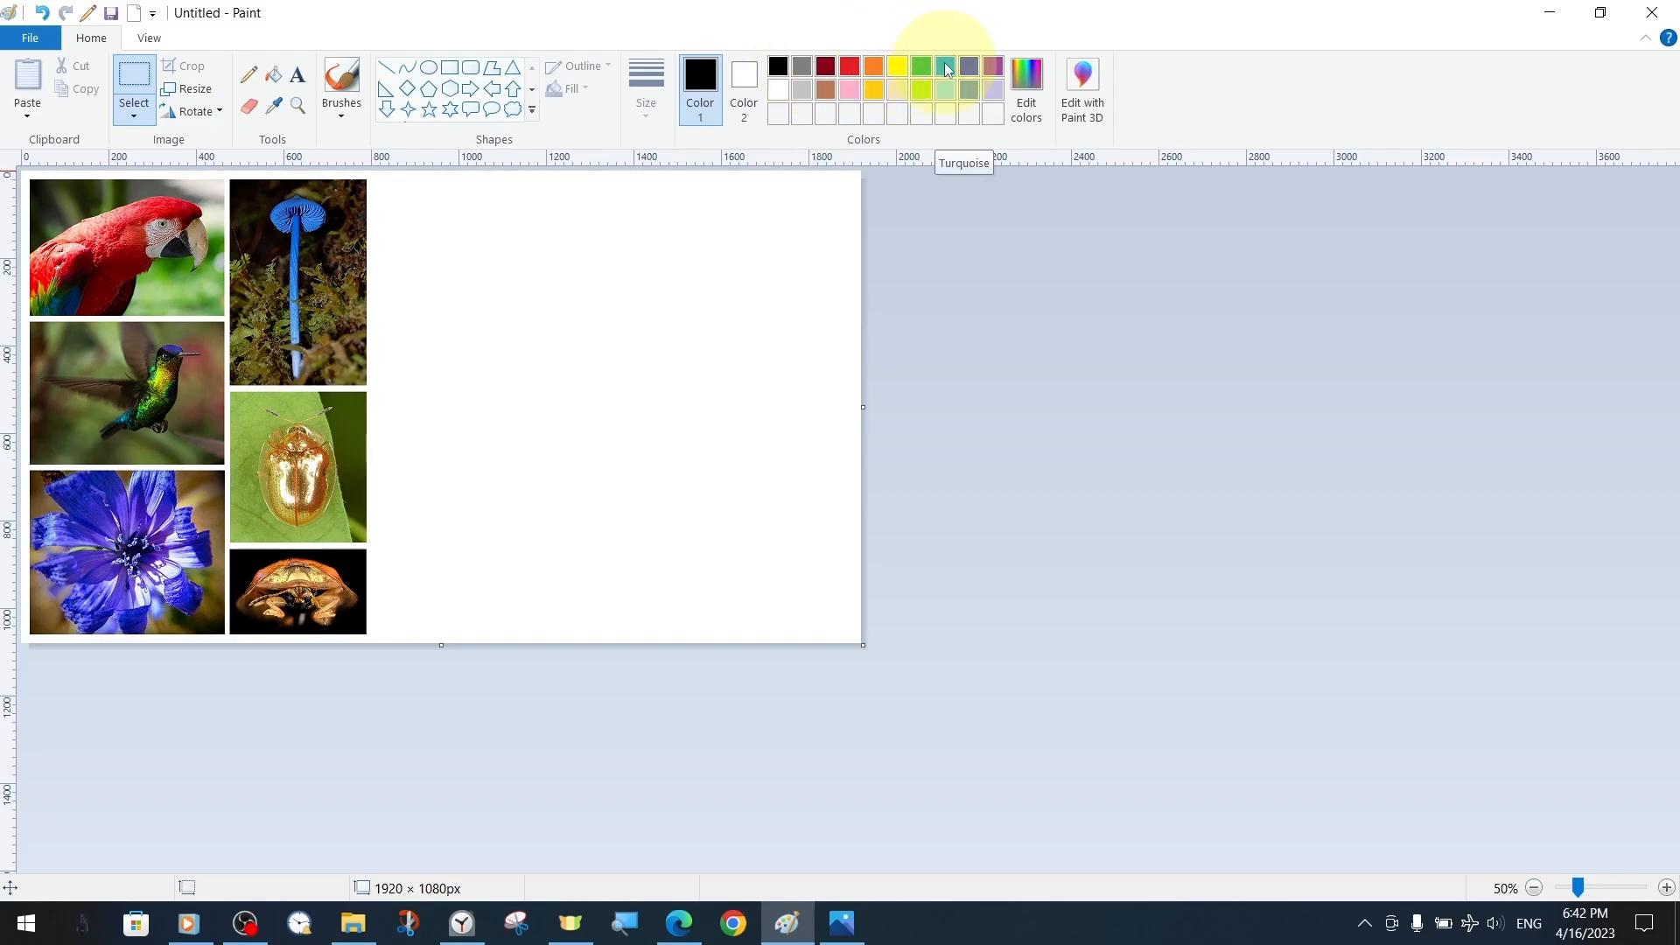
mouse_move(991, 70)
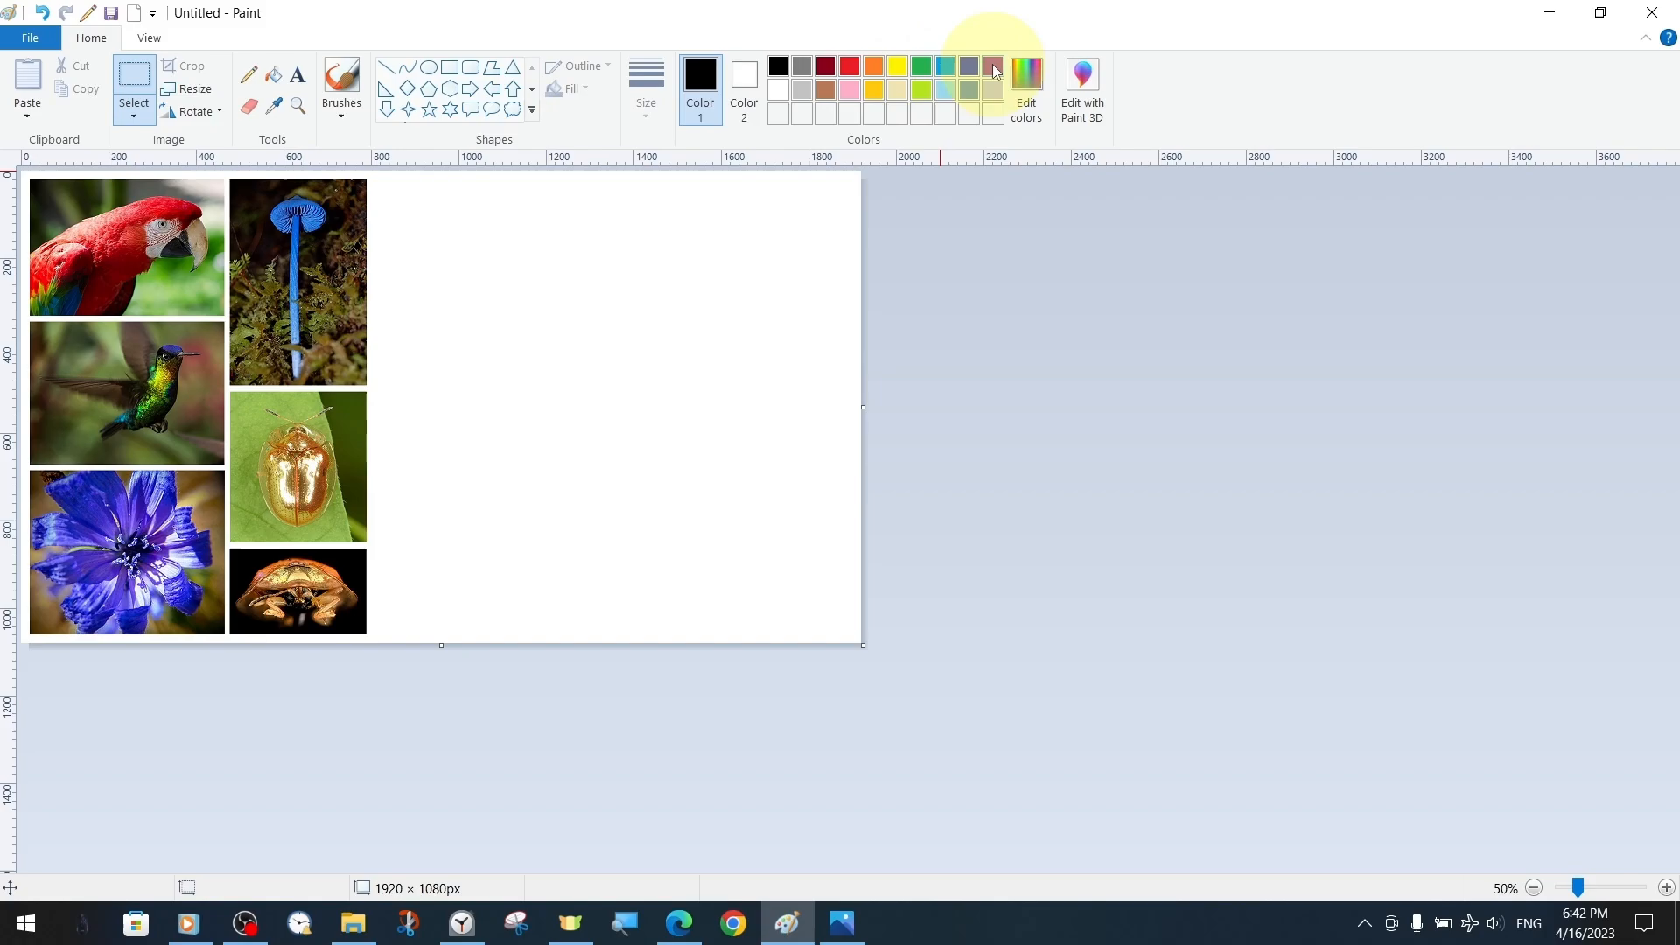
Step: Save the mixed dark blue shades as custom colours and select one of them
click(1023, 86)
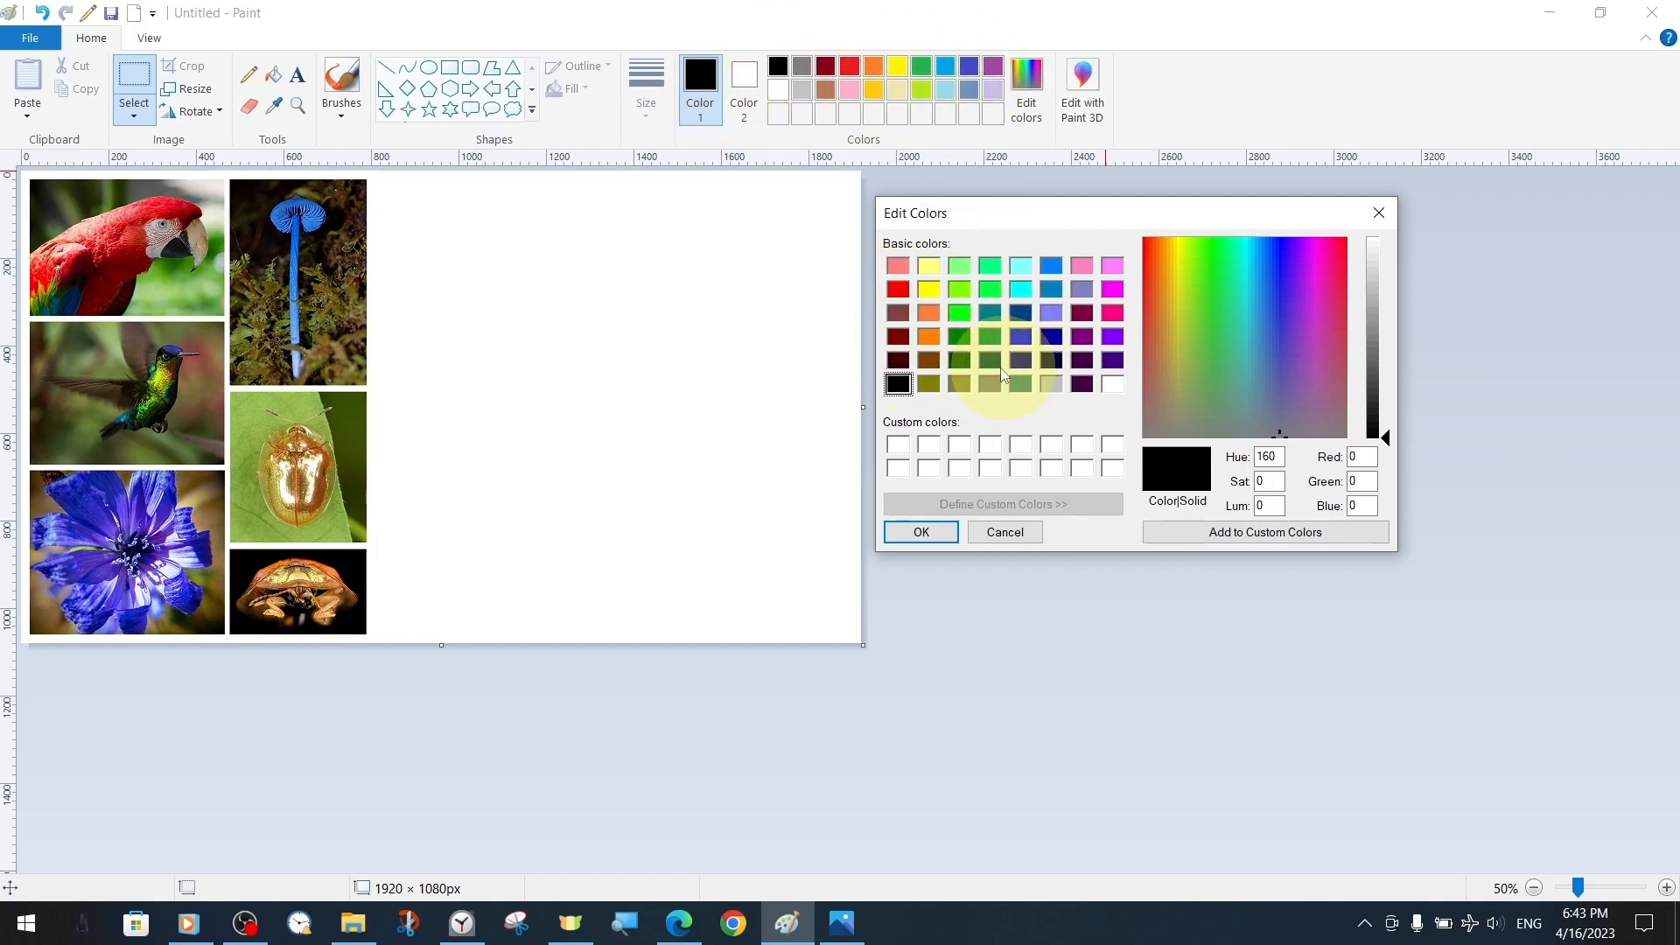
mouse_move(1416, 360)
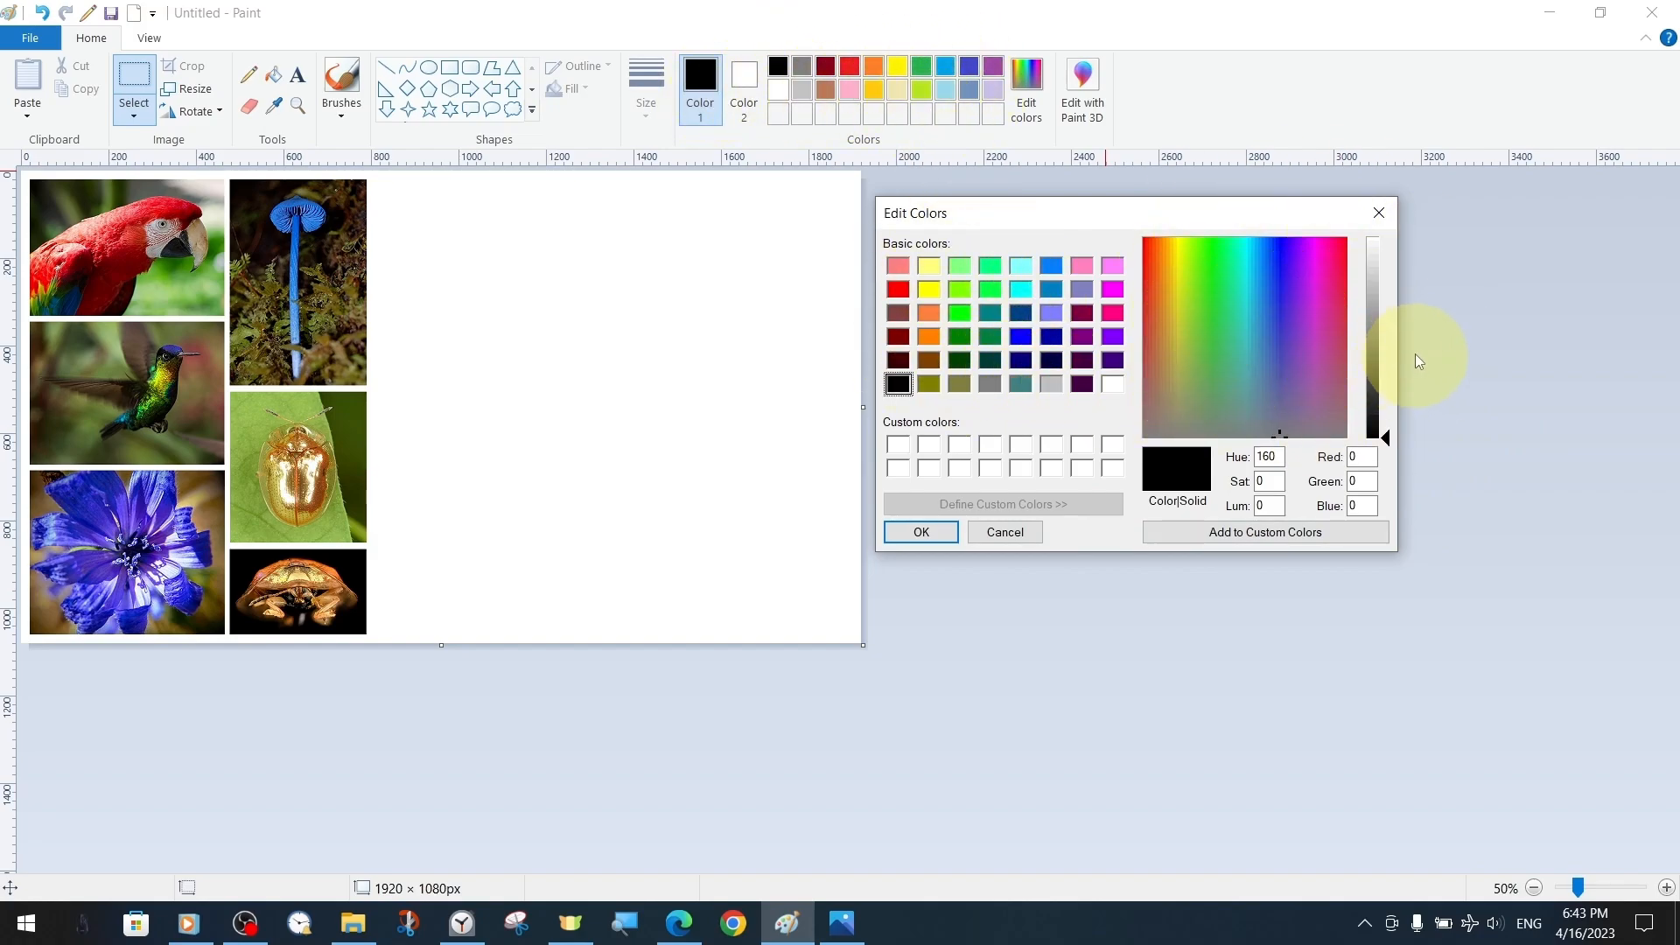
mouse_move(1109, 466)
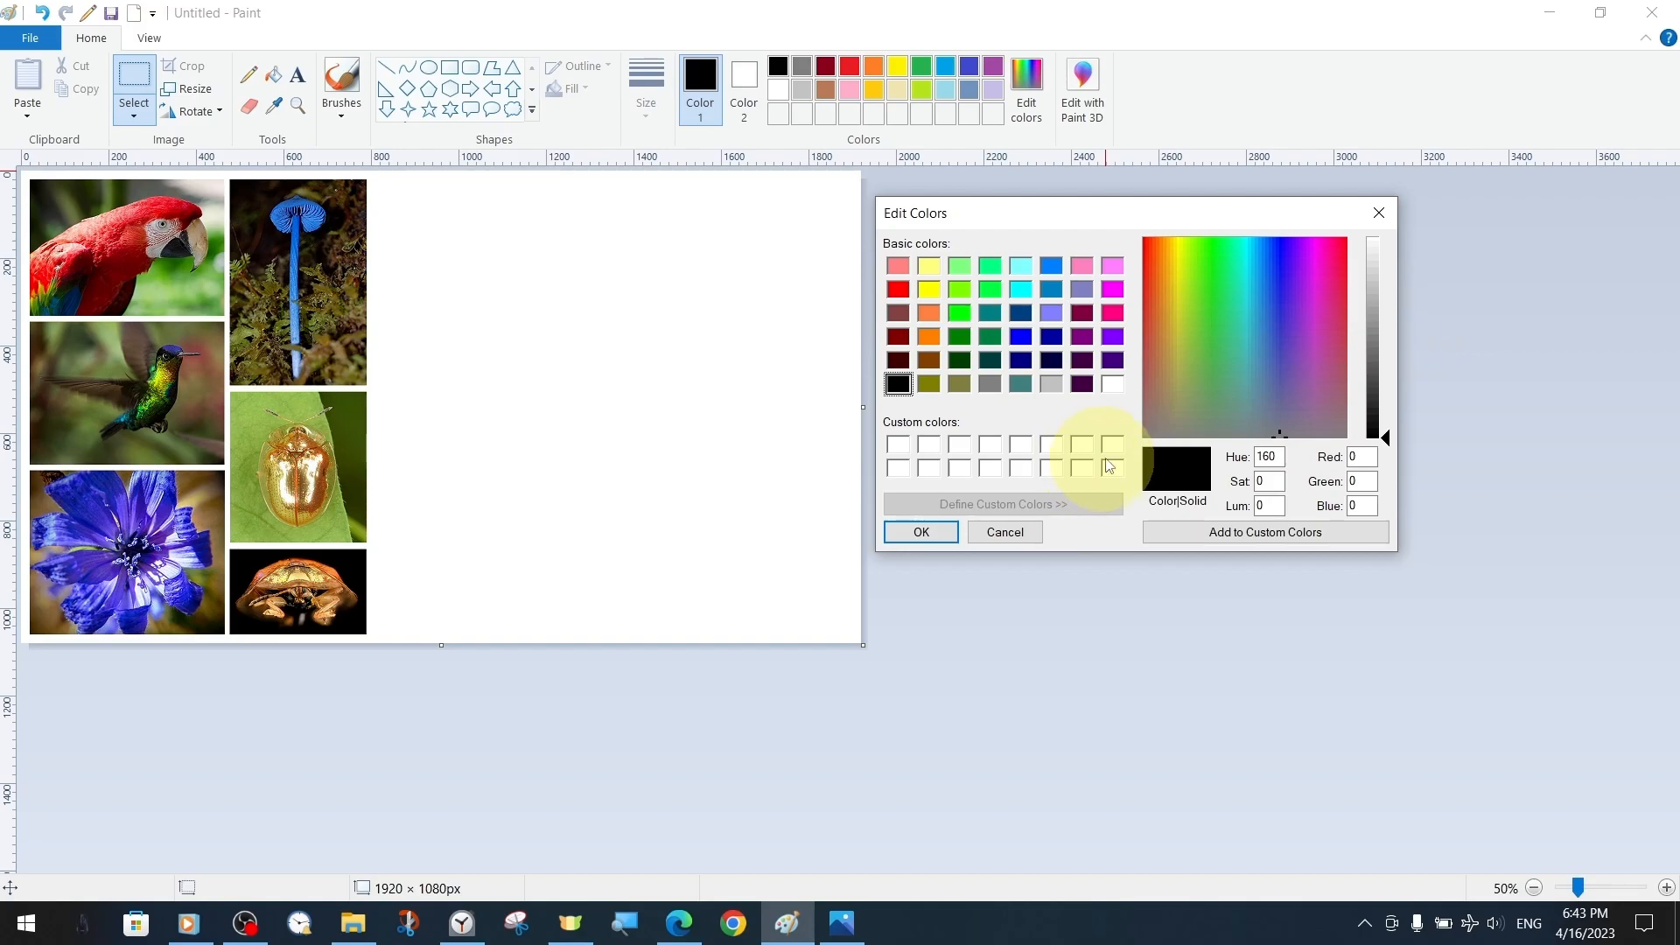
mouse_move(1055, 343)
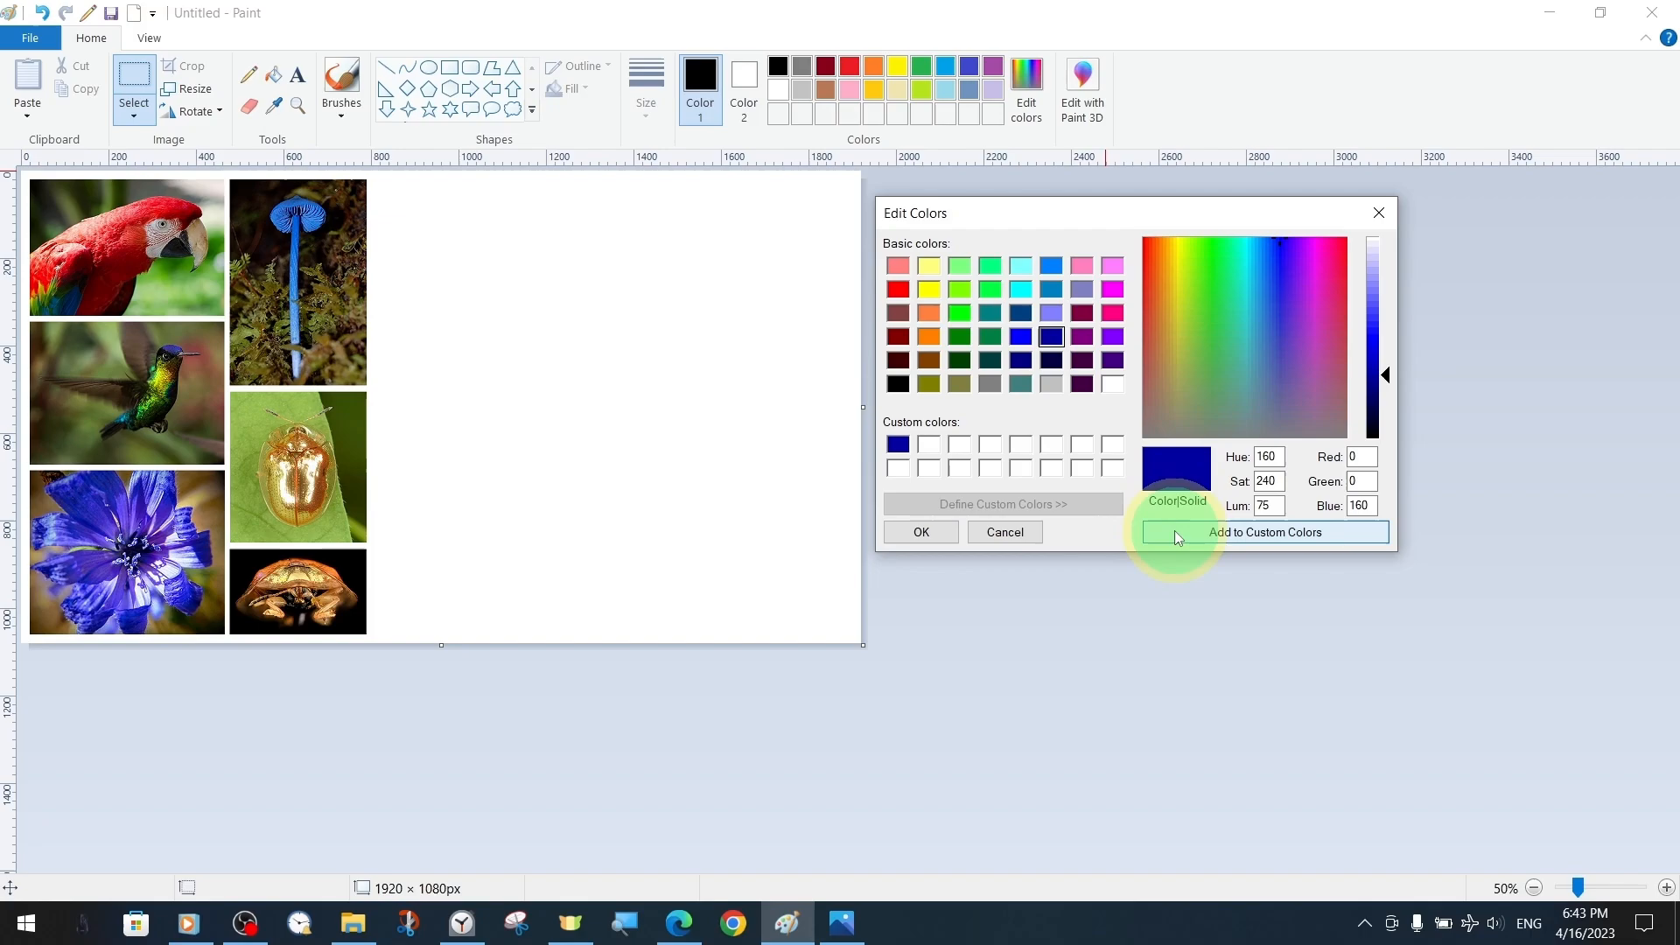
click(1262, 531)
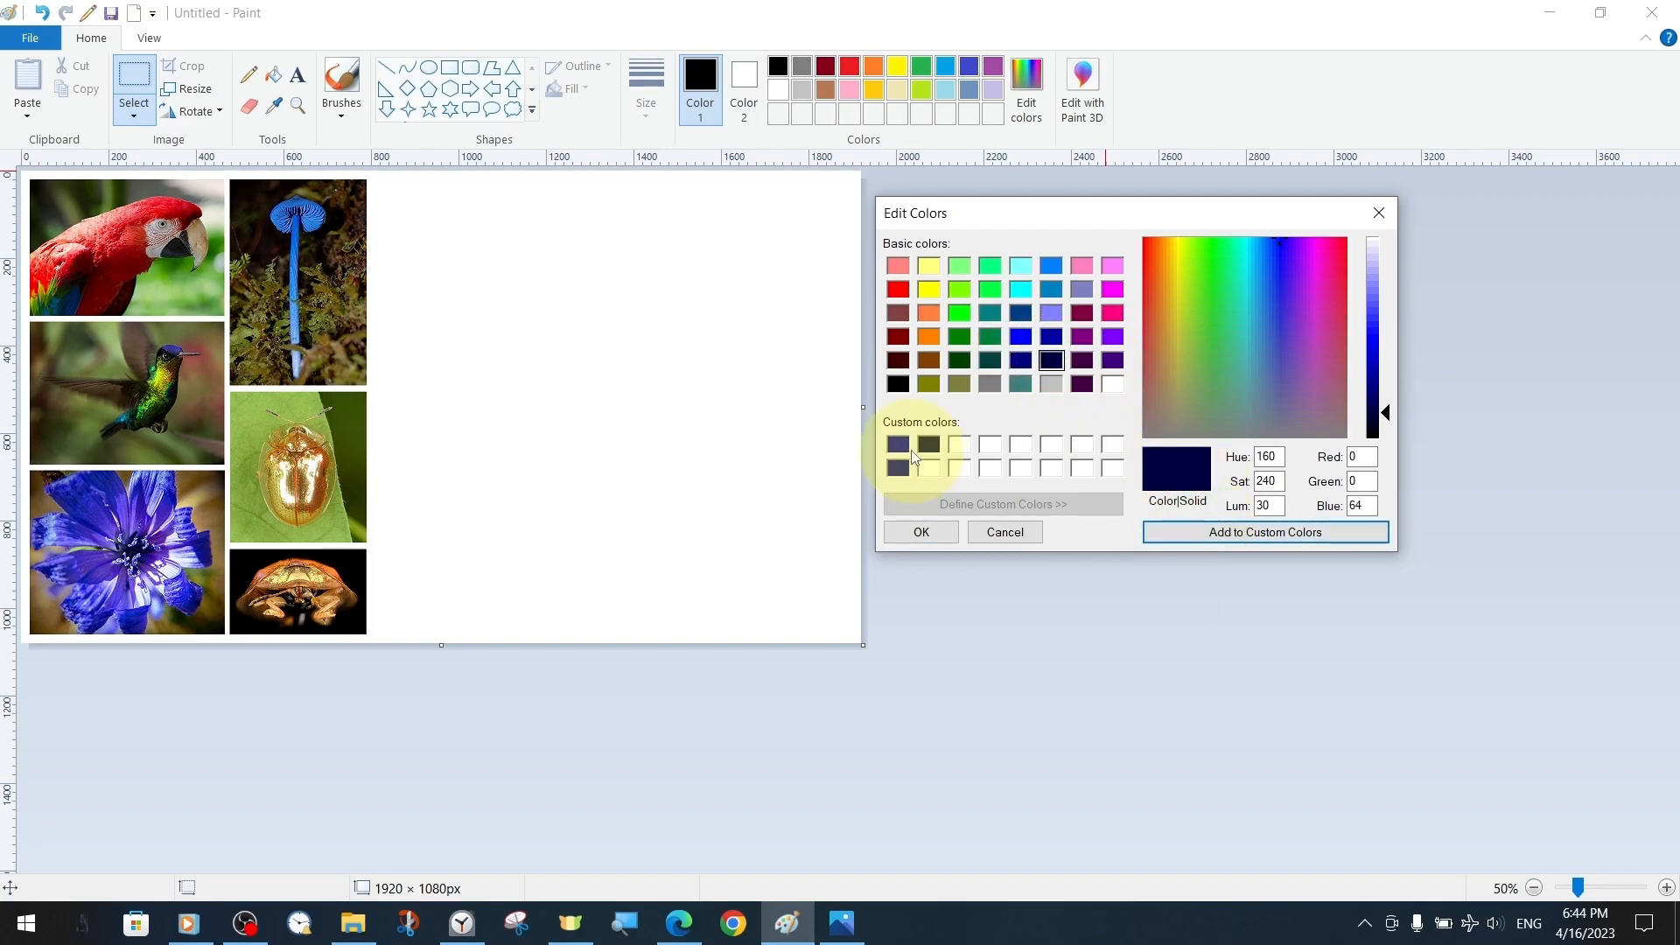
click(919, 531)
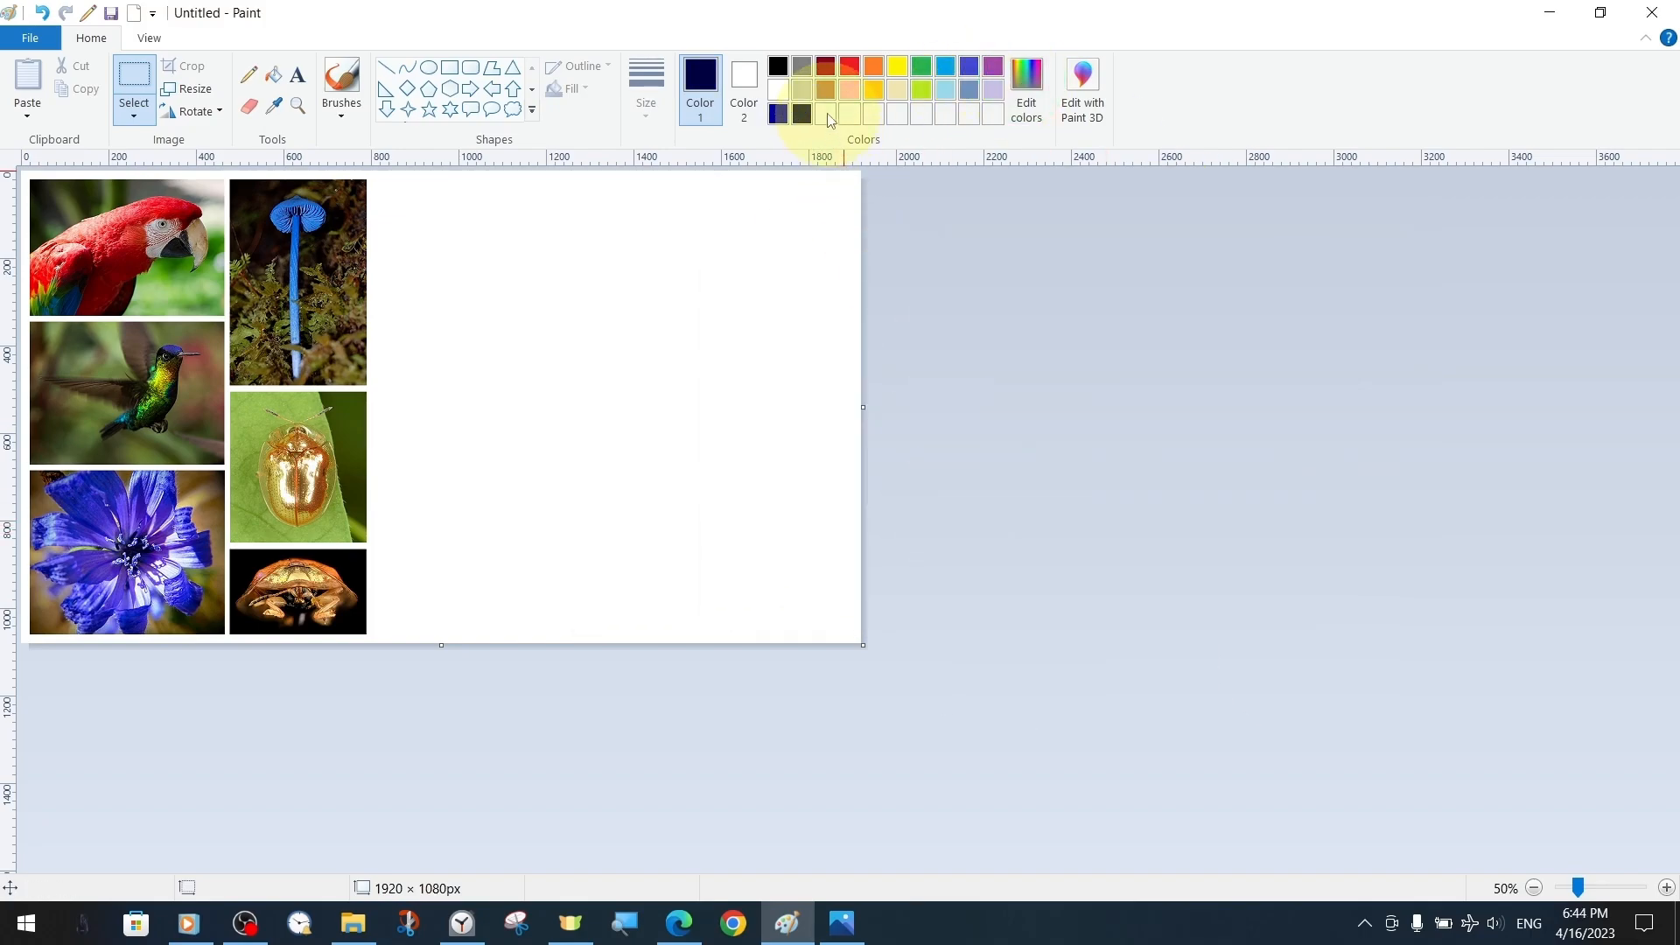
click(340, 84)
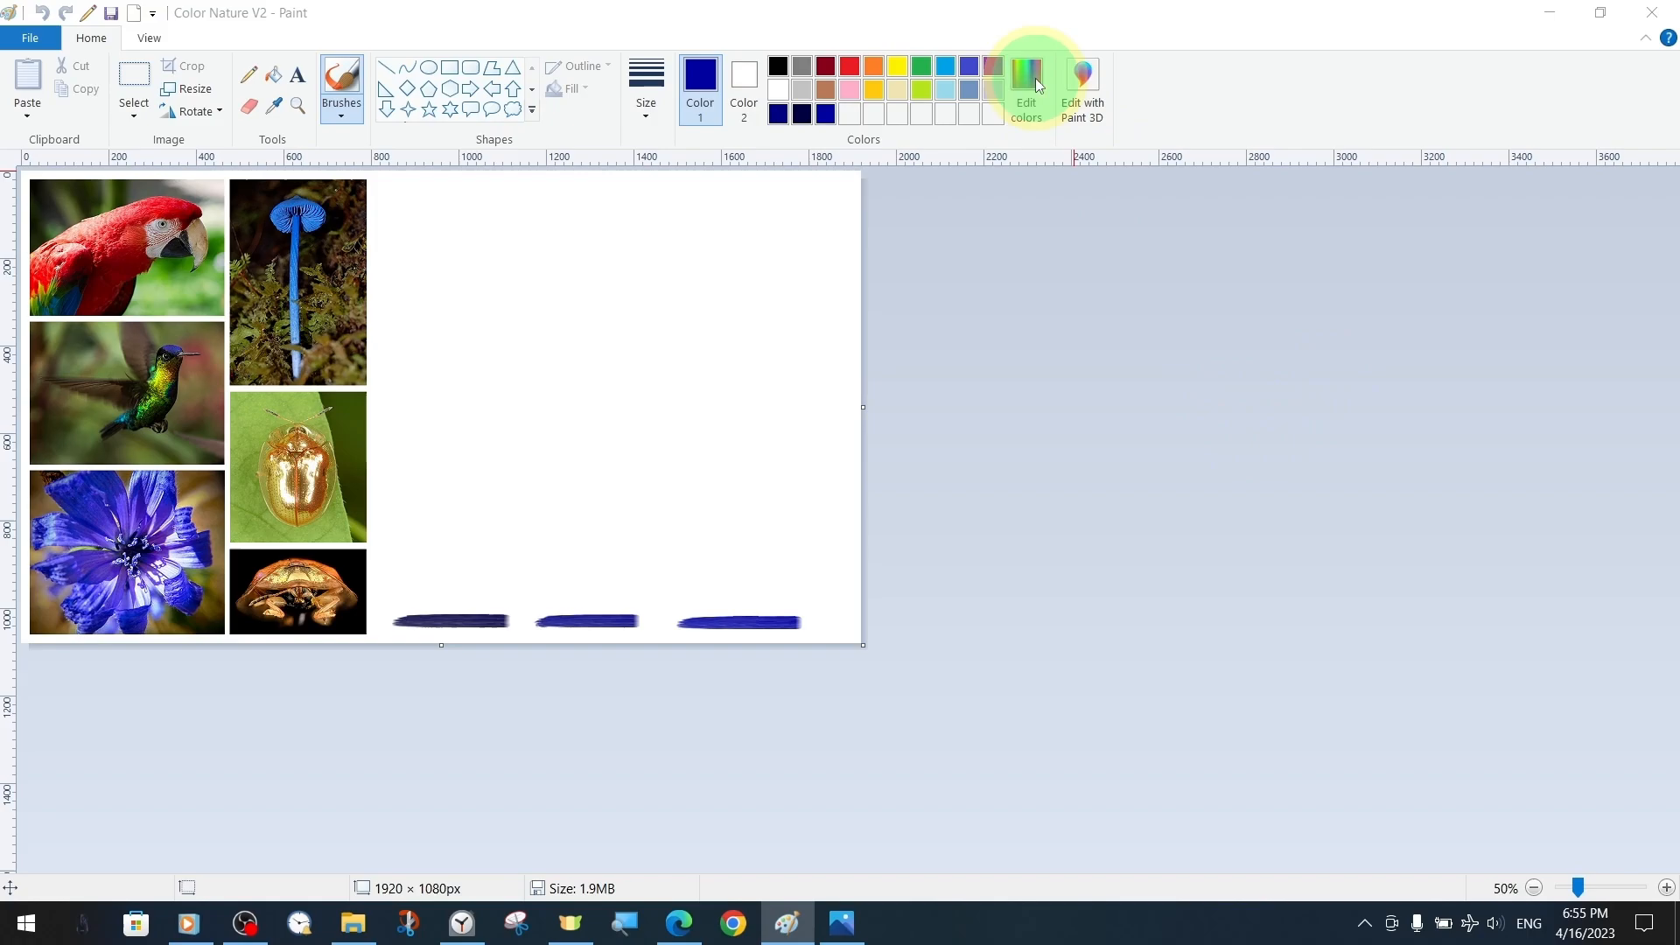
Step: Add pure green (R0 G255 B0) to the custom colours and confirm it
click(1025, 88)
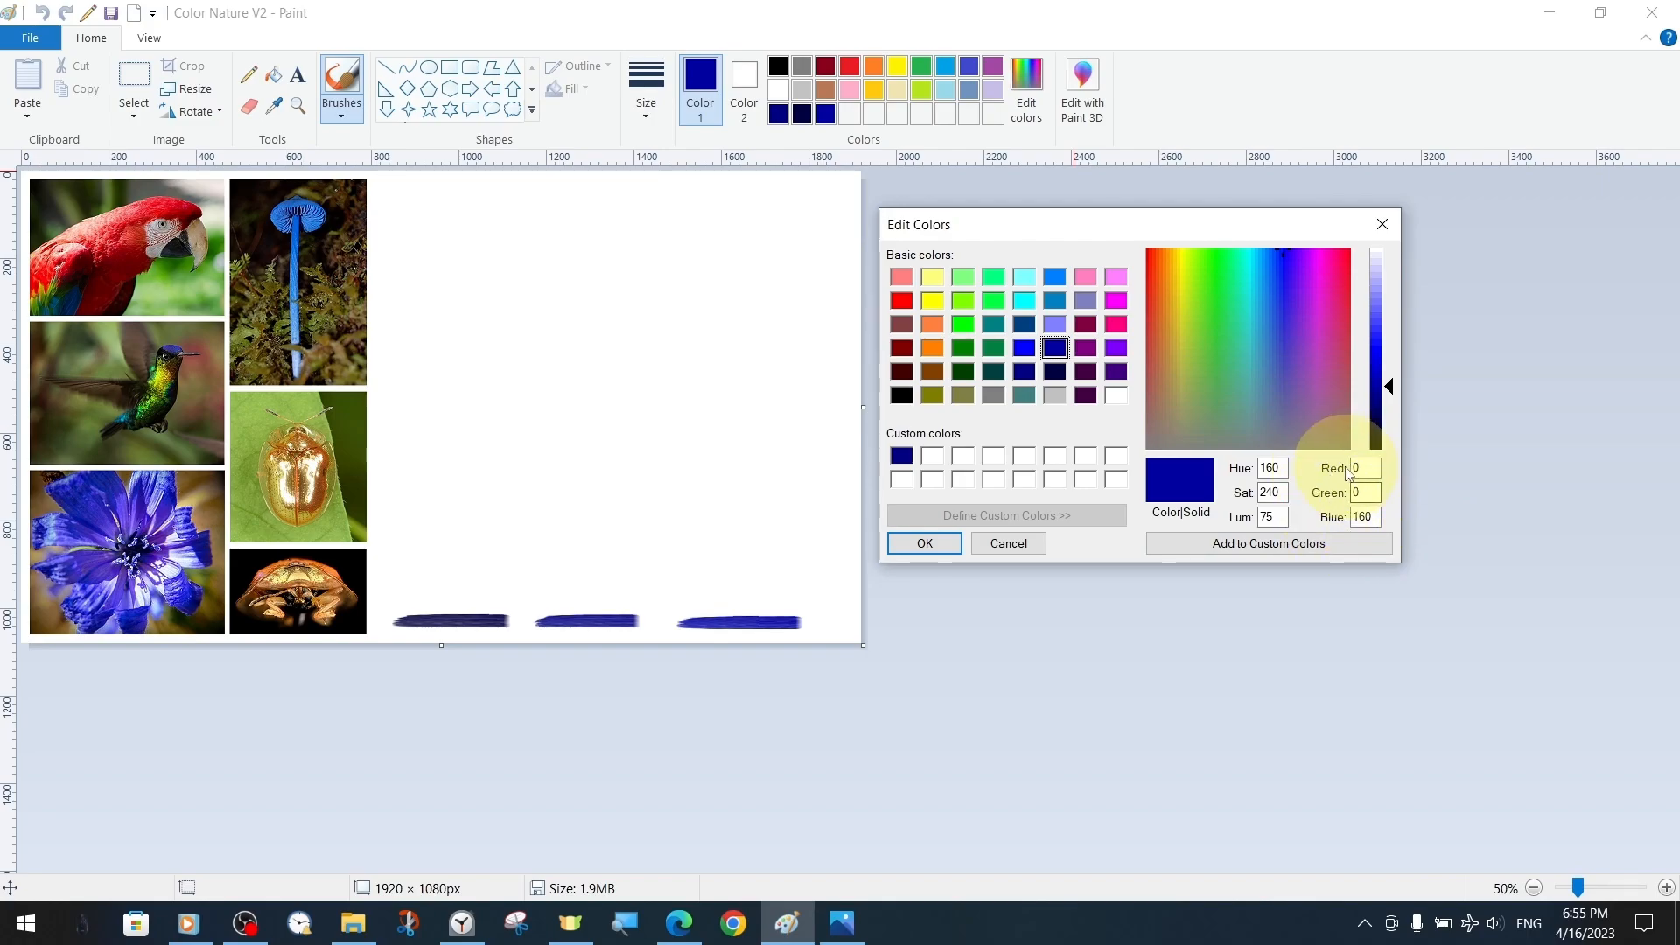
mouse_move(1302, 502)
text(255)
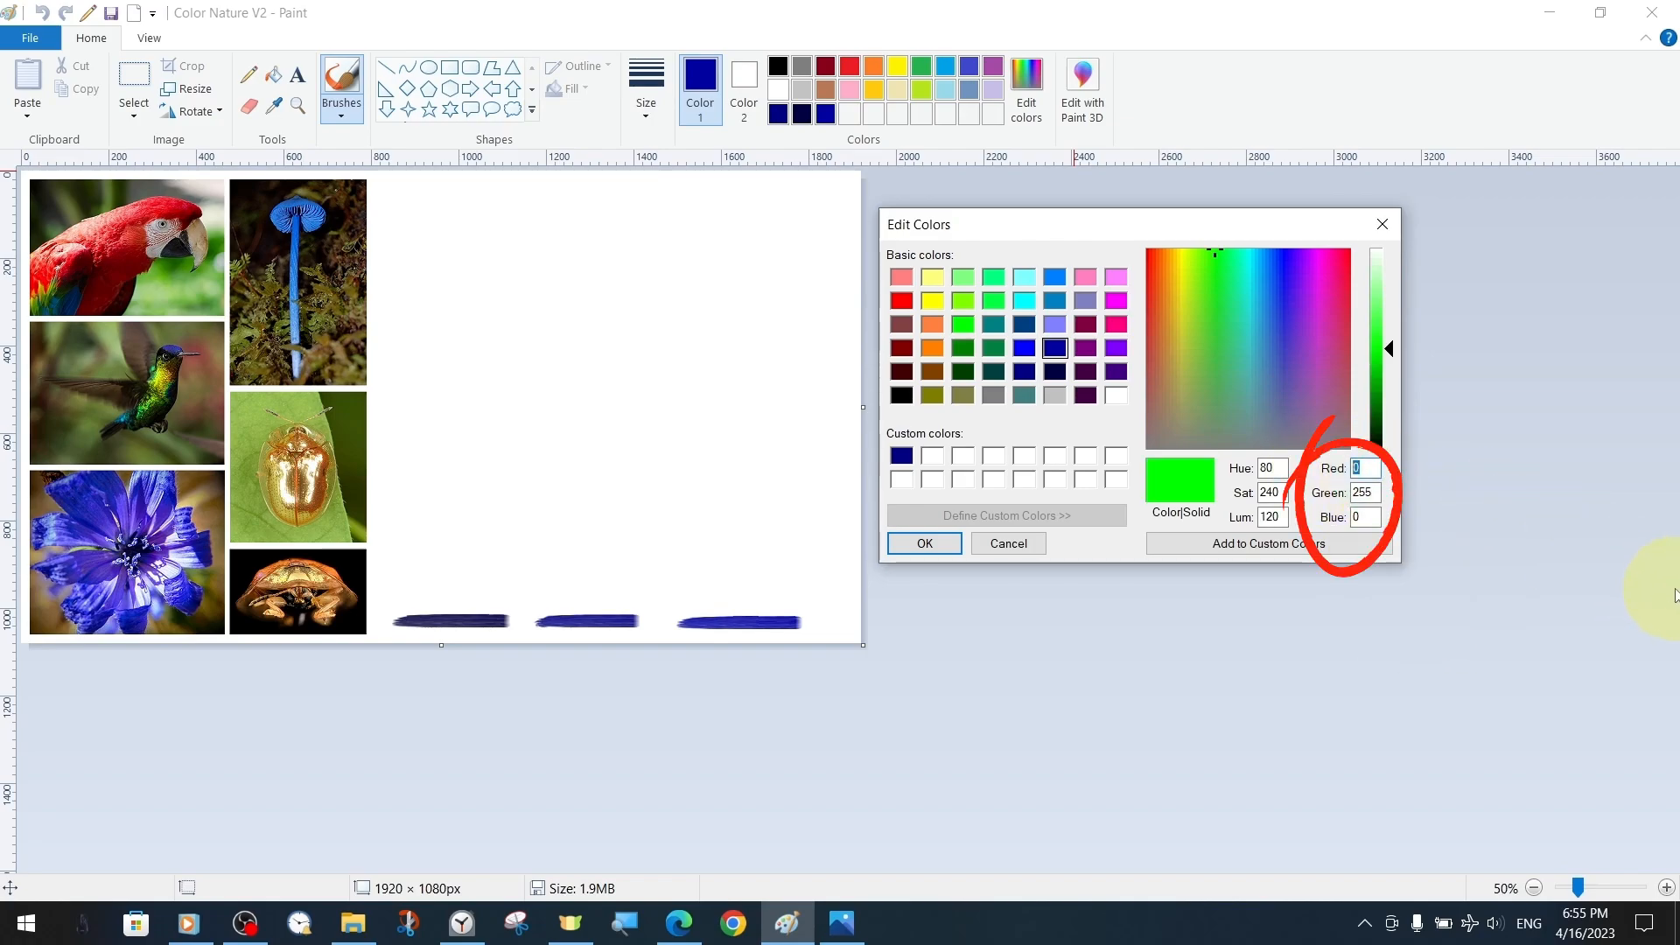
mouse_move(1243, 307)
text(255)
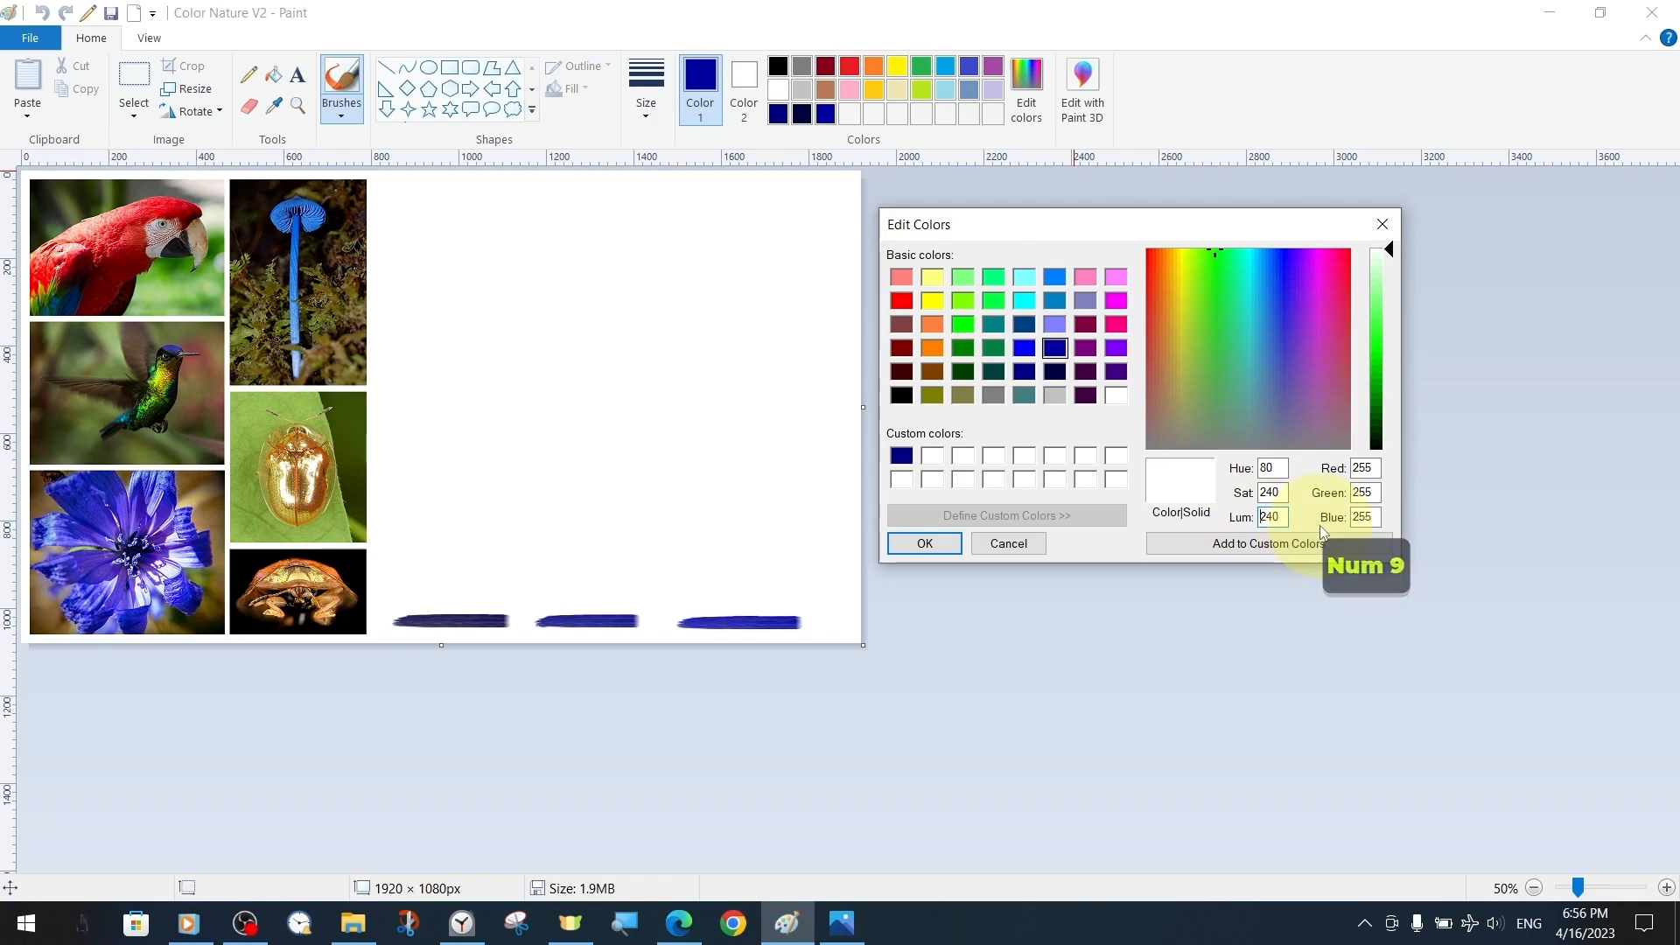
mouse_move(1275, 515)
text(120)
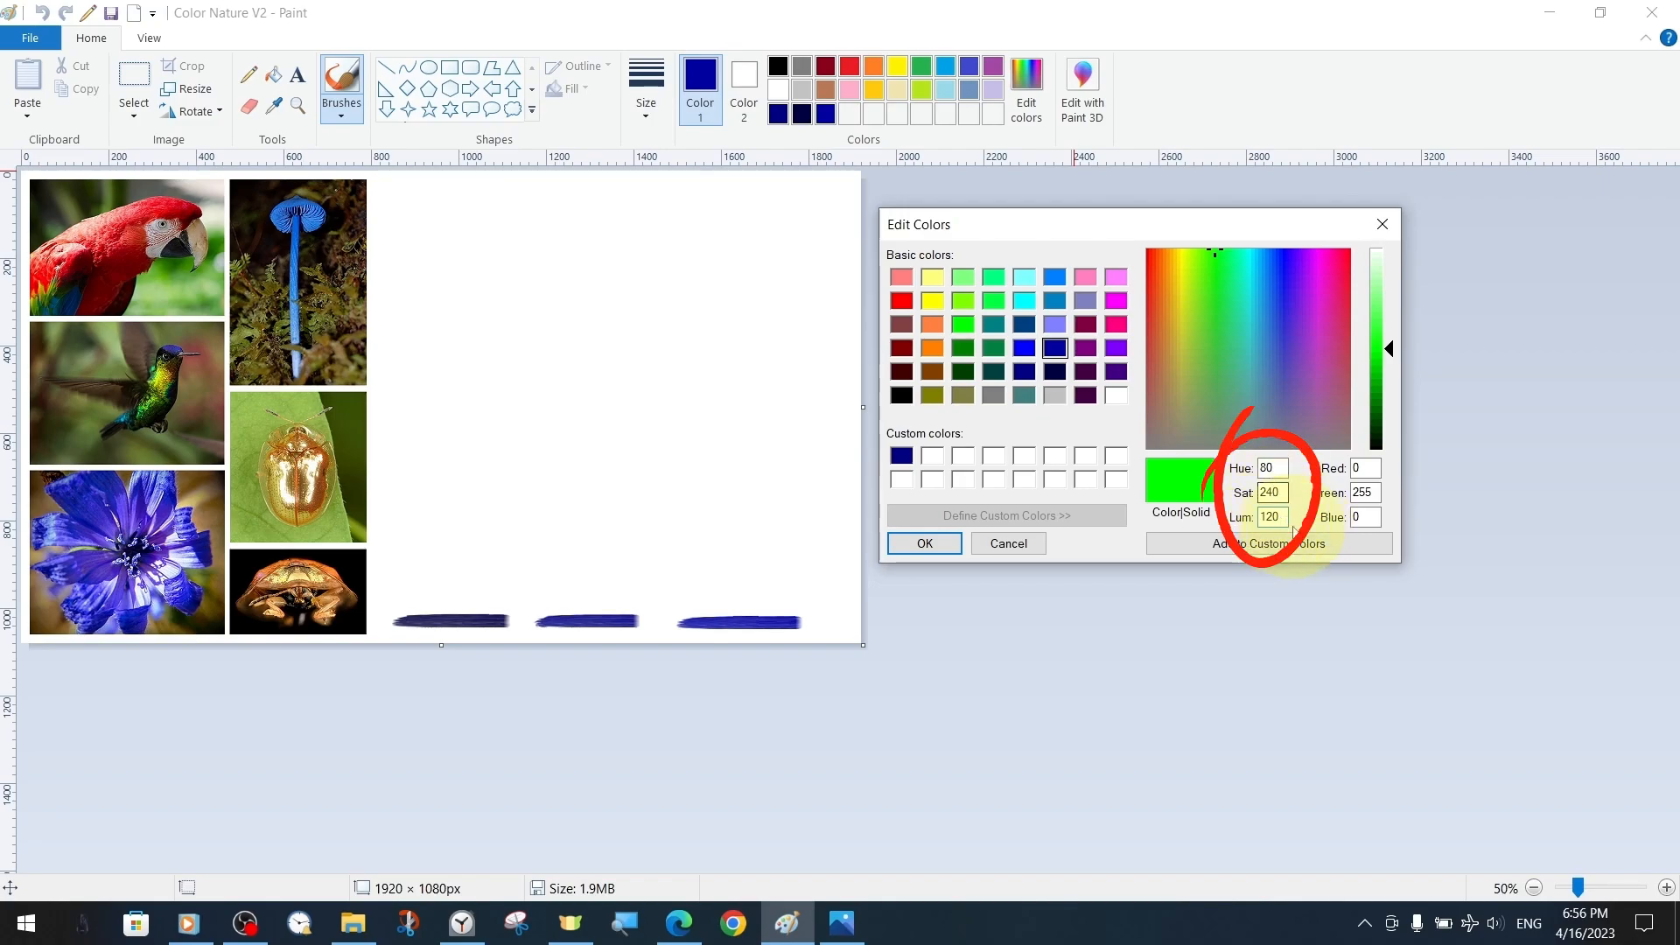
mouse_move(1369, 535)
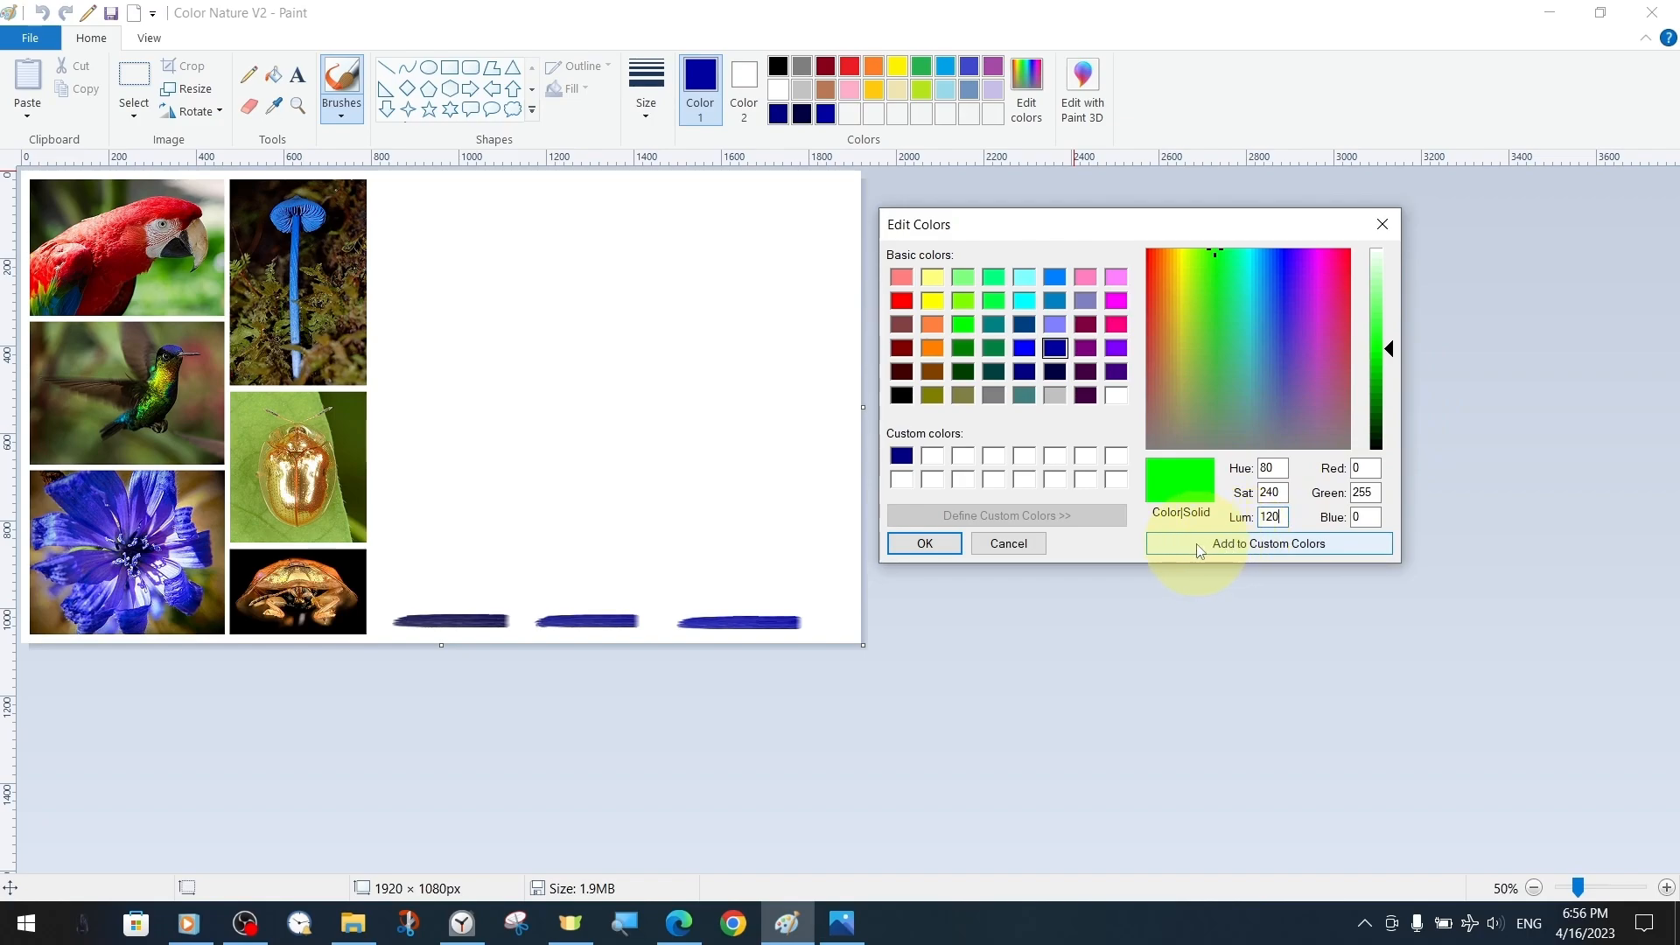
mouse_move(1139, 553)
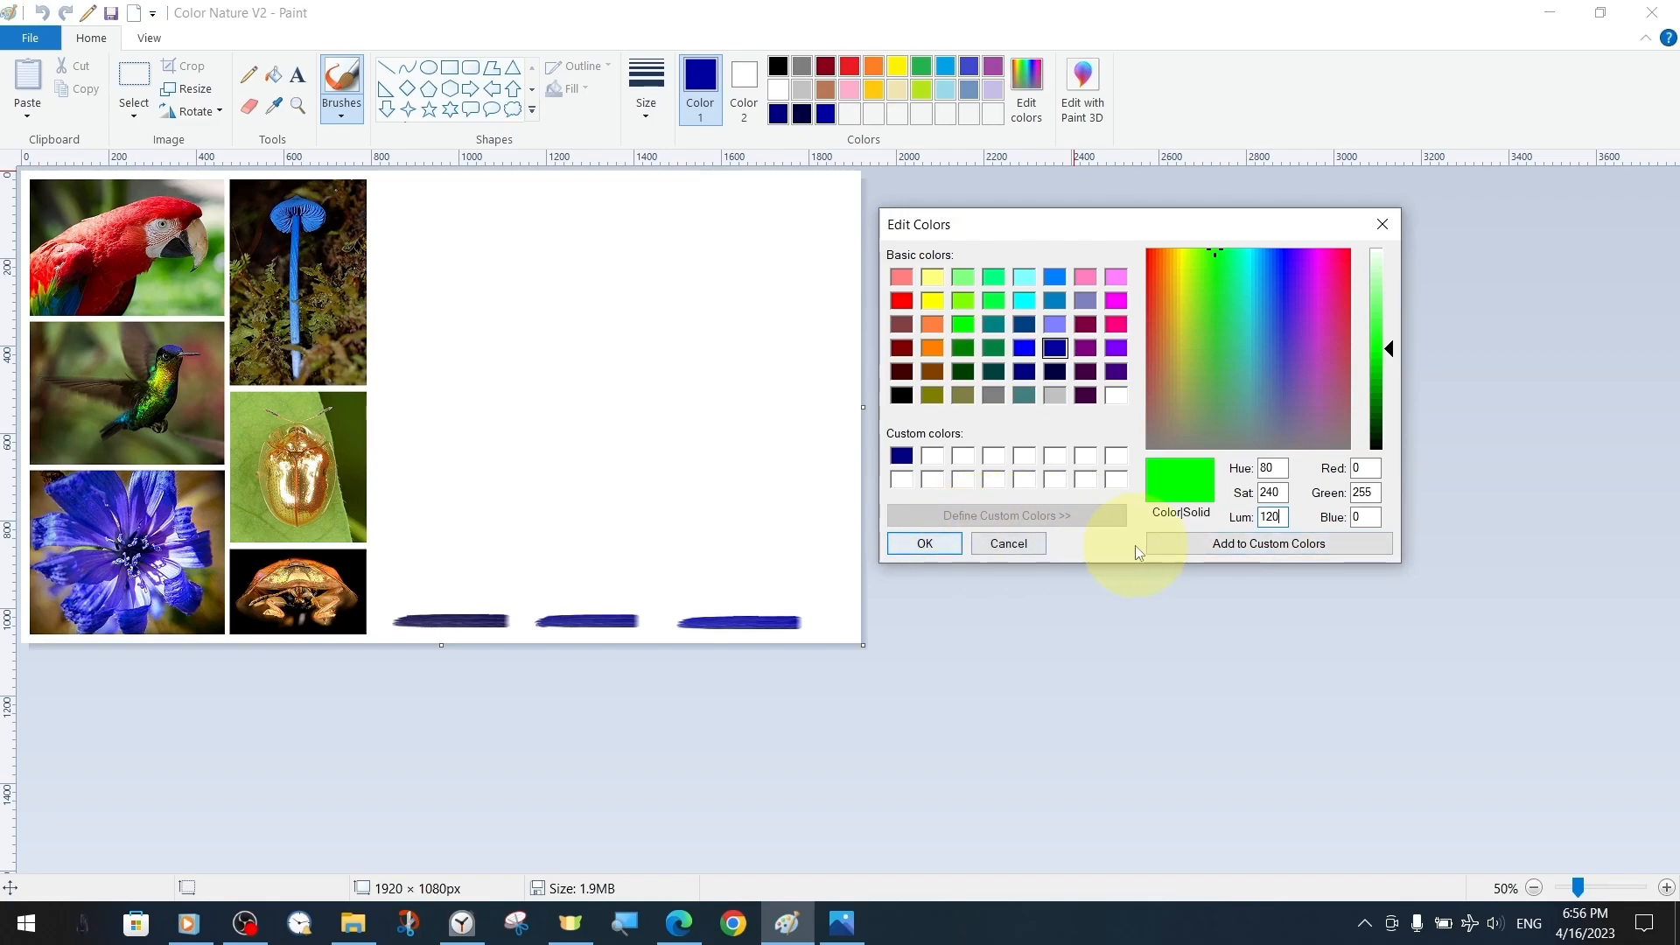
click(1267, 543)
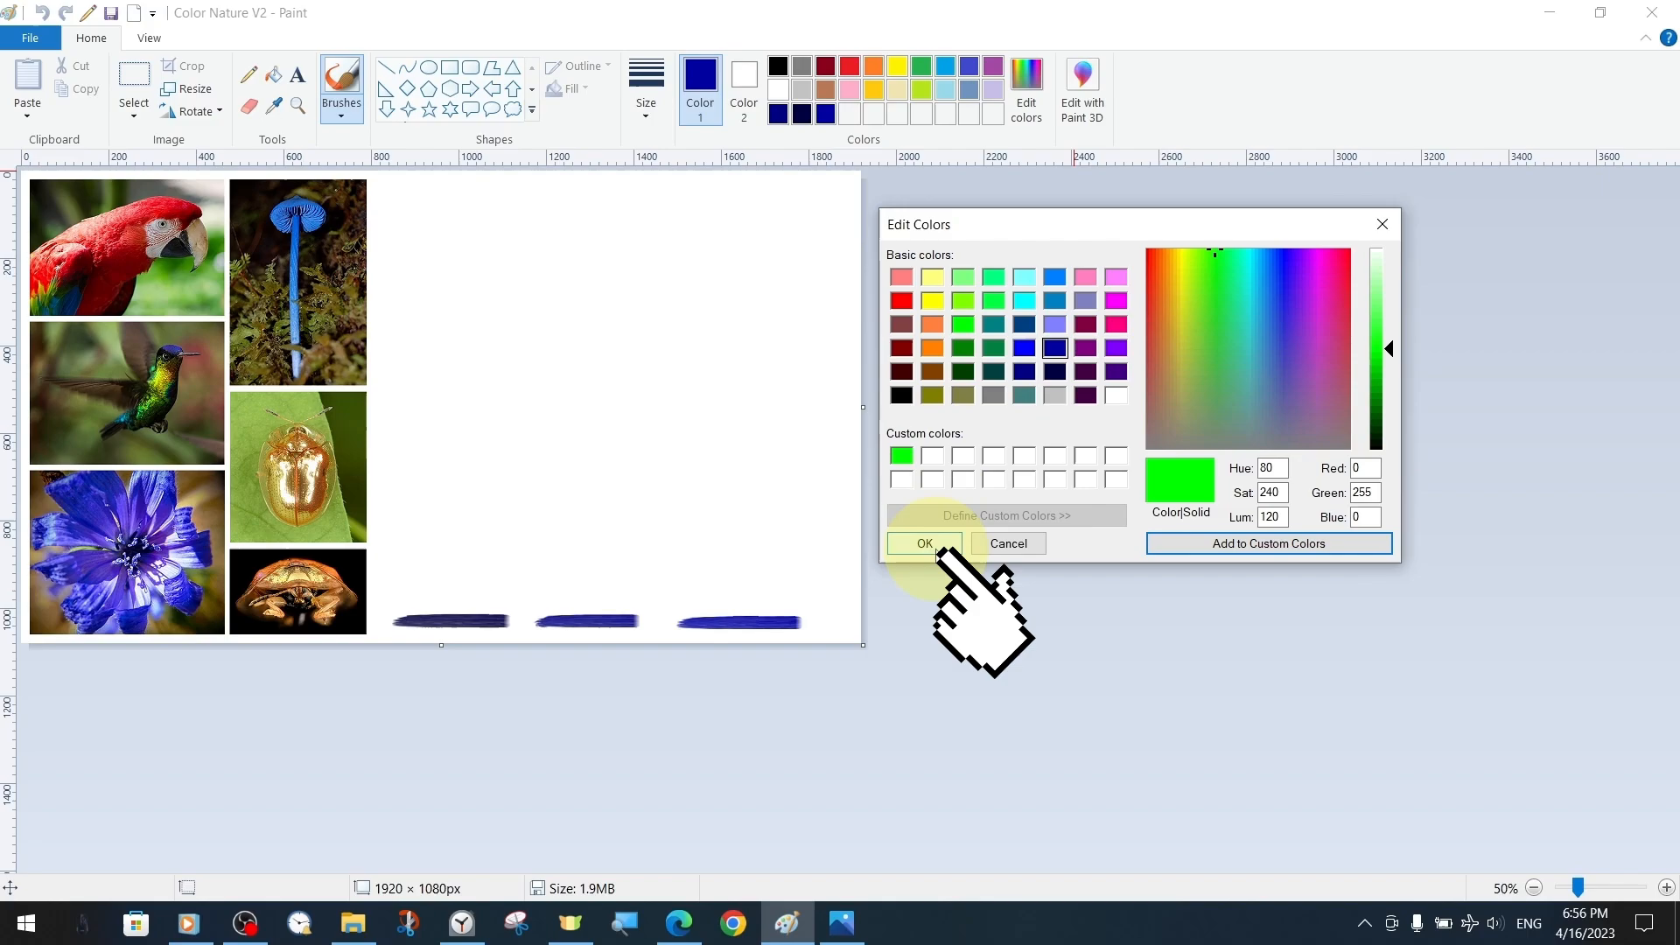
click(924, 543)
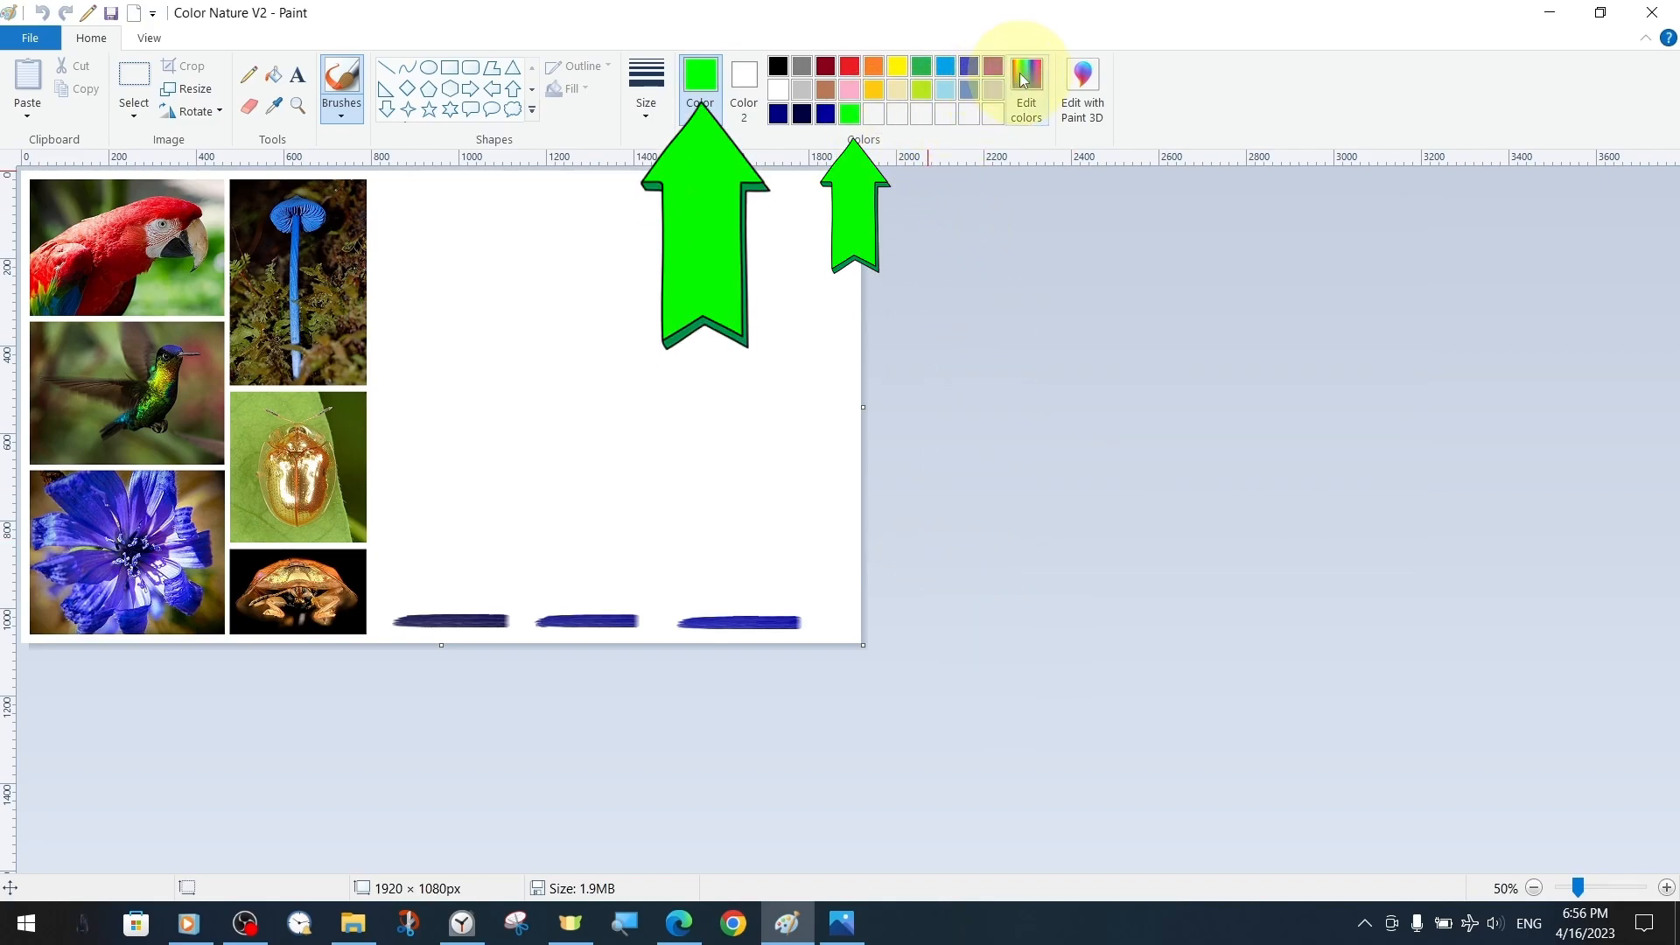
Step: Start defining yellow by editing the red amount in the colour editor
click(1023, 80)
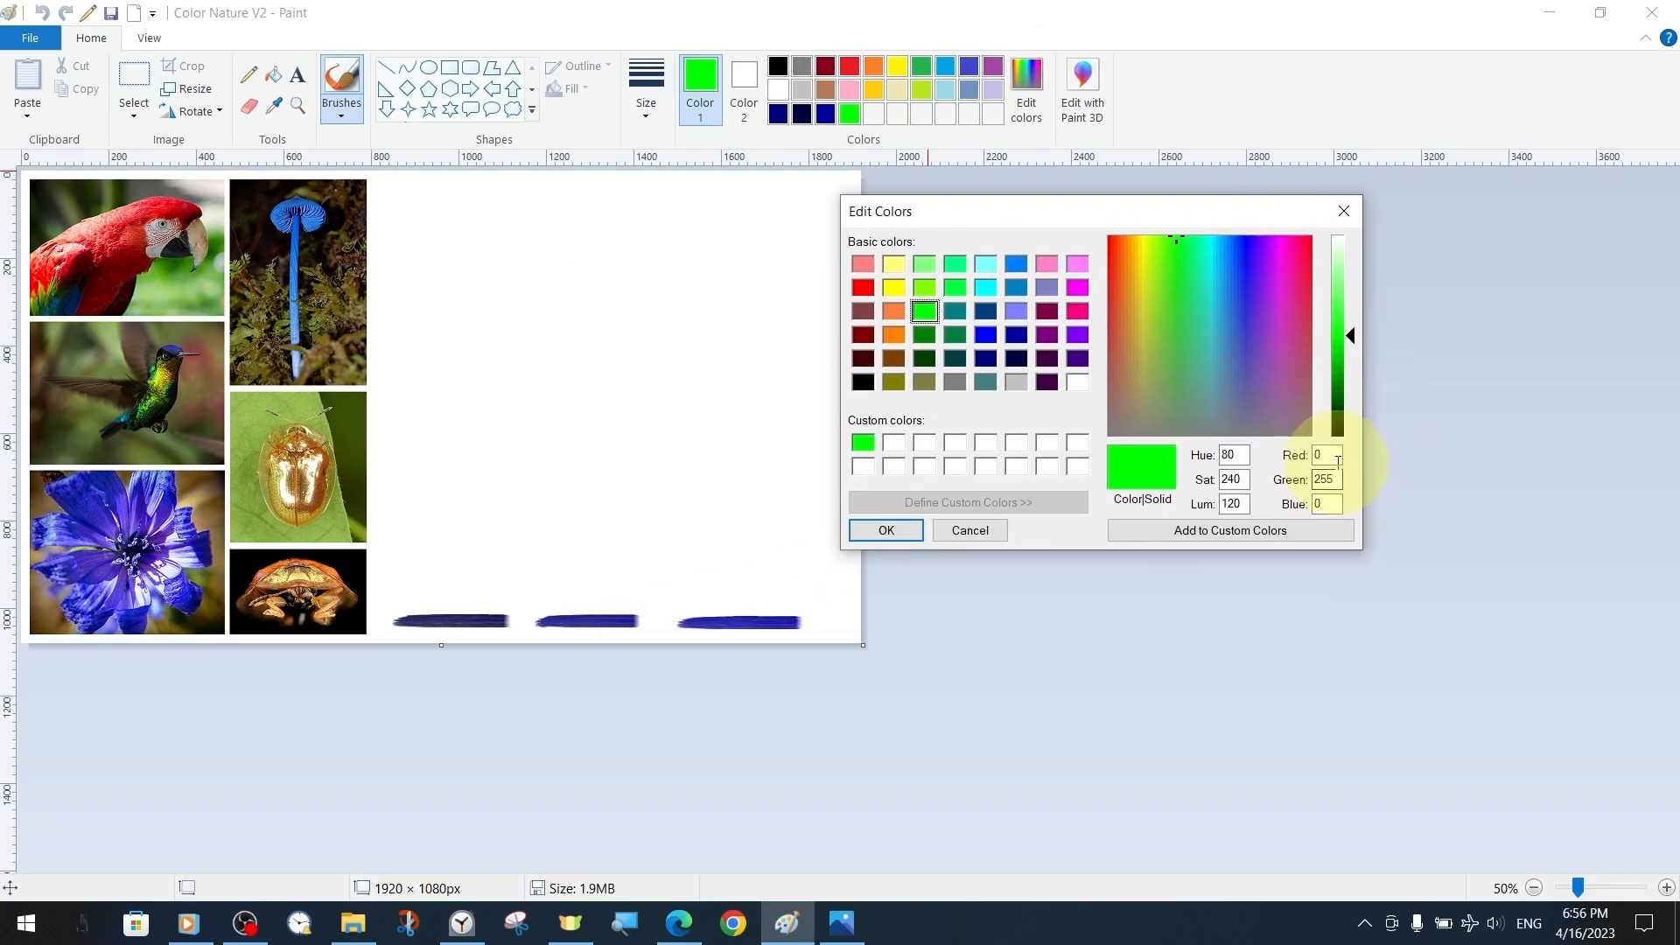
click(885, 531)
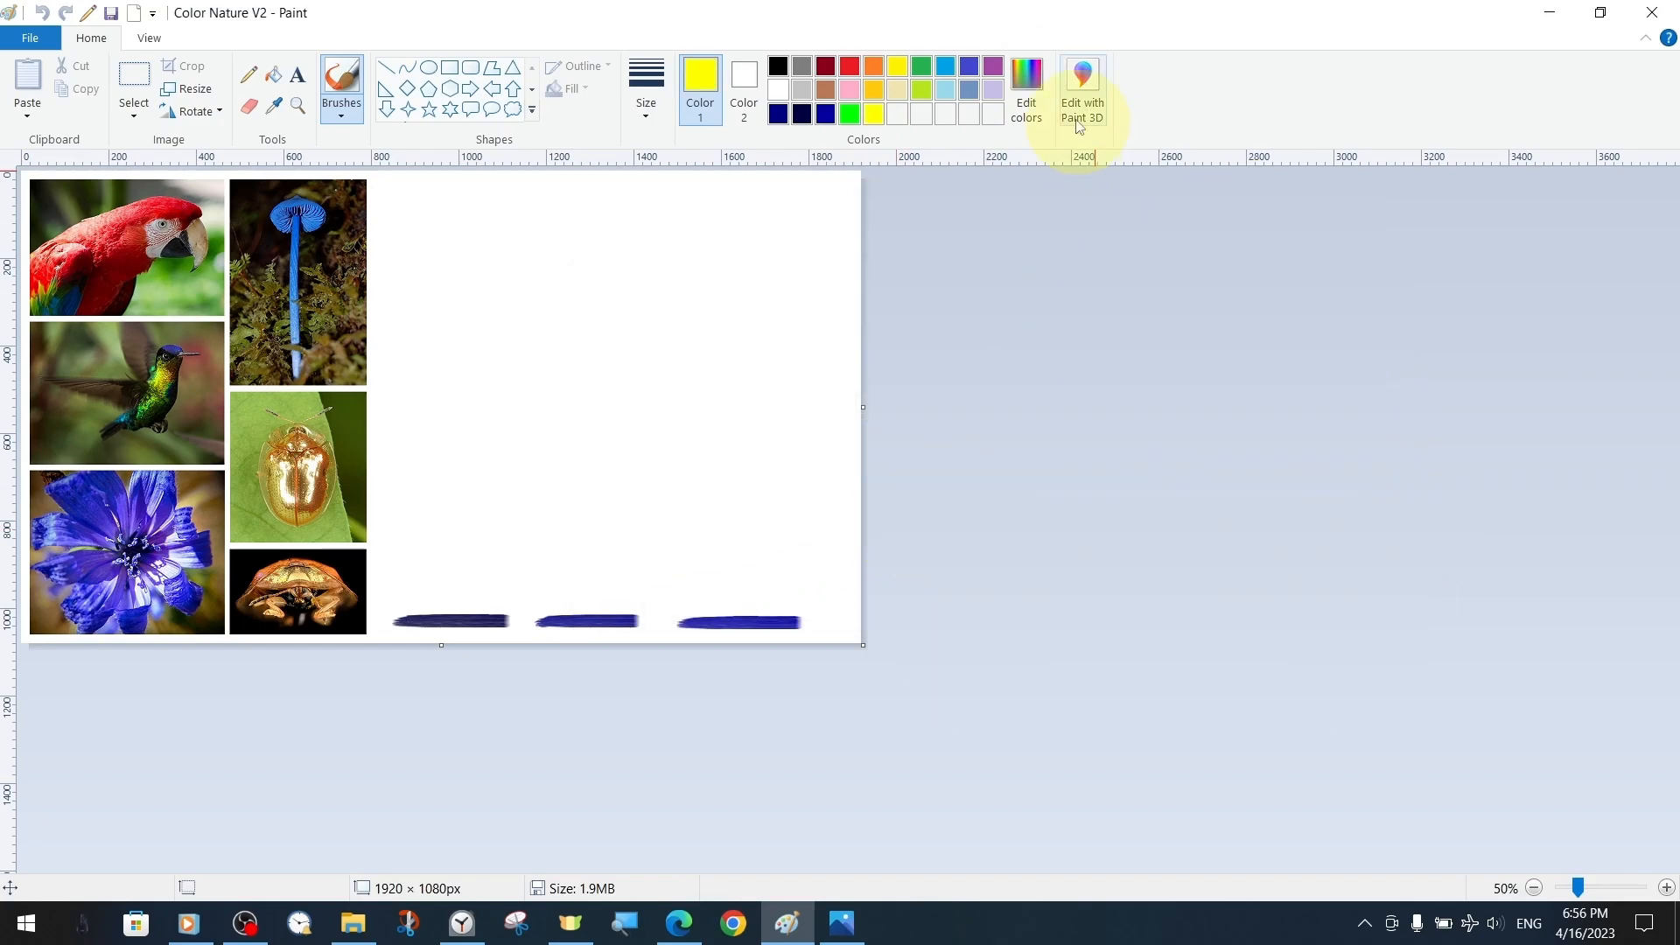
click(1025, 89)
text(25)
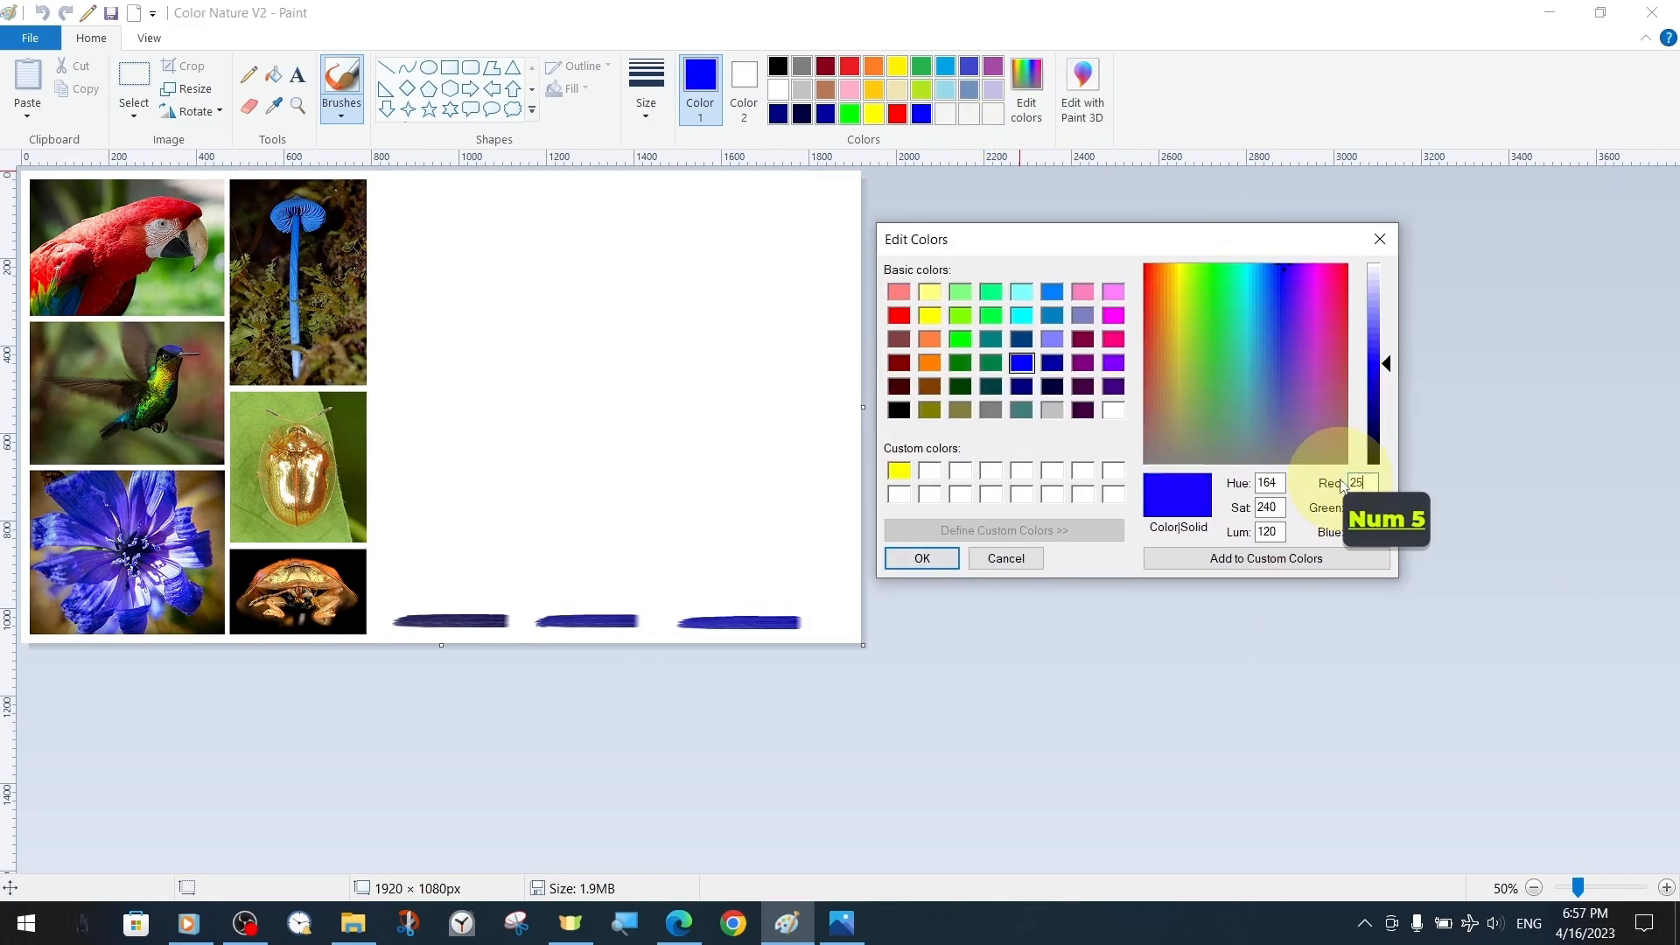
Step: Enter a new red amount for the next primary colour
click(919, 559)
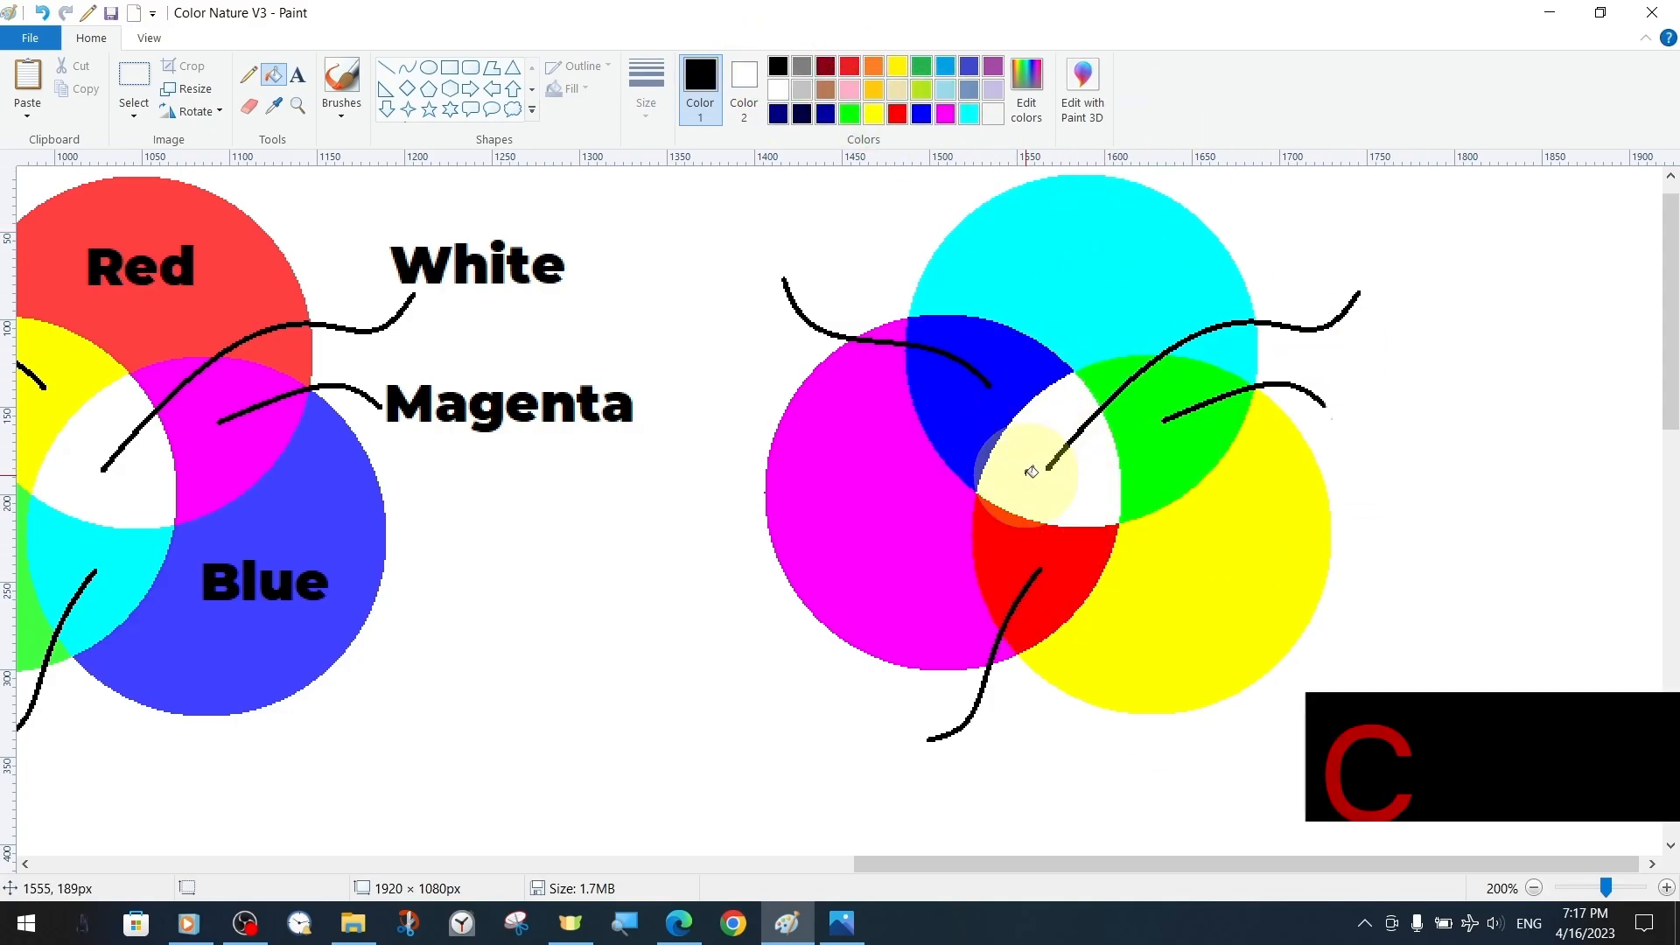
Step: Type the Black/KEY and region labels beside the CMY diagram
click(1435, 271)
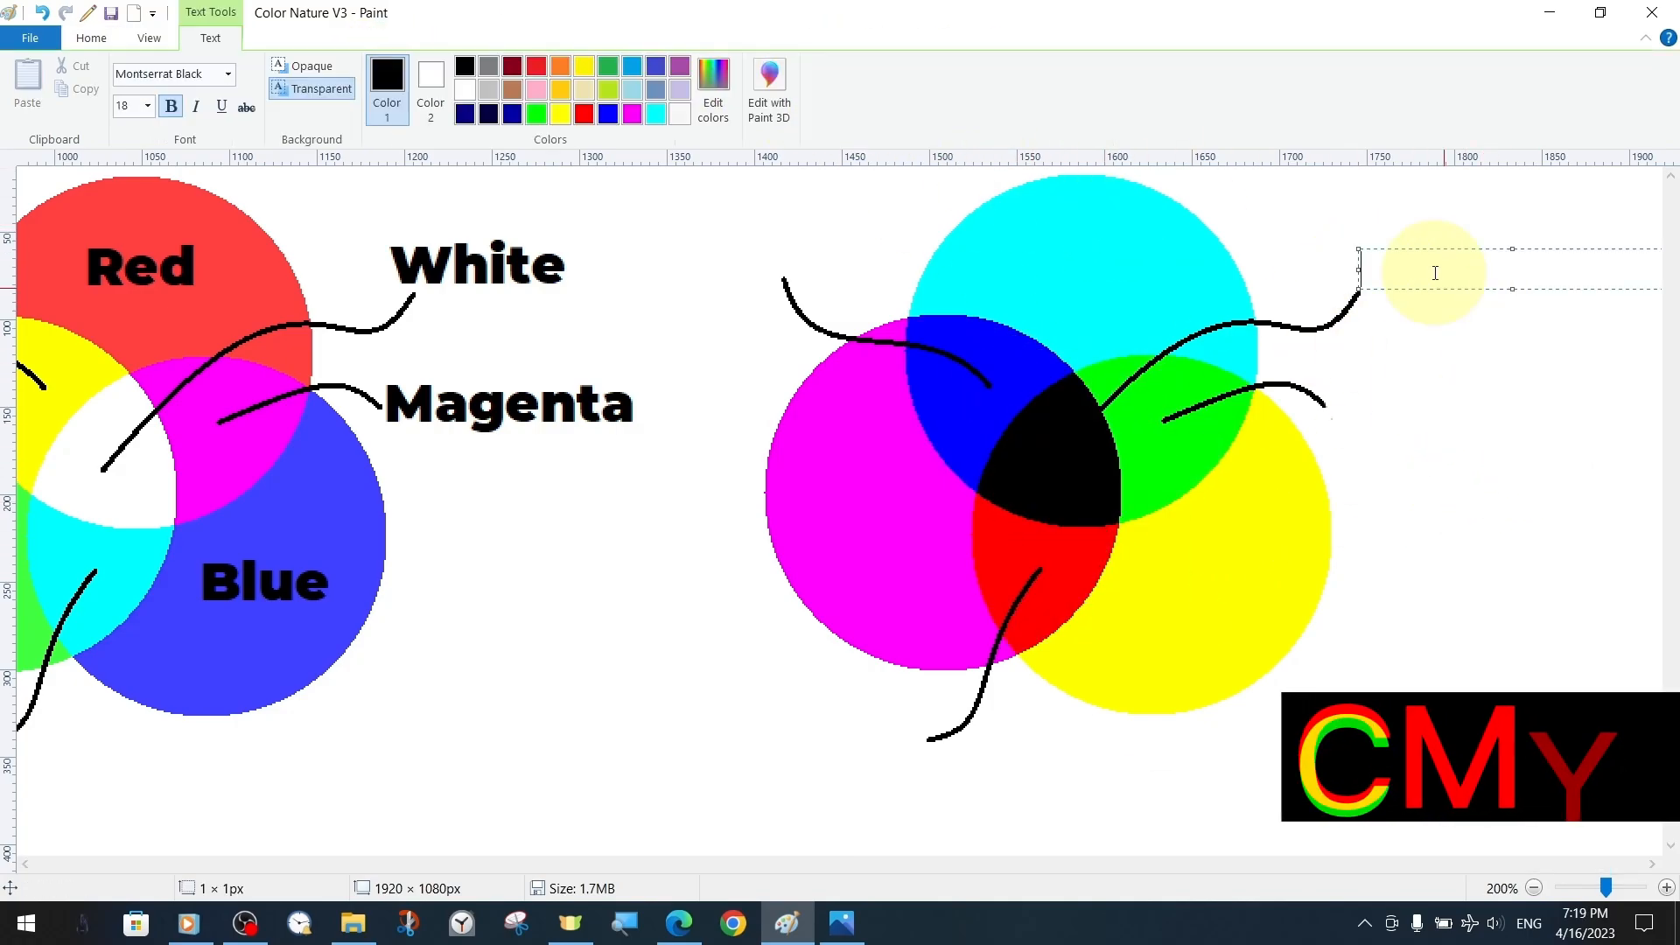
text(Black/KEY)
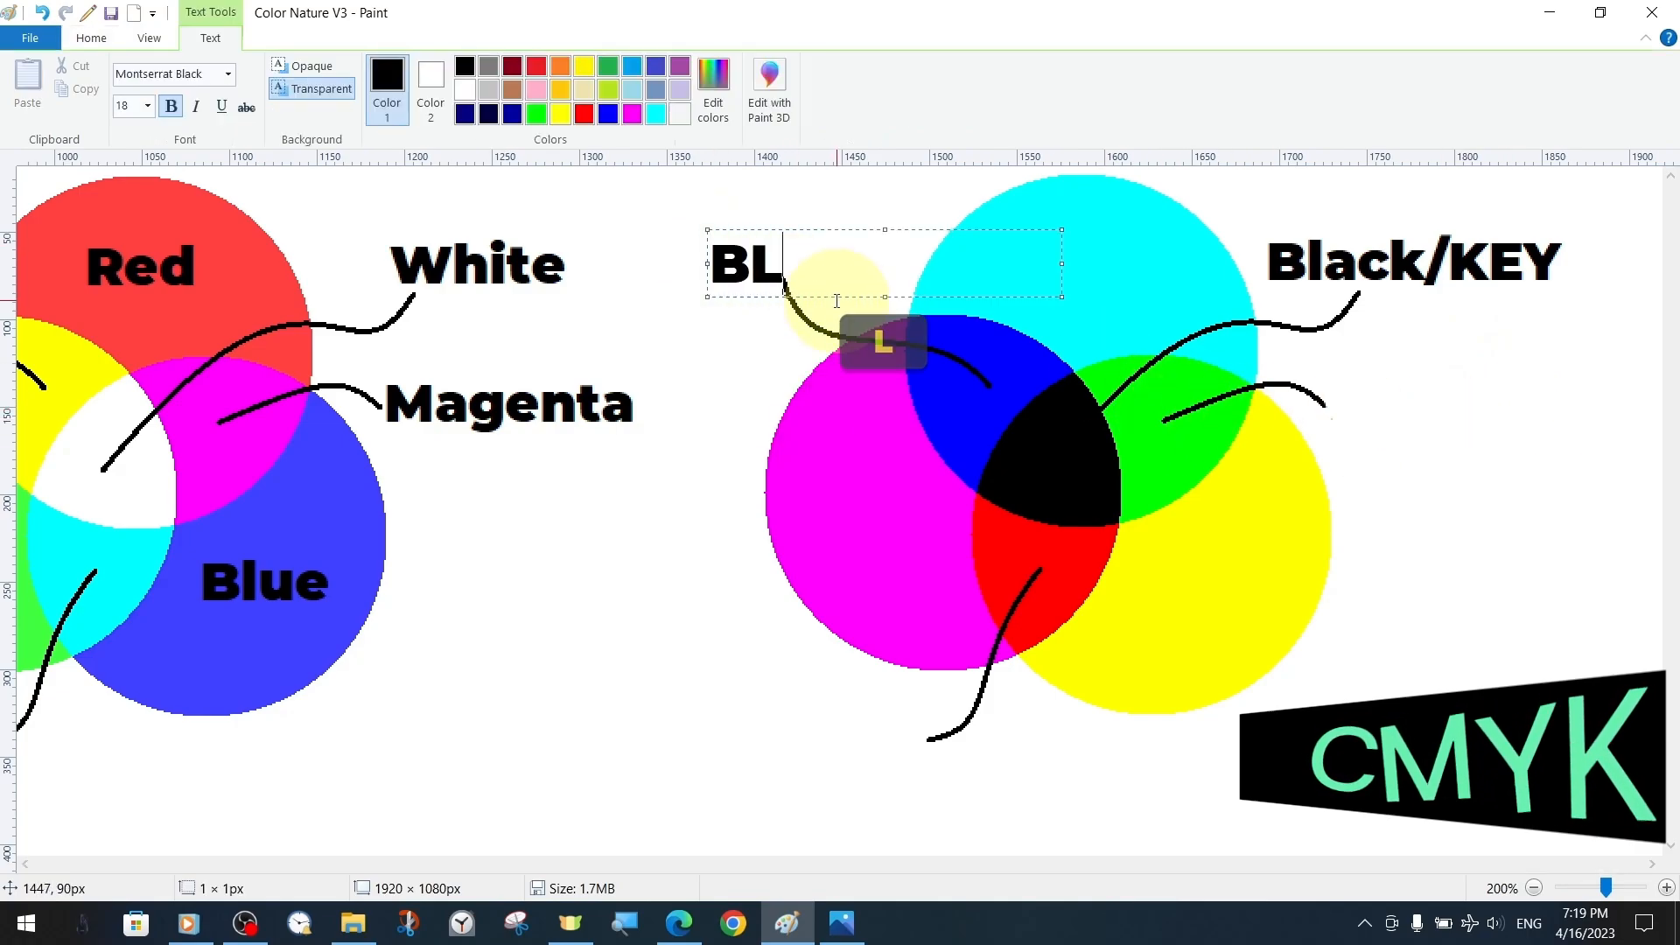
text(ue)
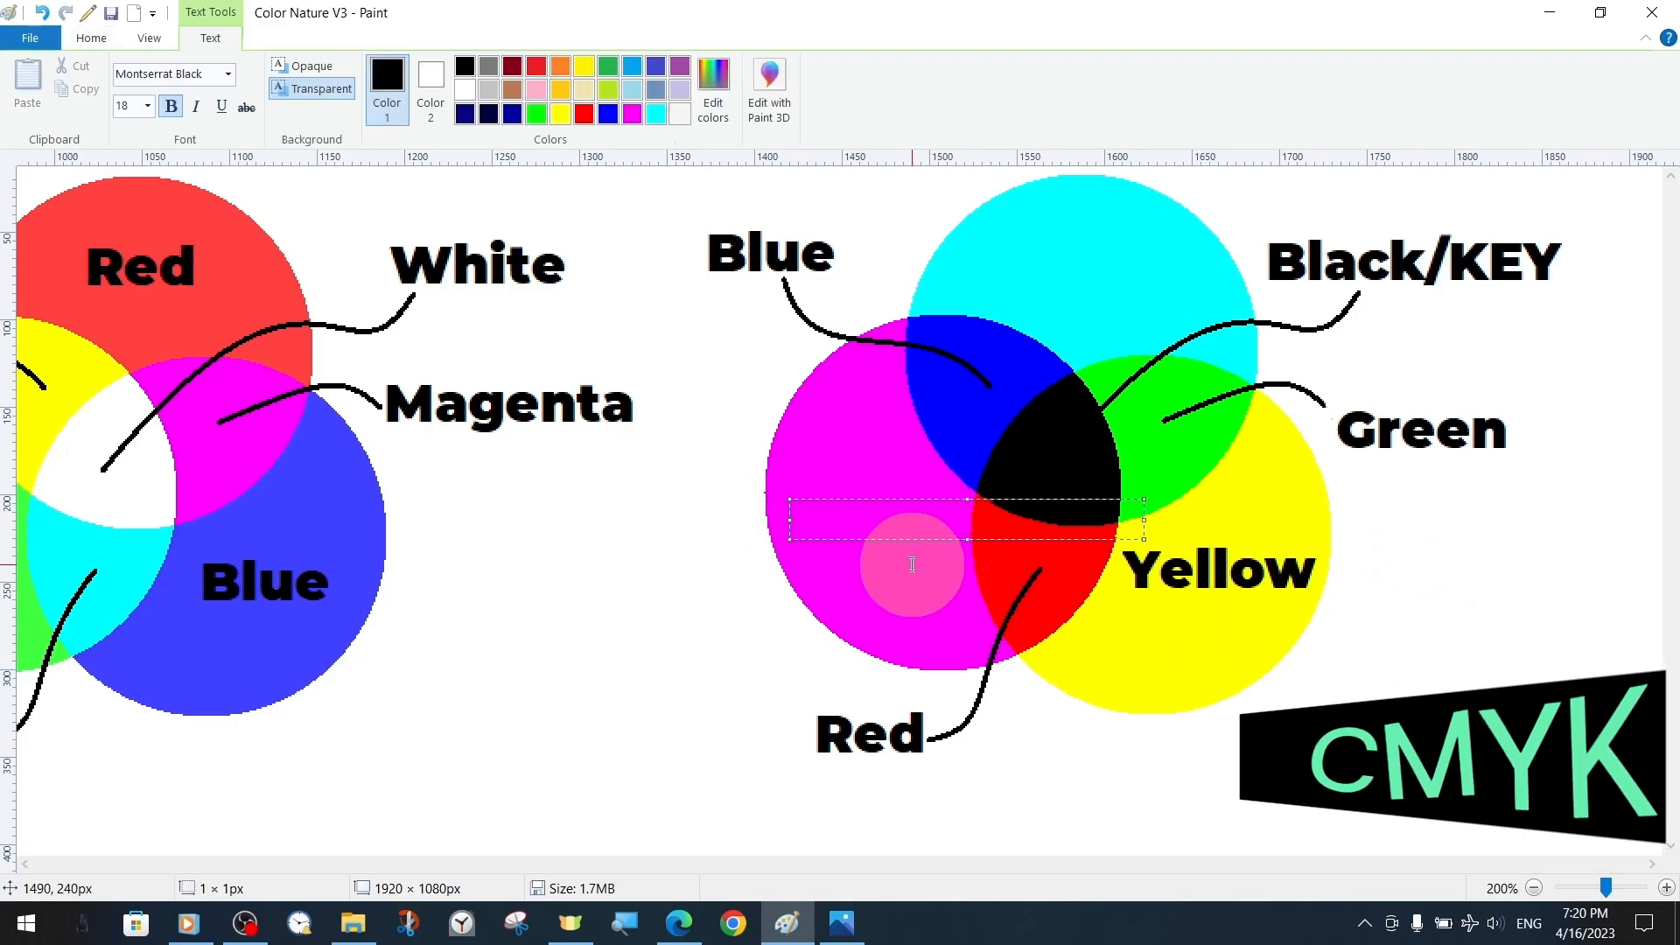
key(ctrl+a)
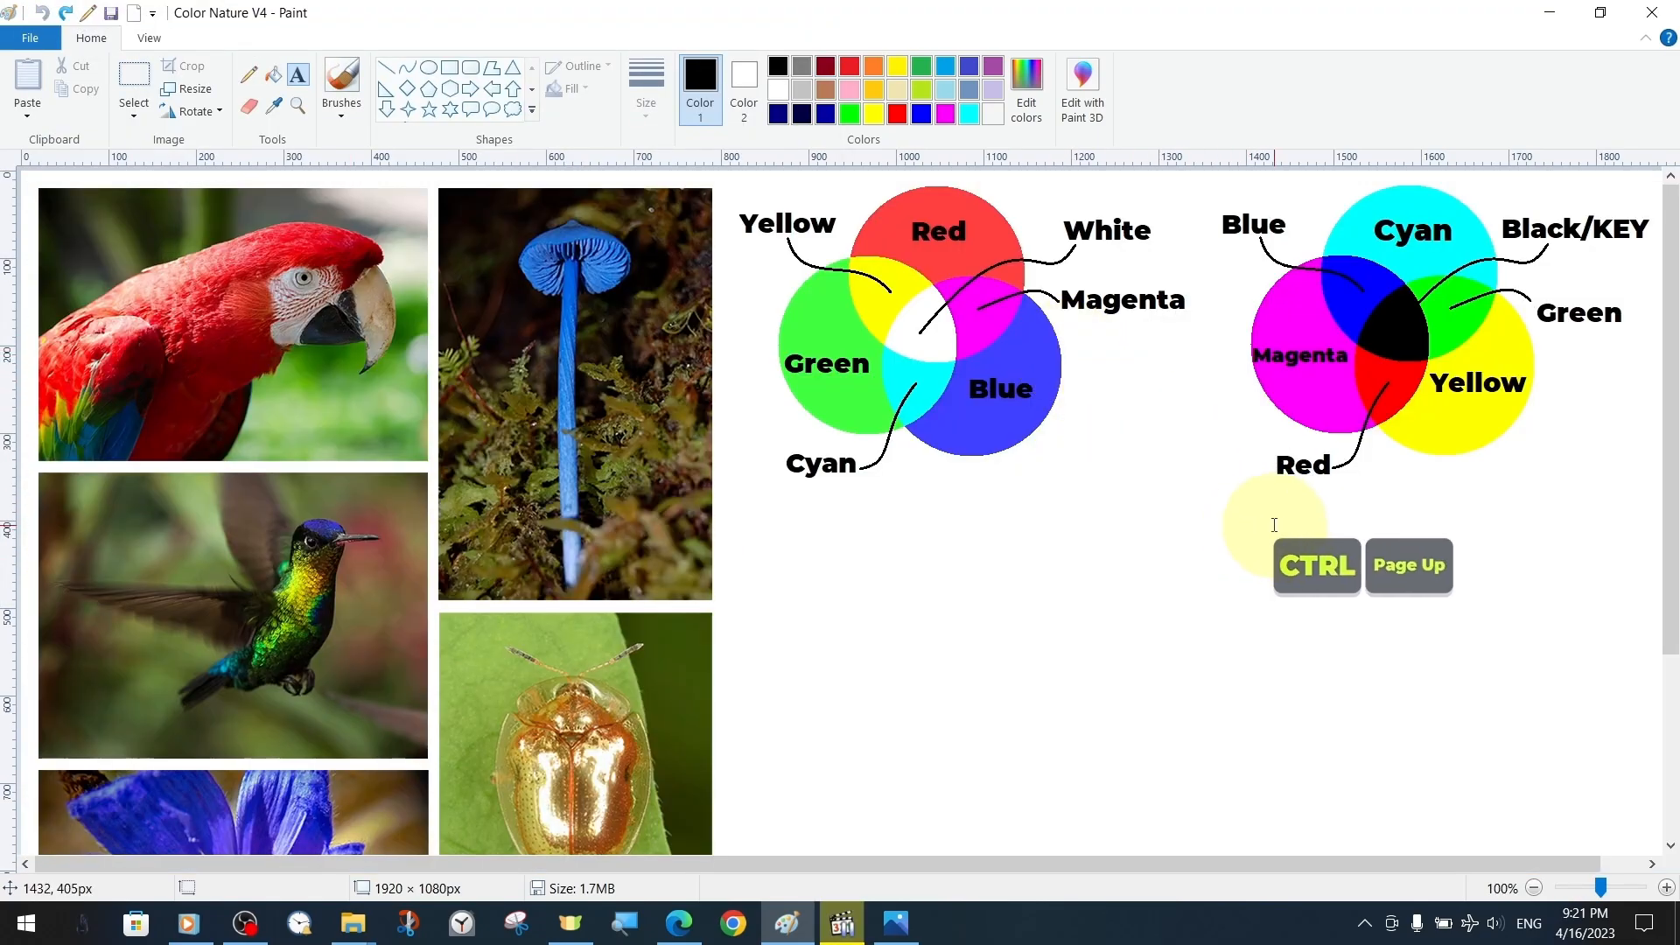
Step: Choose a lighter band colour and paint translucent bands across the cyan column
scroll(down, 3)
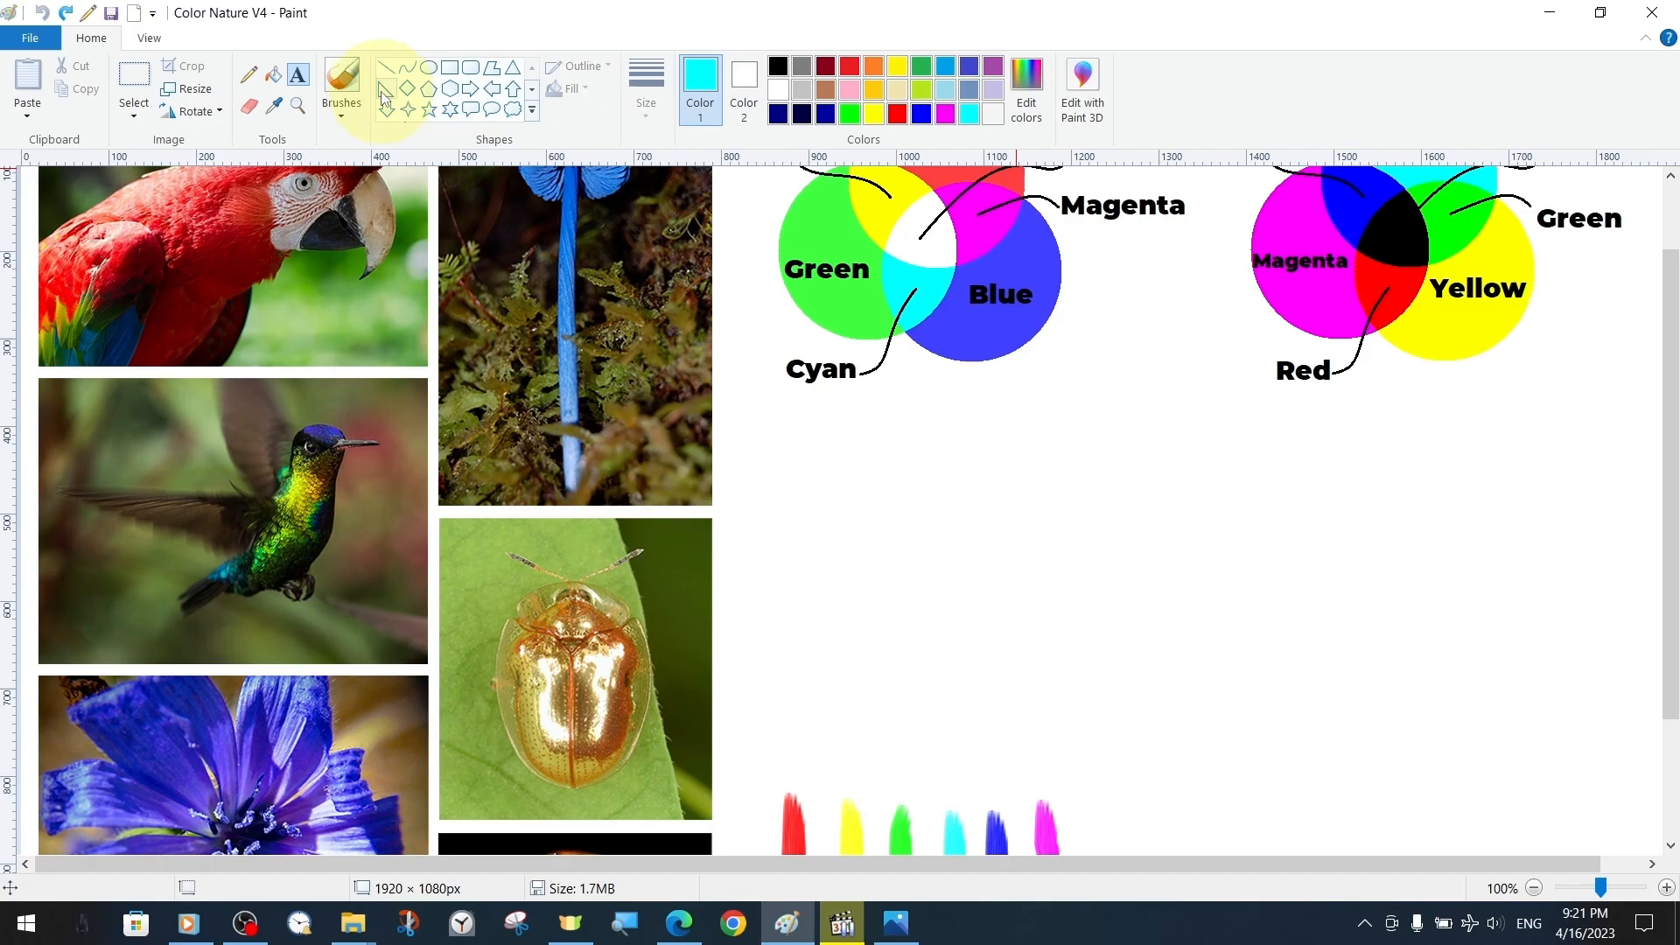
key(ctrl)
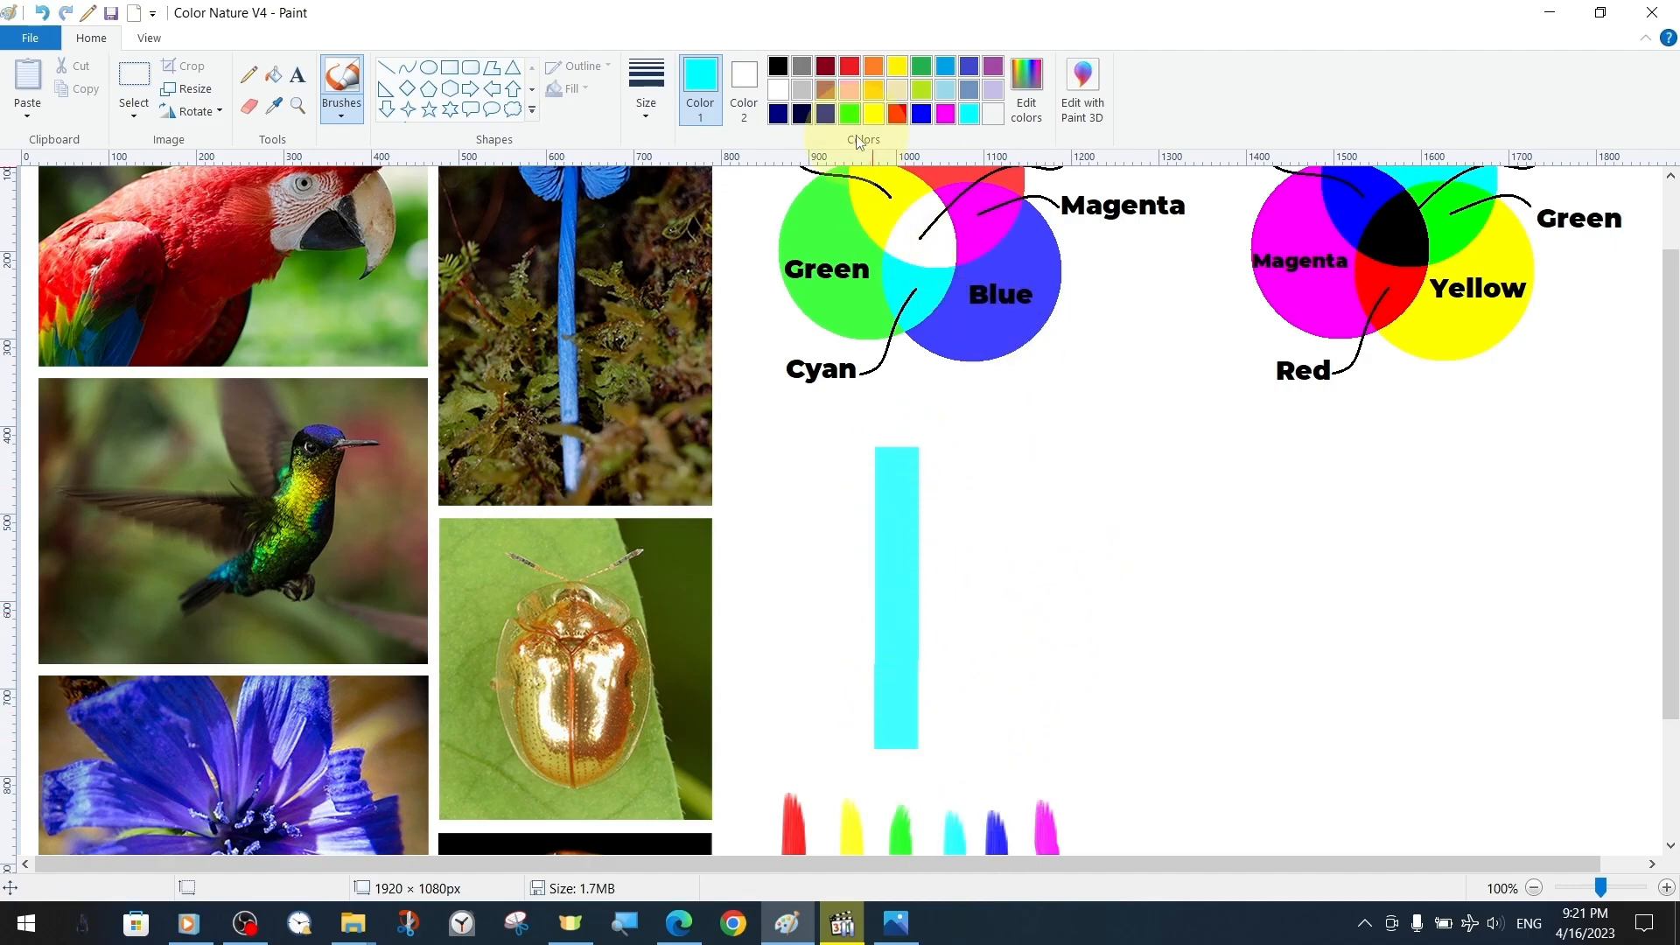
click(793, 731)
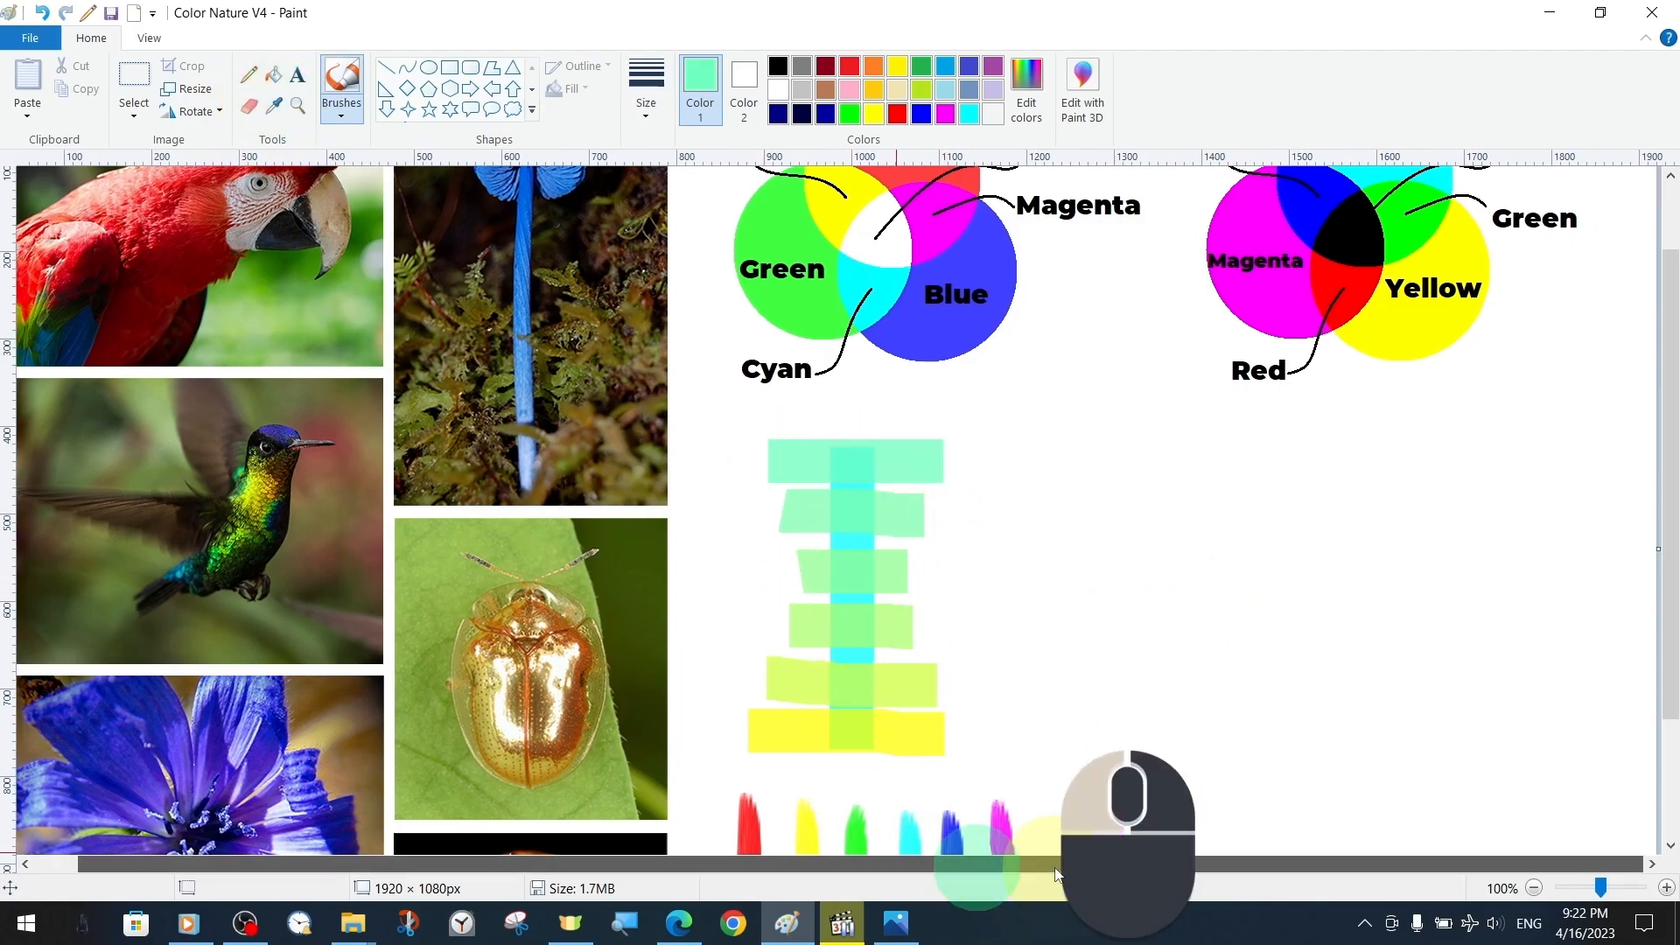
scroll(down, 3)
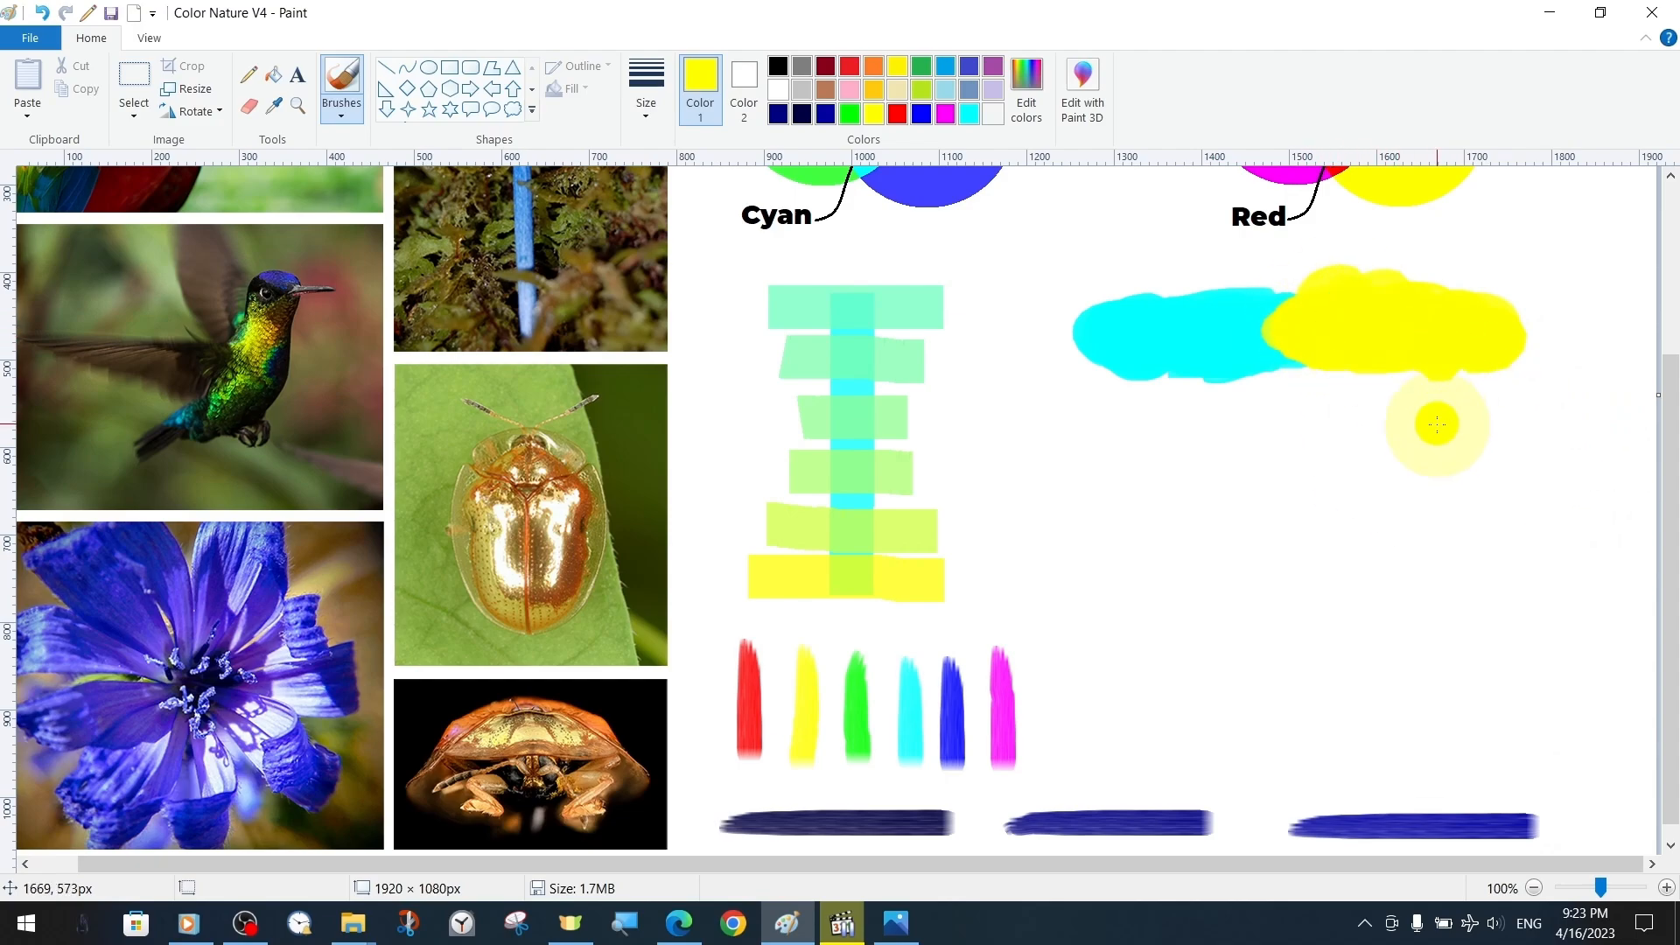
Step: Scroll down and undo the last brush stroke on the cyan-yellow strip
scroll(down, 3)
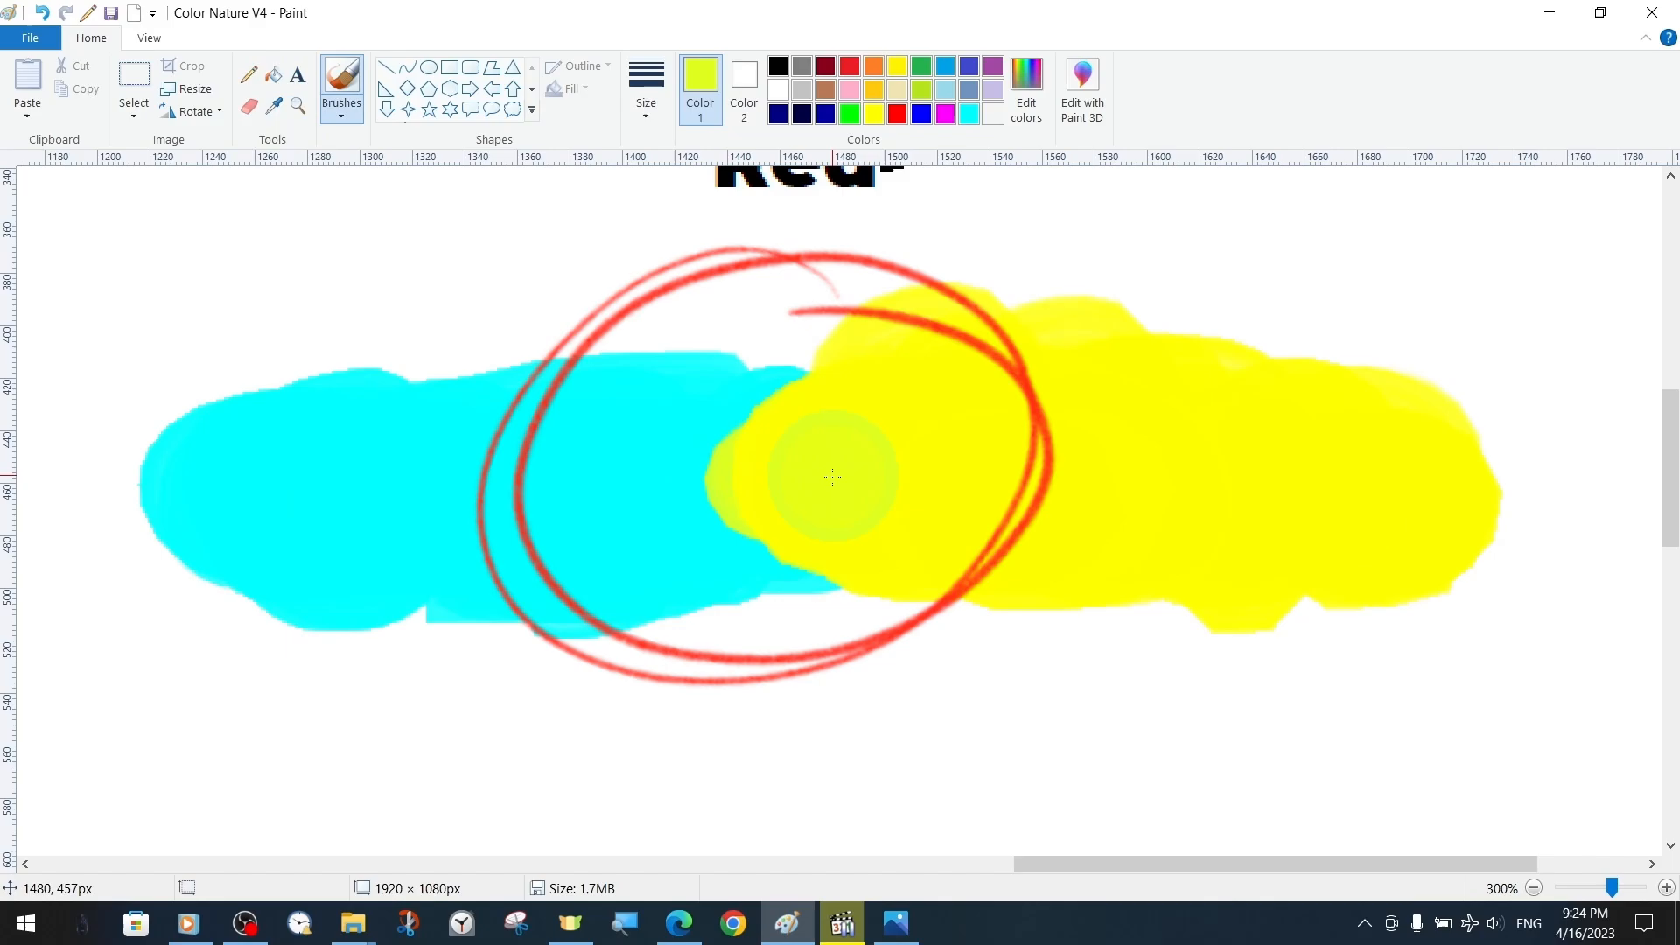
key(ctrl+z)
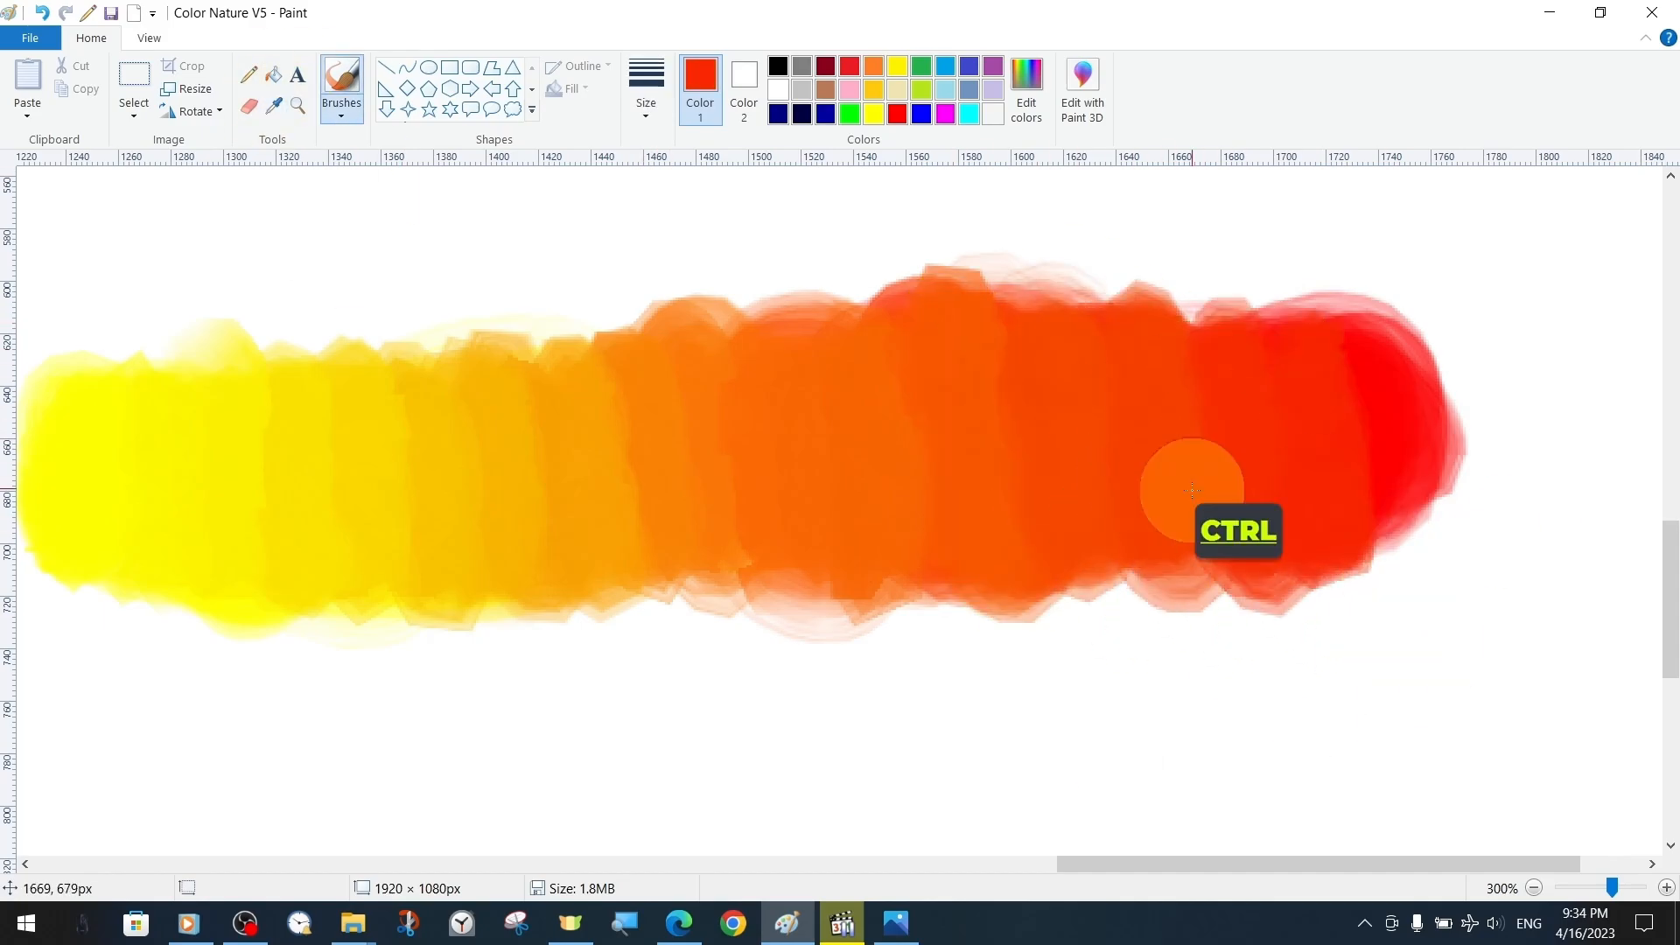
Step: Pick the next palette colour for the yellow-to-red gradient
click(340, 89)
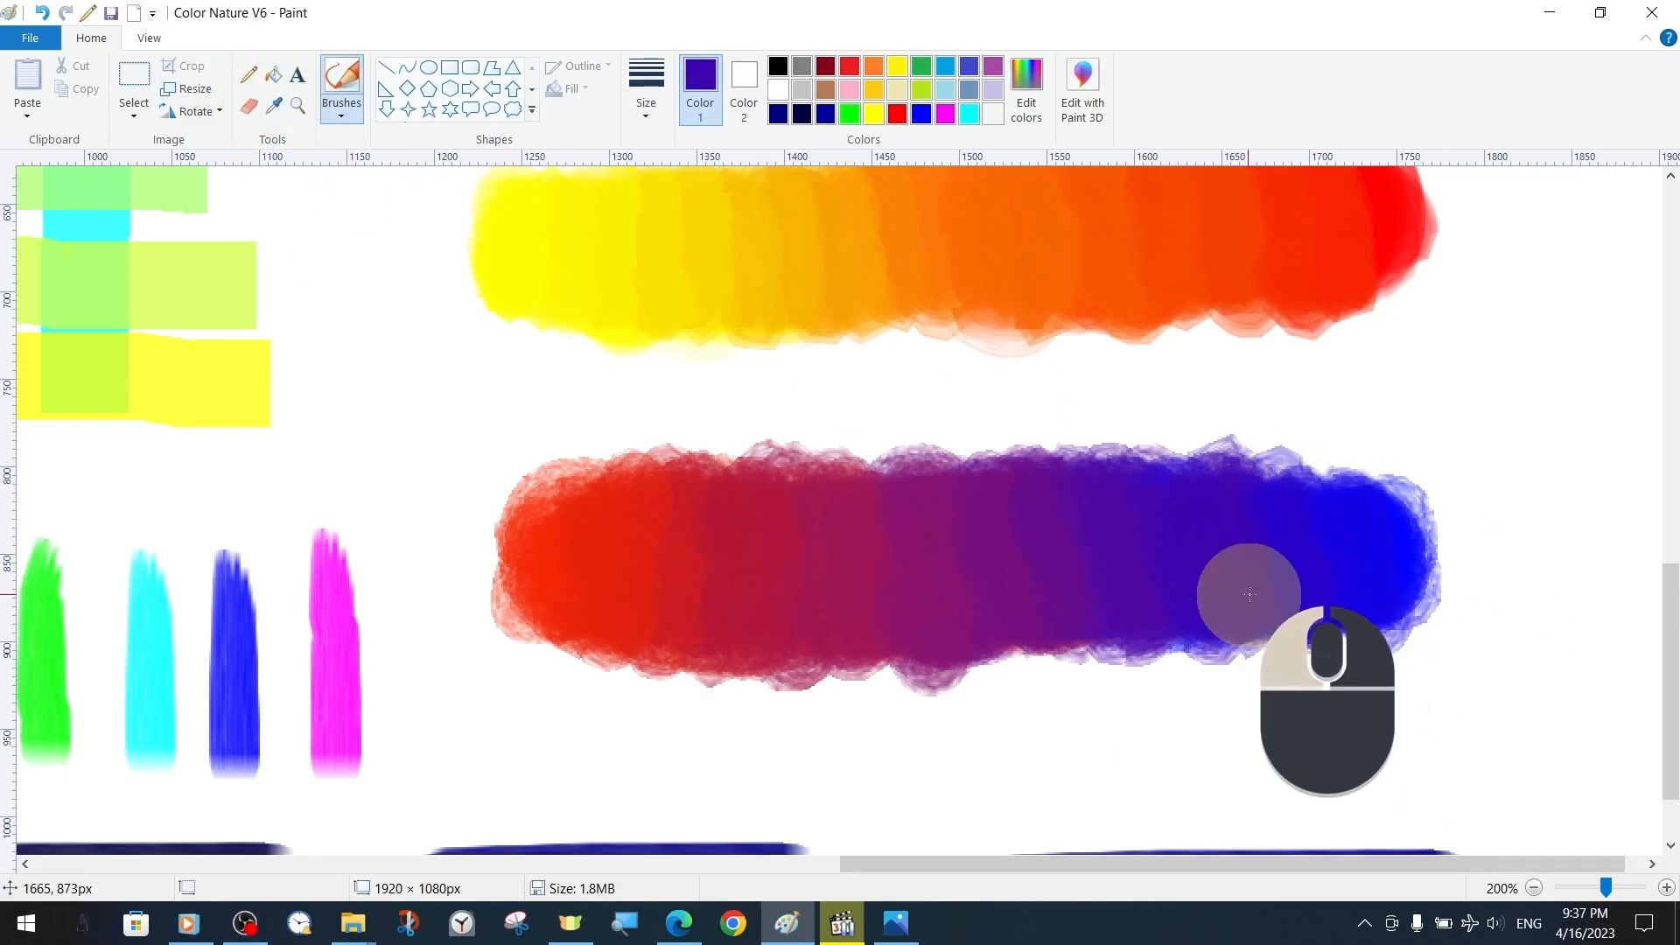
mouse_move(341, 86)
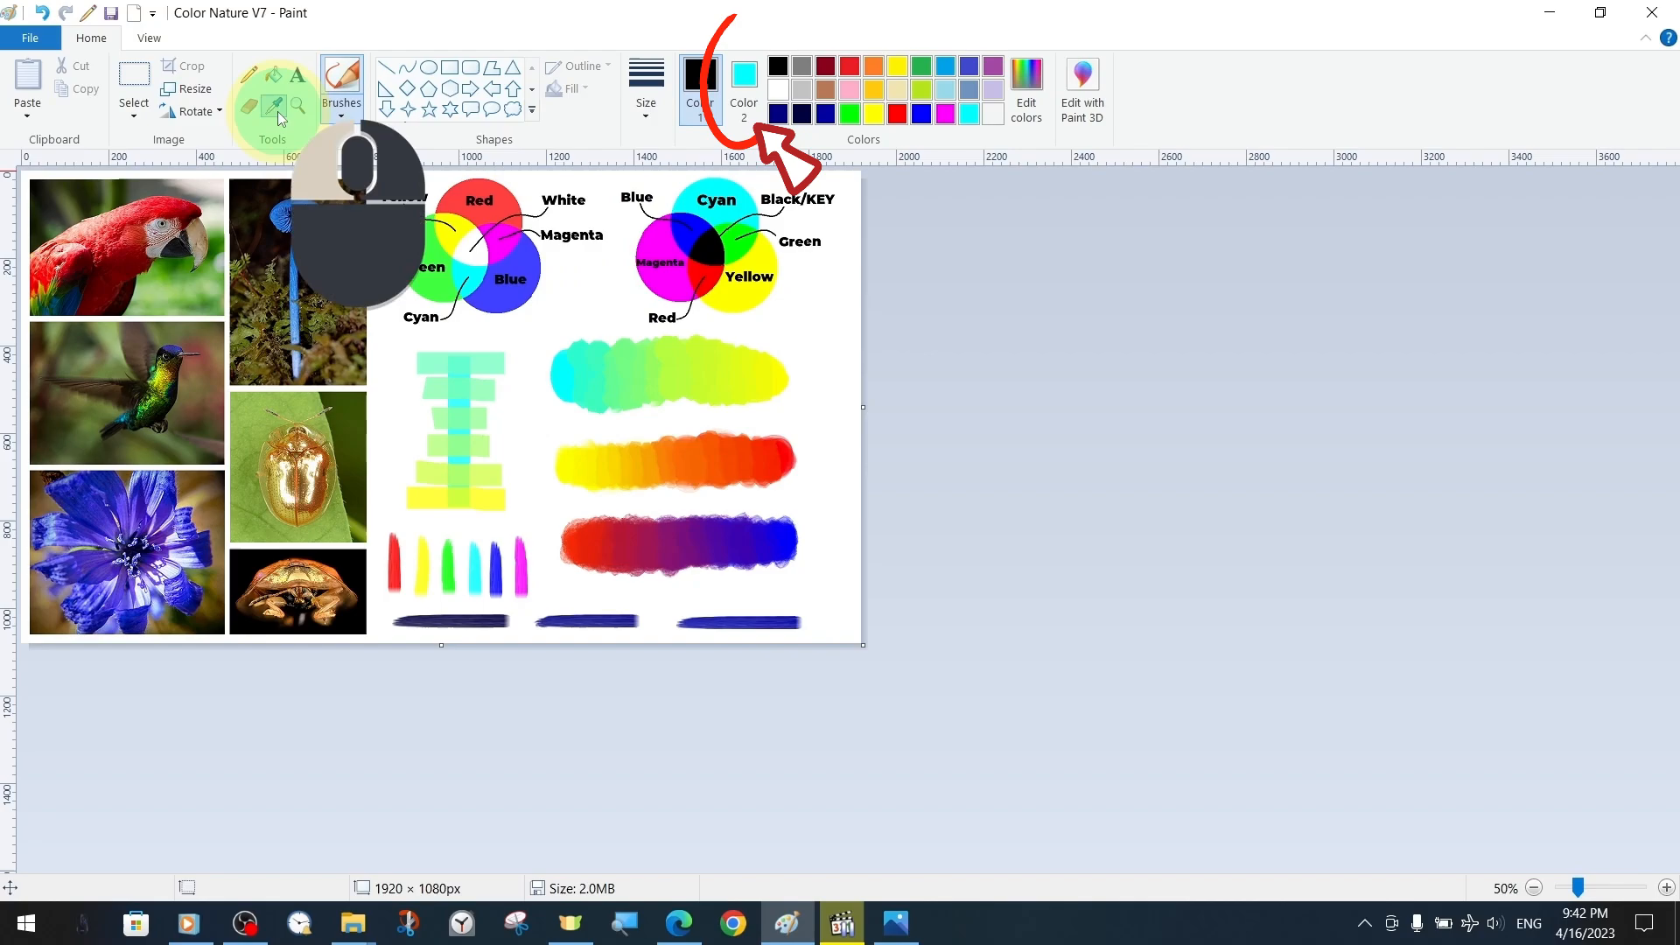
Step: Select the Color picker tool to sample colours from the photos
click(699, 82)
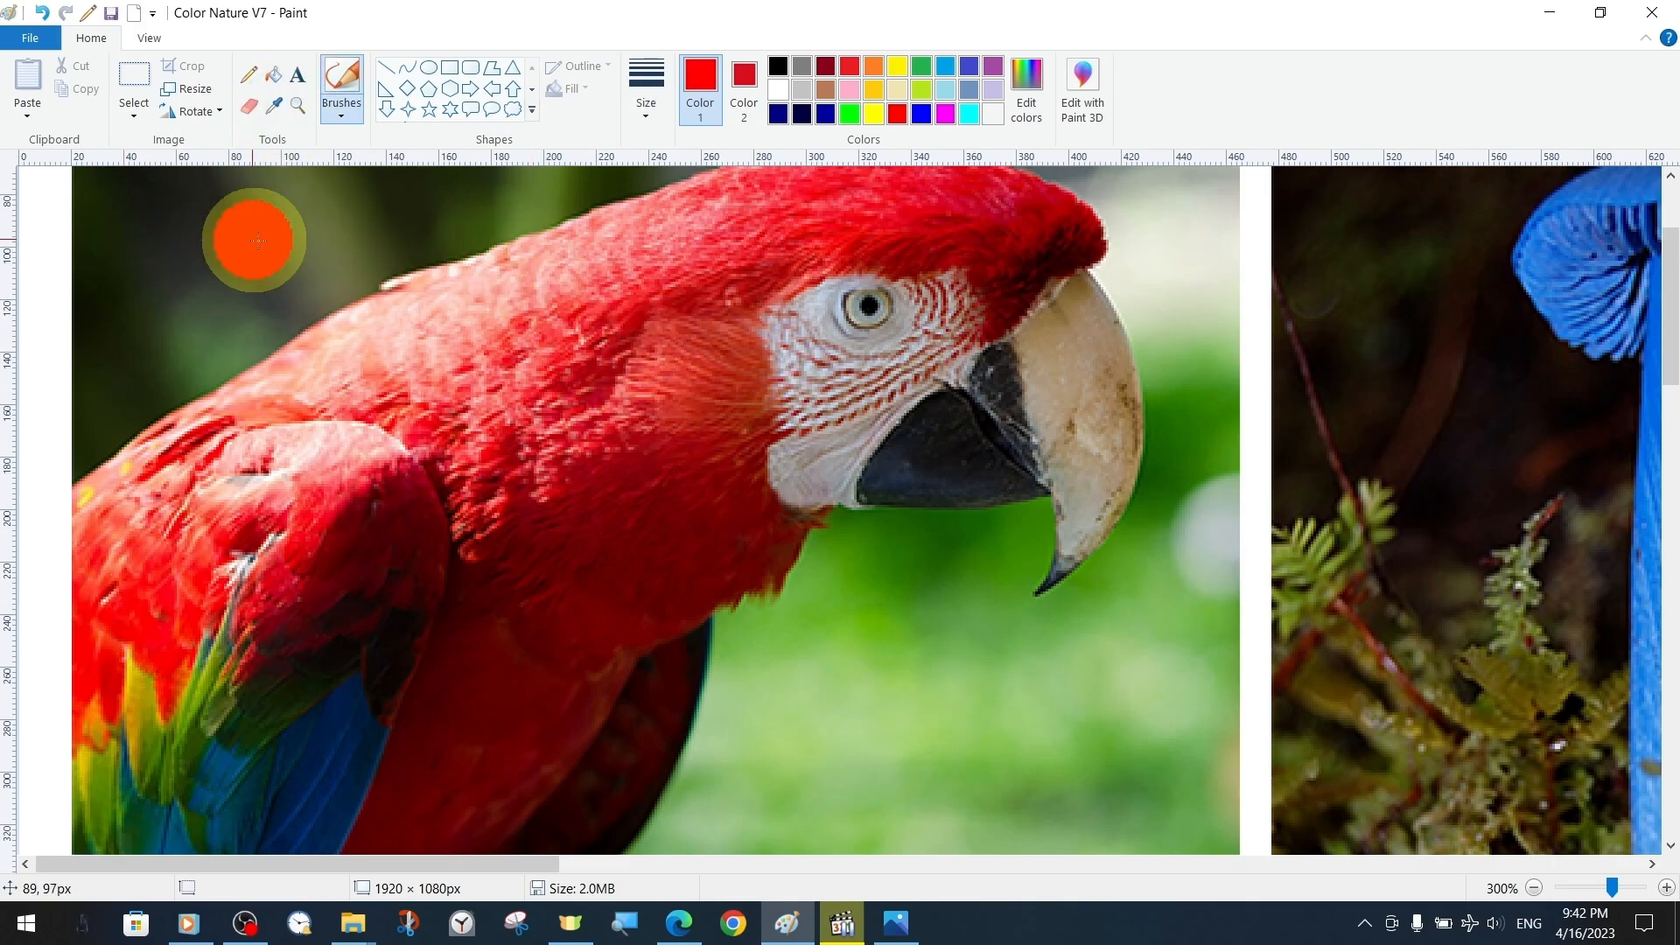
Step: Sample the parrot's red and a beetle colour for swatches along the right edge
click(1563, 887)
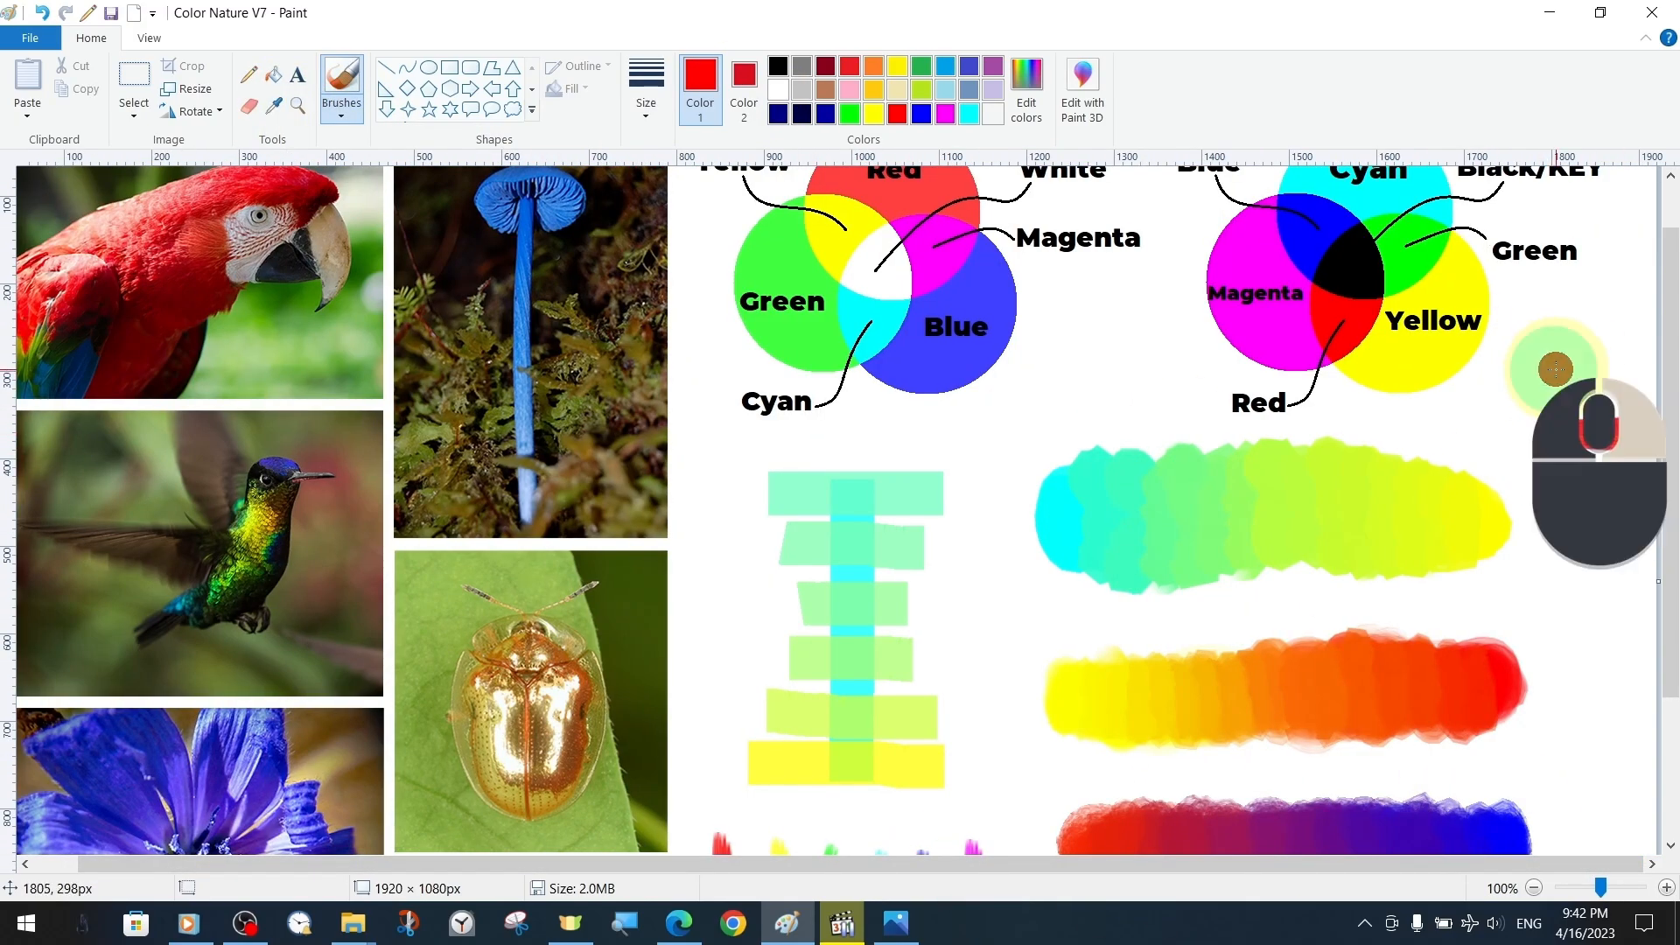
scroll(down, 3)
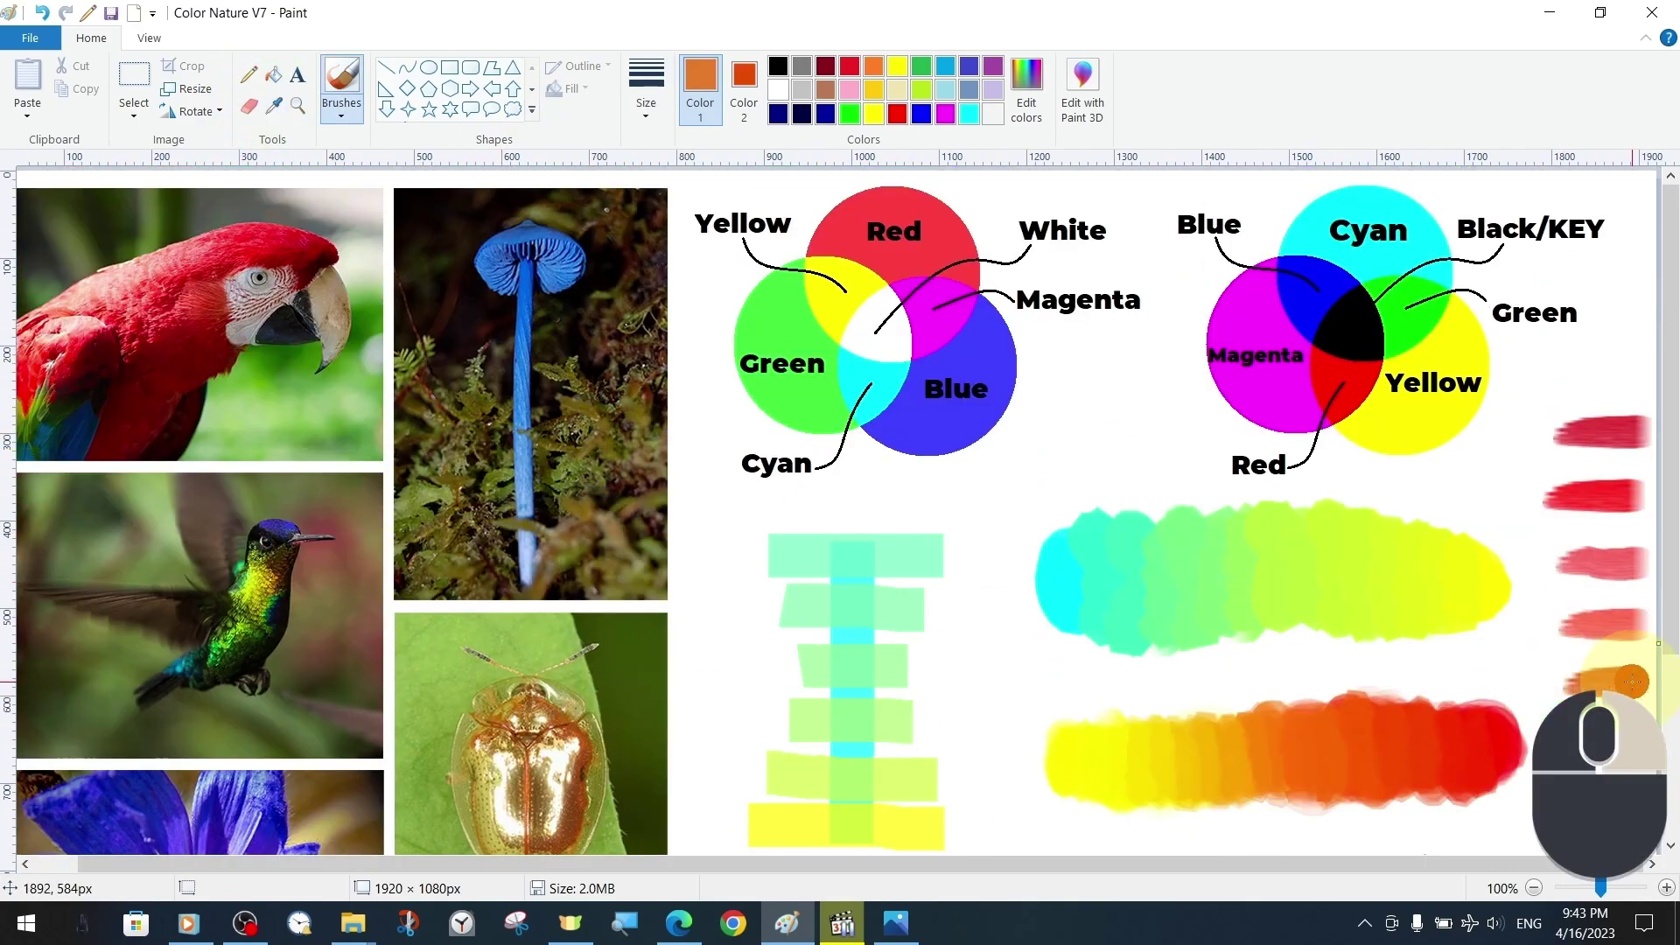
scroll(down, 3)
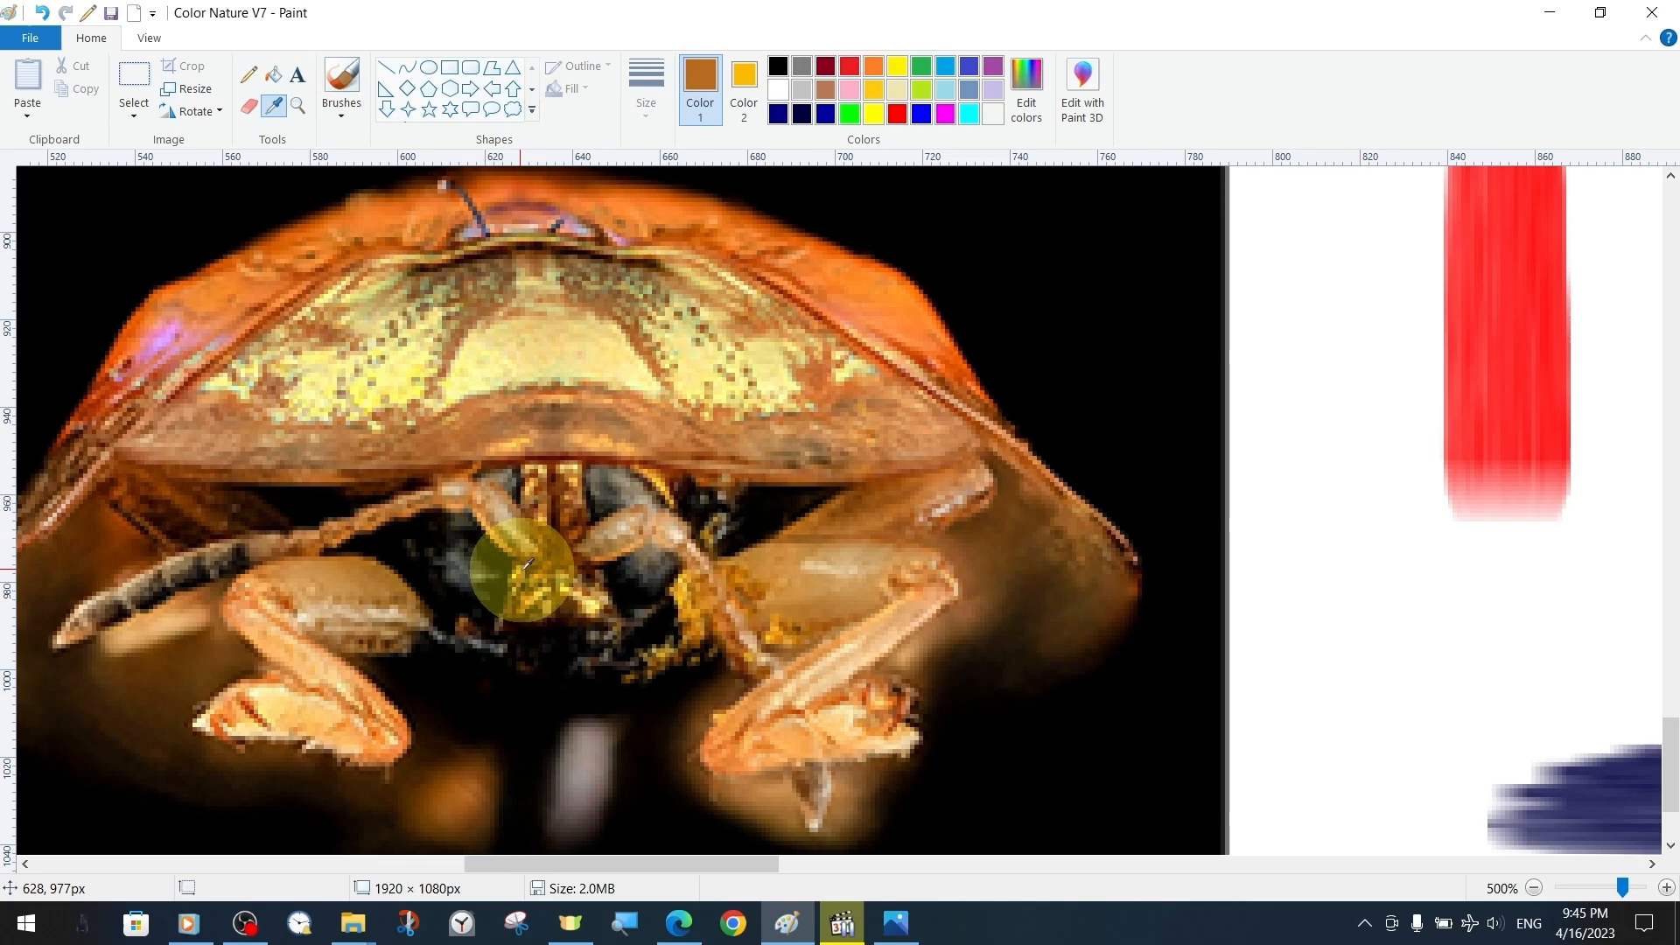
click(1559, 887)
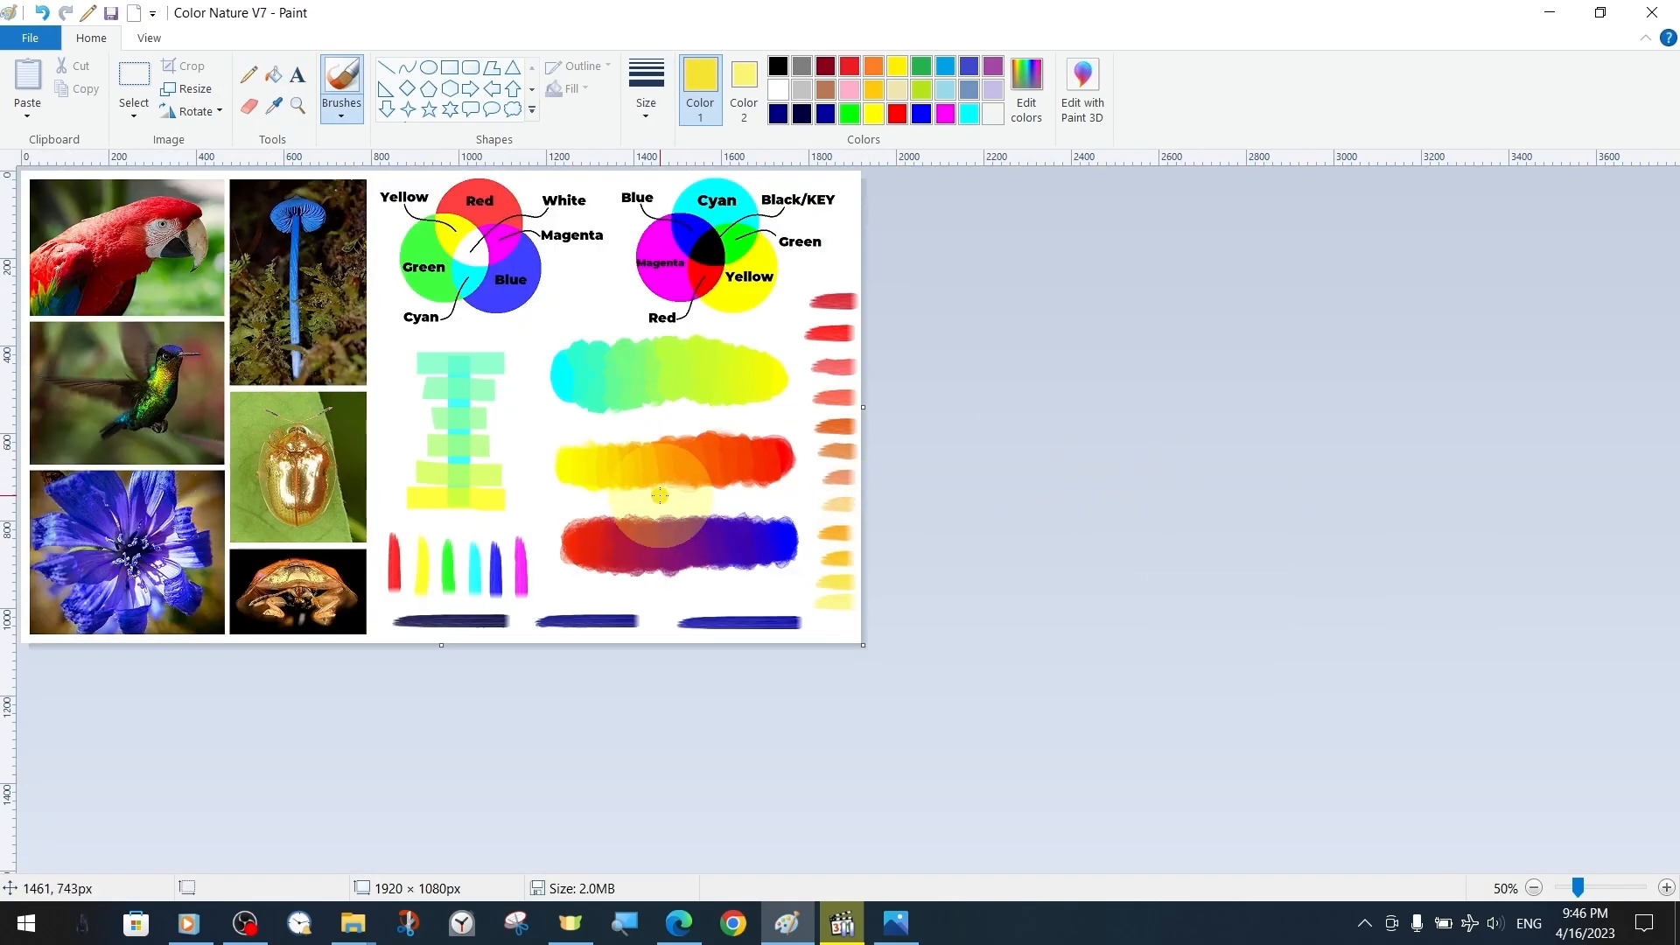